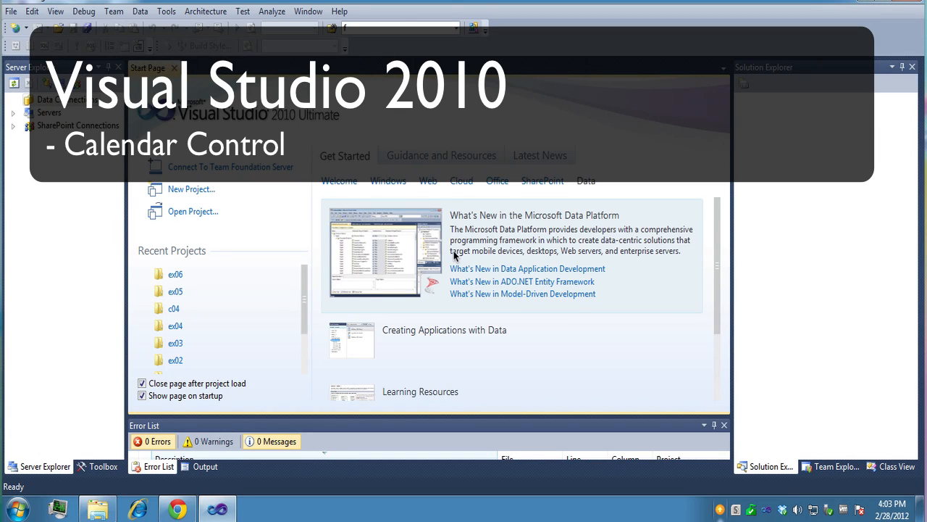
mouse_move(17, 20)
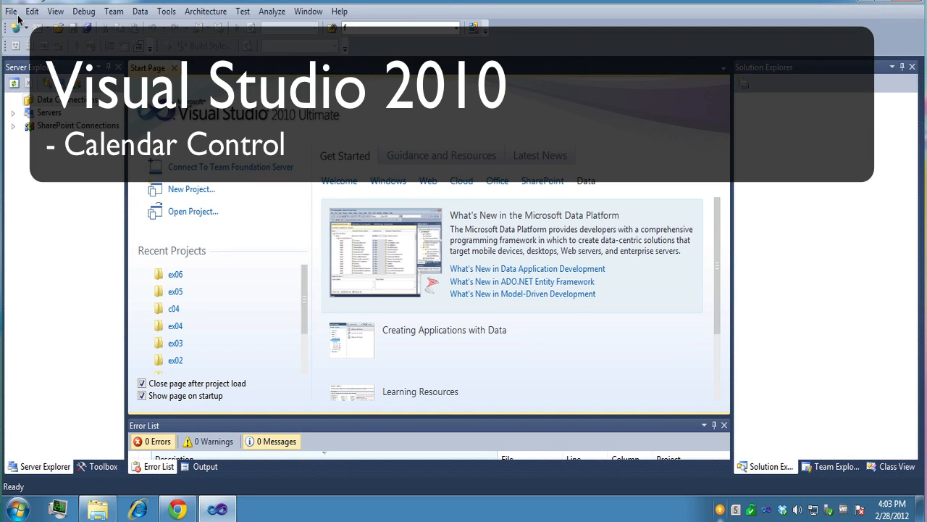
Start a new web site from the ASP.NET Empty Web Site template.
left_click(11, 11)
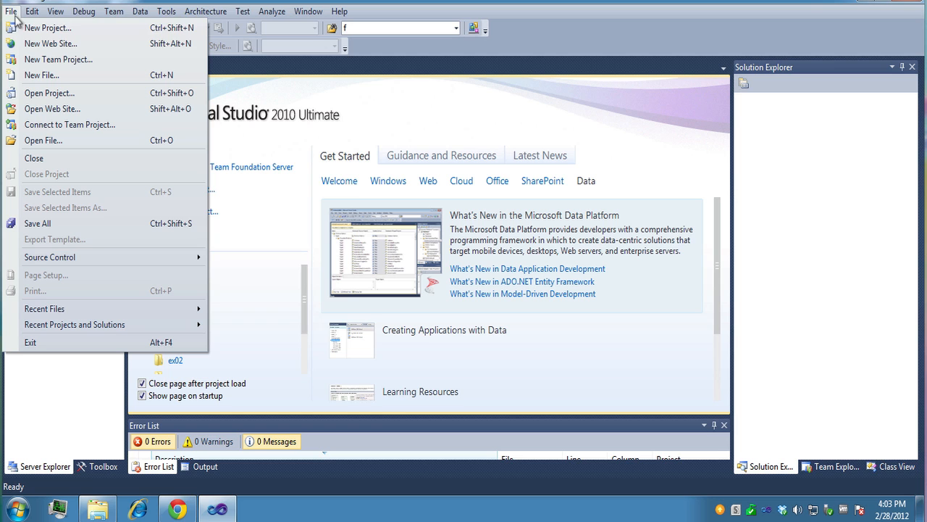
mouse_move(49, 43)
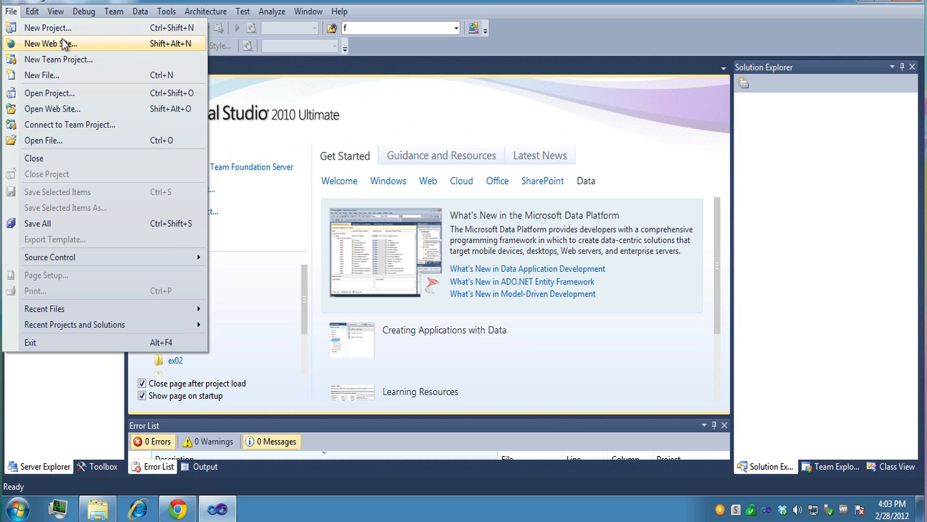
left_click(49, 44)
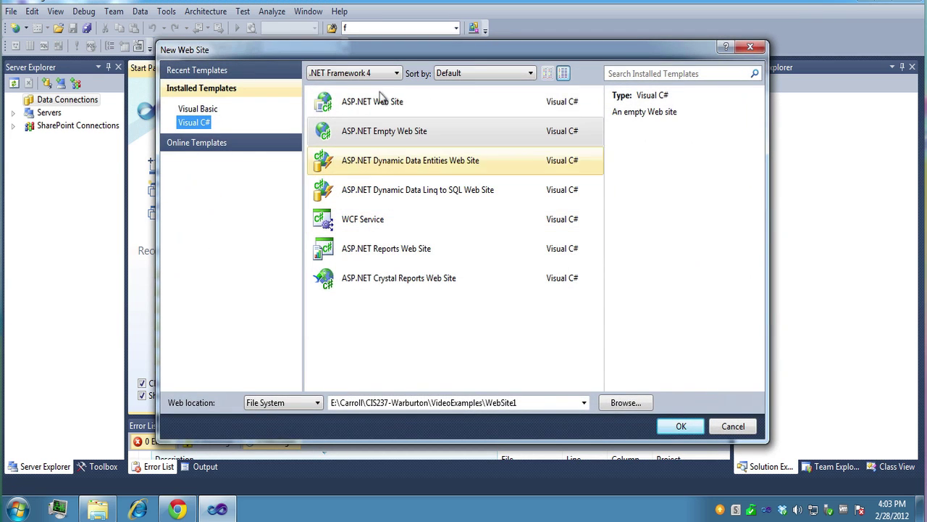
left_click(384, 130)
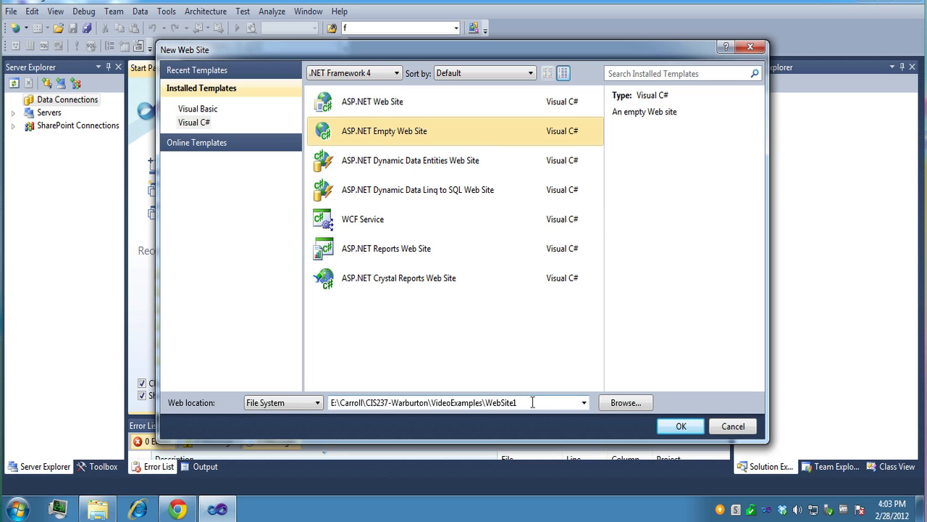
Name the site folder \ex07 in the location path and create the site.
key("BackSpace")
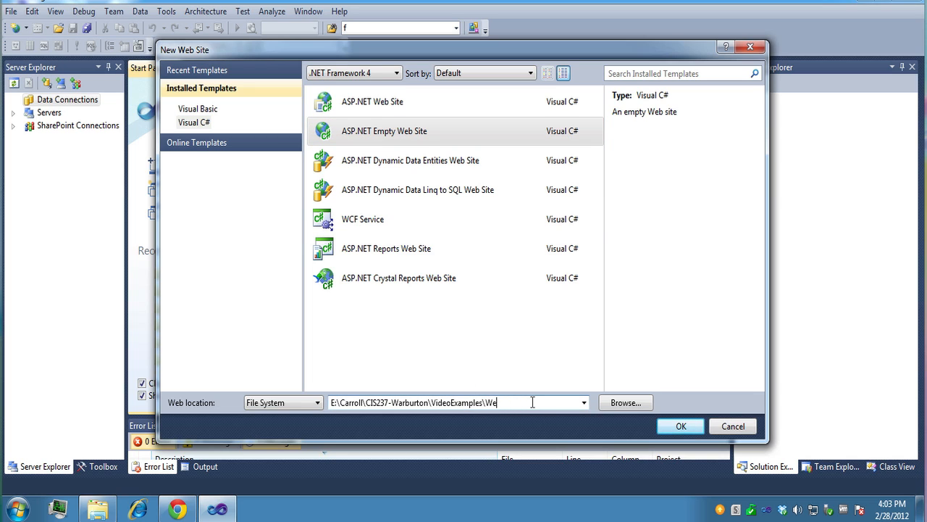
key("Backspace")
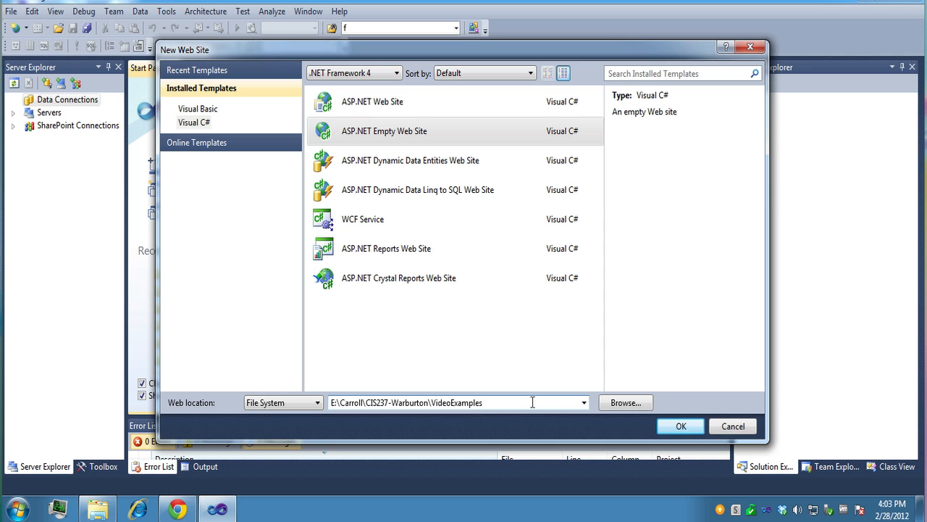
type("\\ex07")
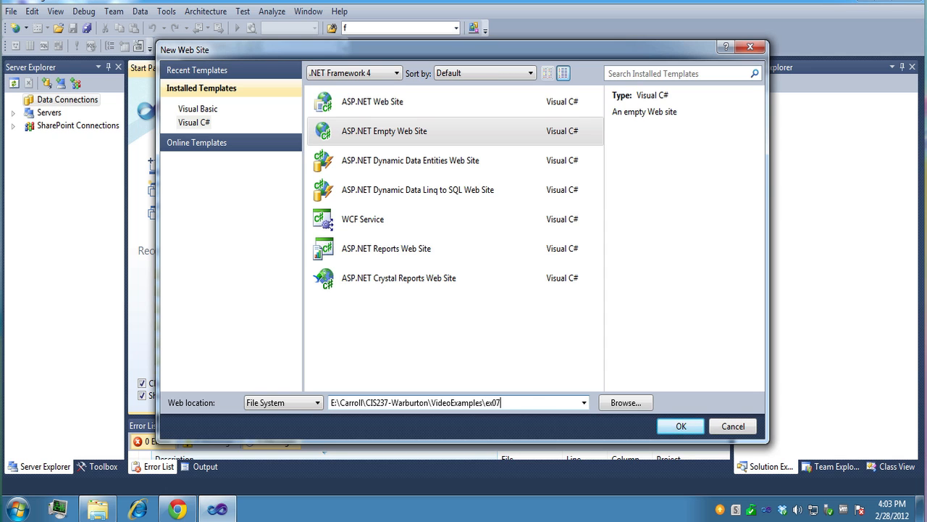
left_click(681, 426)
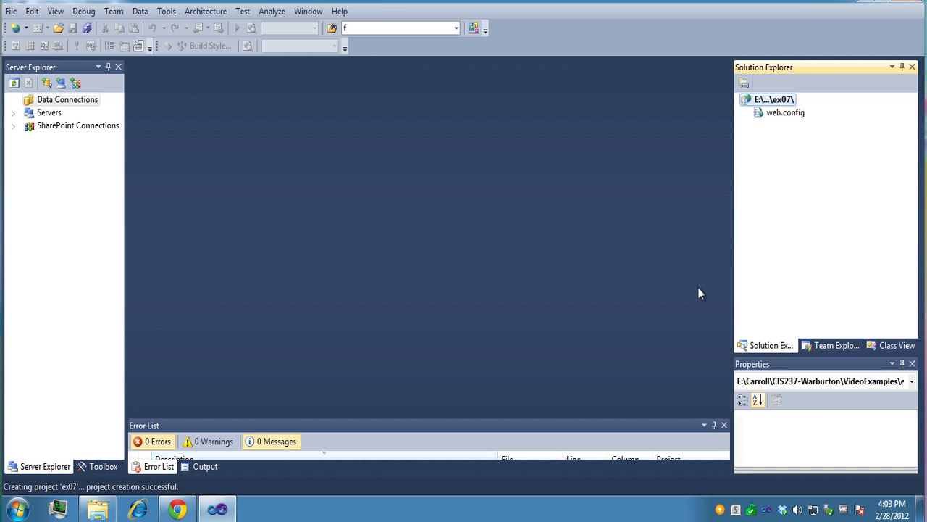
Add the existing Calendar.aspx page to the ex07 site and bring it up for editing.
left_click(774, 99)
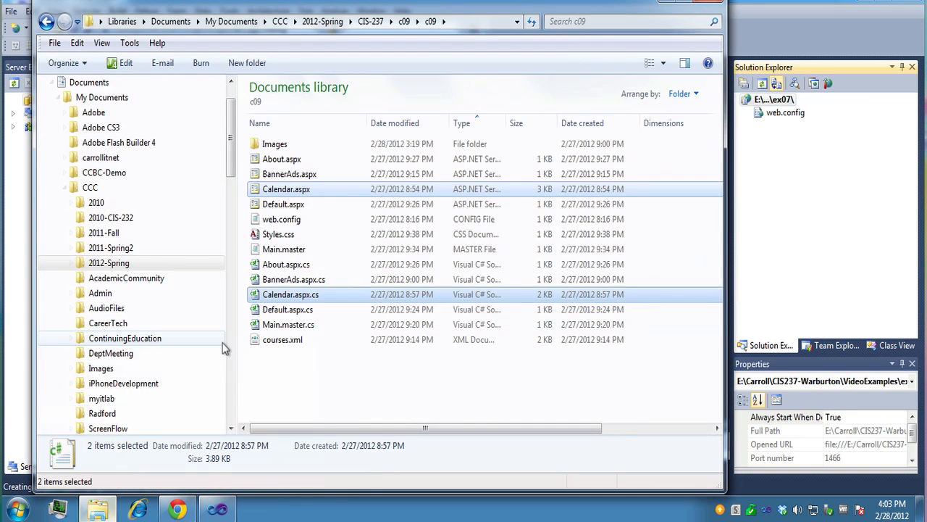
mouse_move(305, 303)
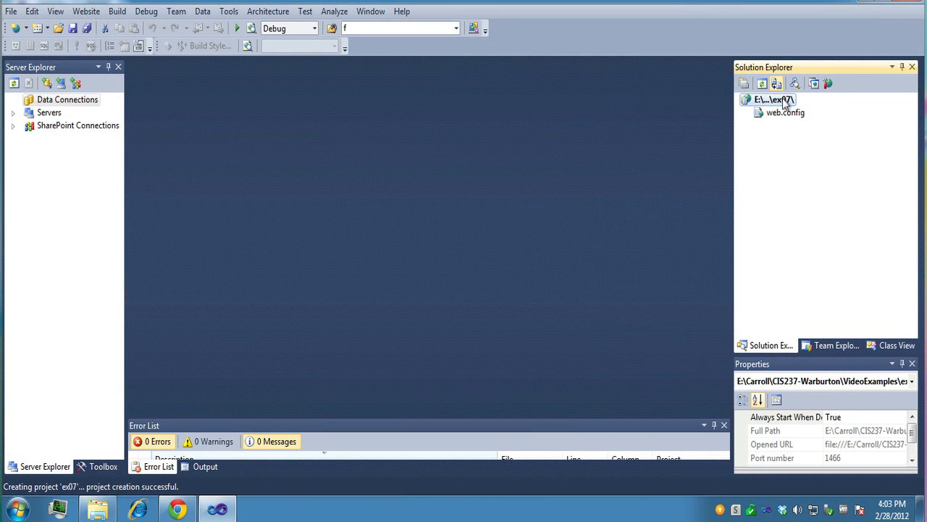
right_click(770, 98)
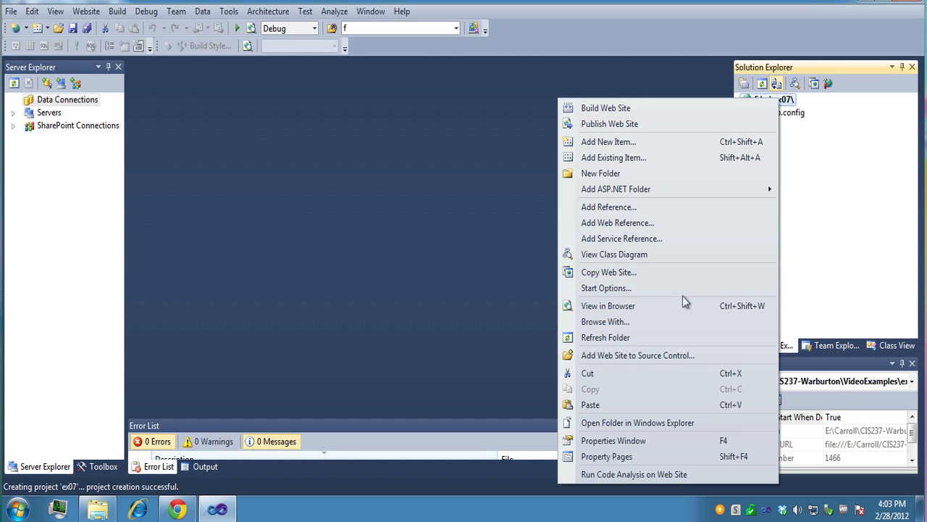
mouse_move(667, 188)
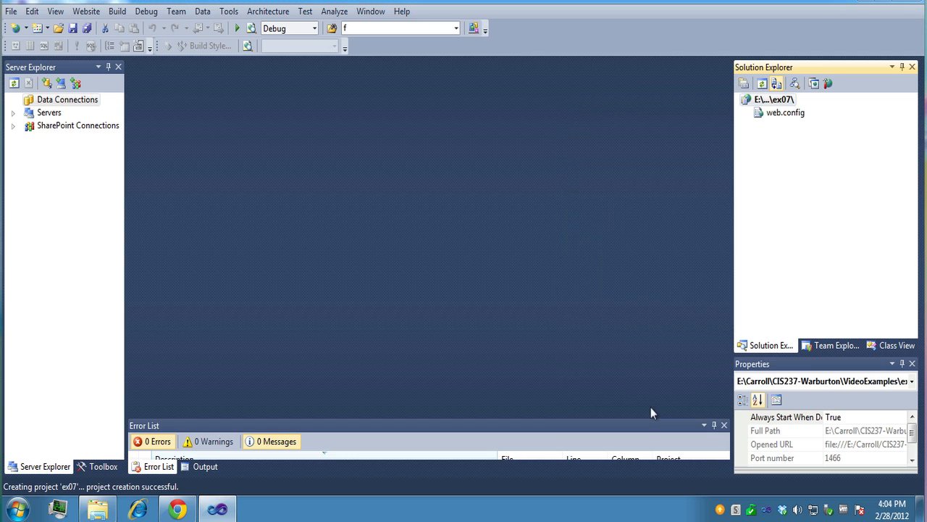
right_click(774, 98)
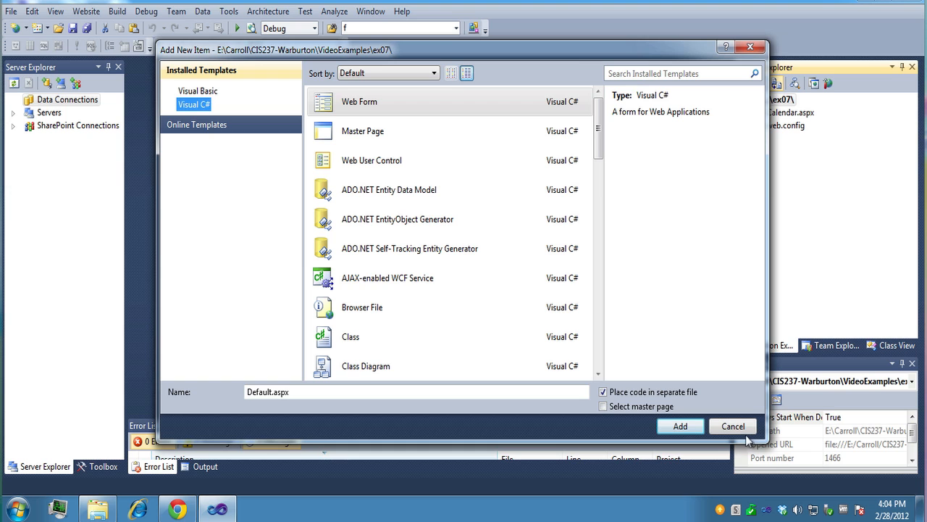
left_click(733, 426)
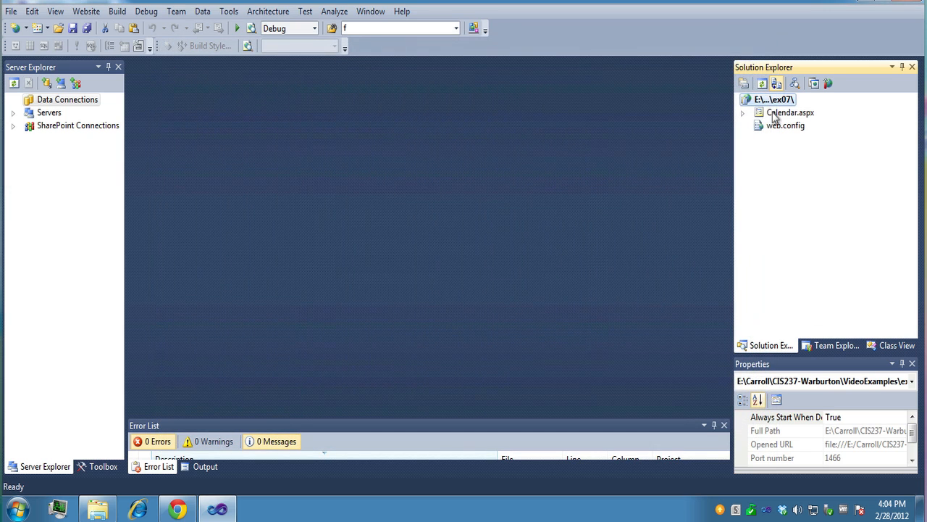
left_click(791, 113)
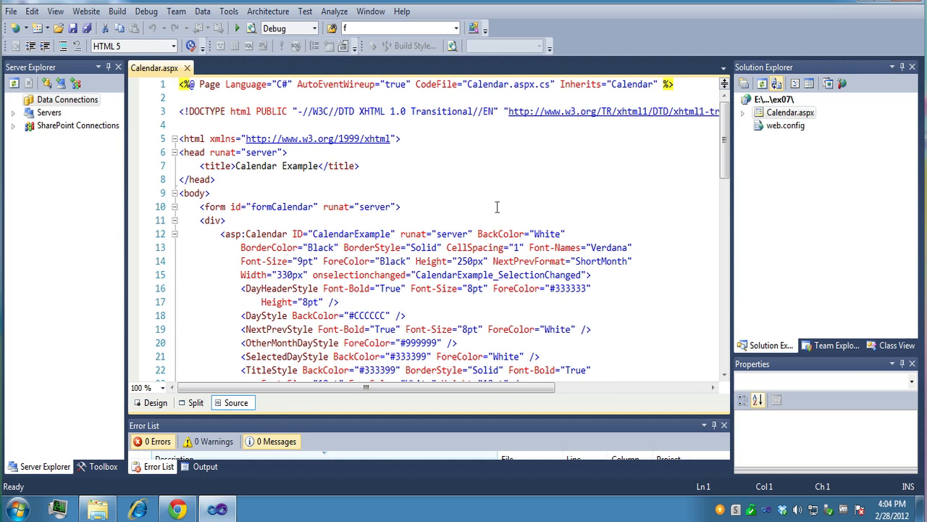
Show Calendar.aspx in Design view with the Toolbox's Data and Validation groups collapsed.
left_click(155, 402)
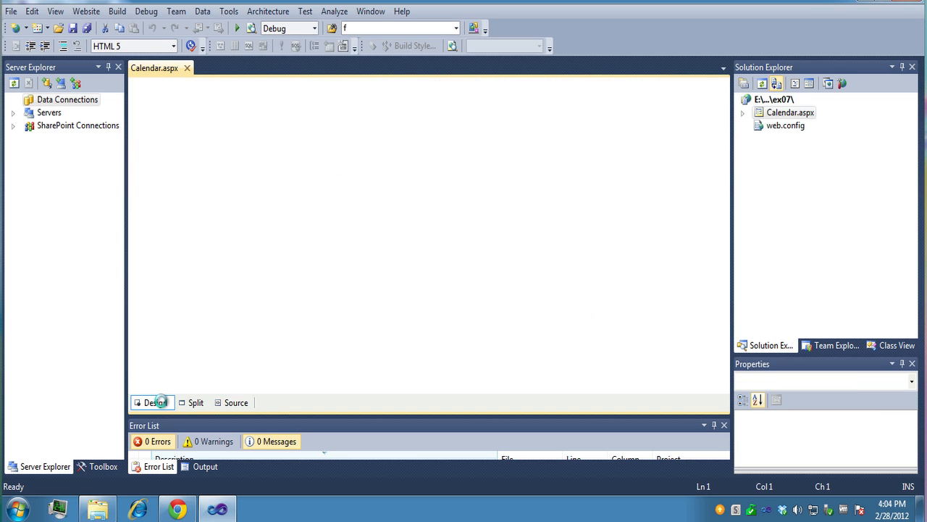
left_click(154, 402)
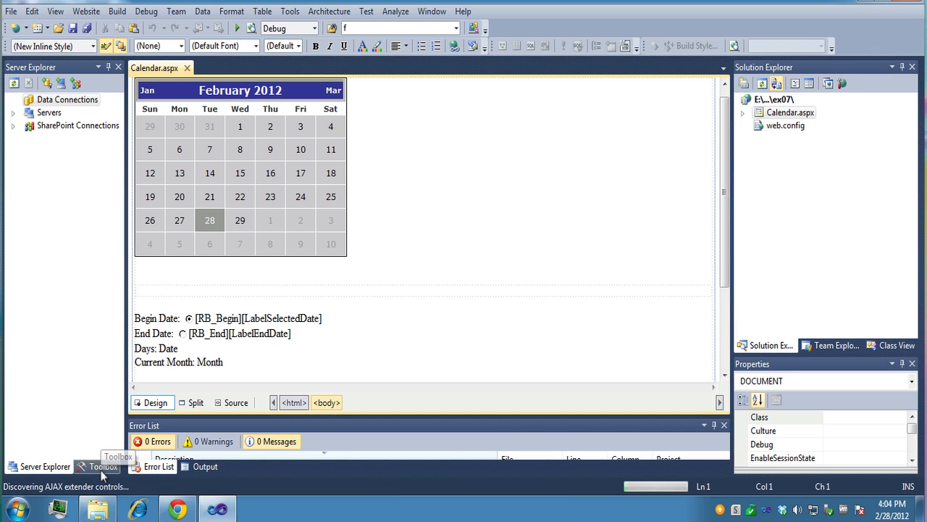
left_click(101, 467)
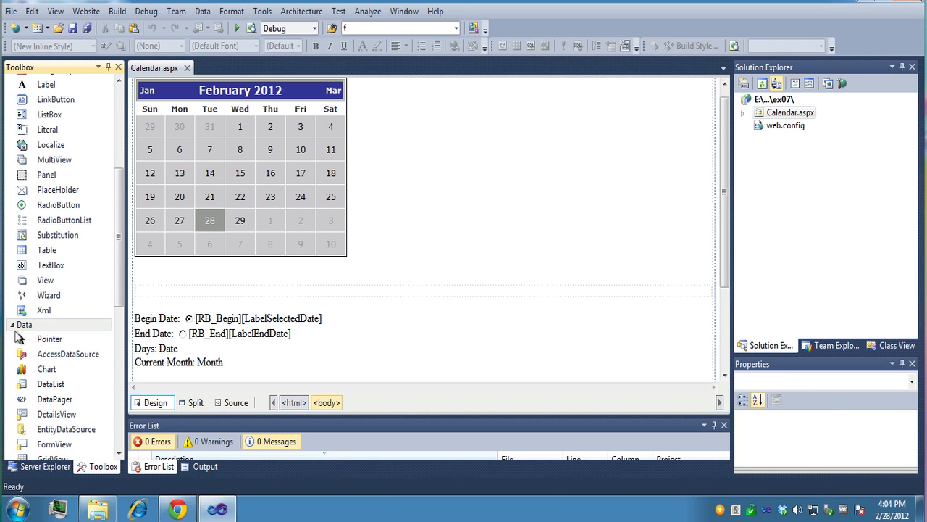
left_click(33, 338)
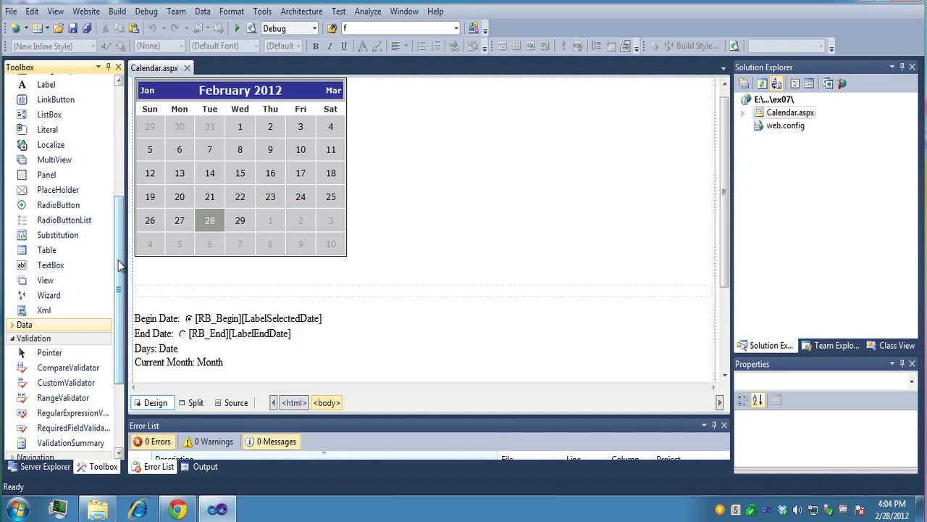
left_click(34, 337)
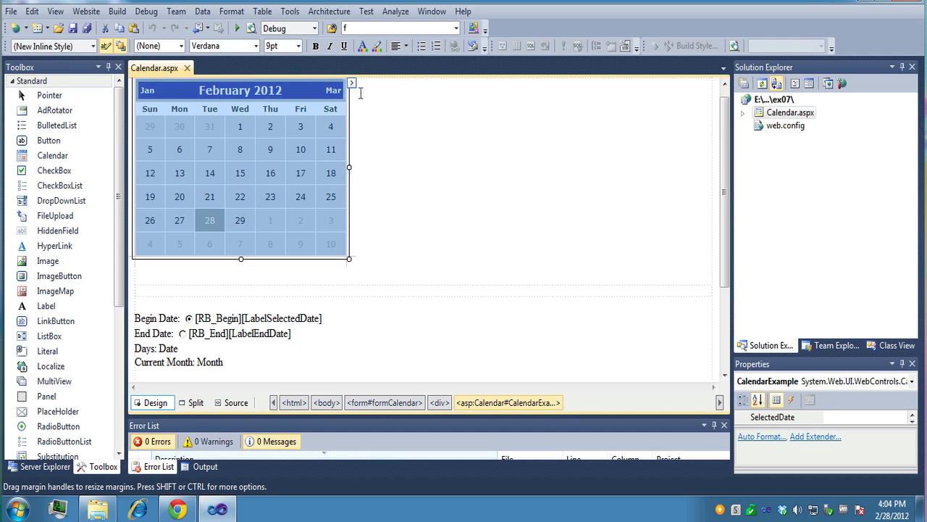
Preview the Colorful 1 auto-format scheme from the calendar's smart tag, then cancel it.
left_click(350, 82)
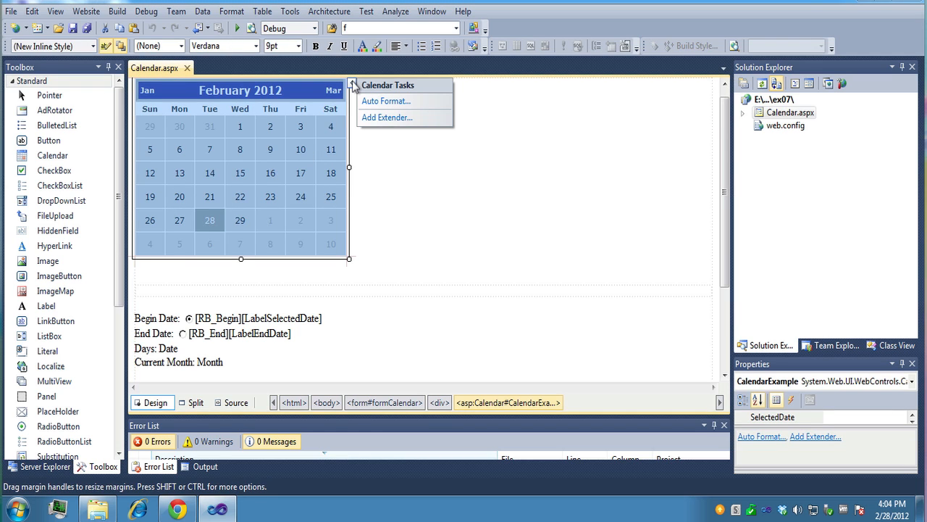
mouse_move(386, 101)
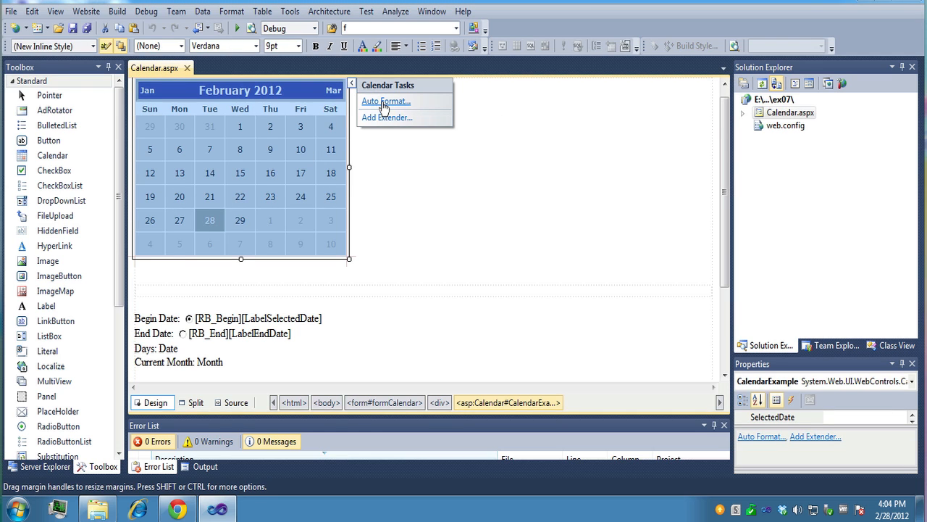
left_click(386, 101)
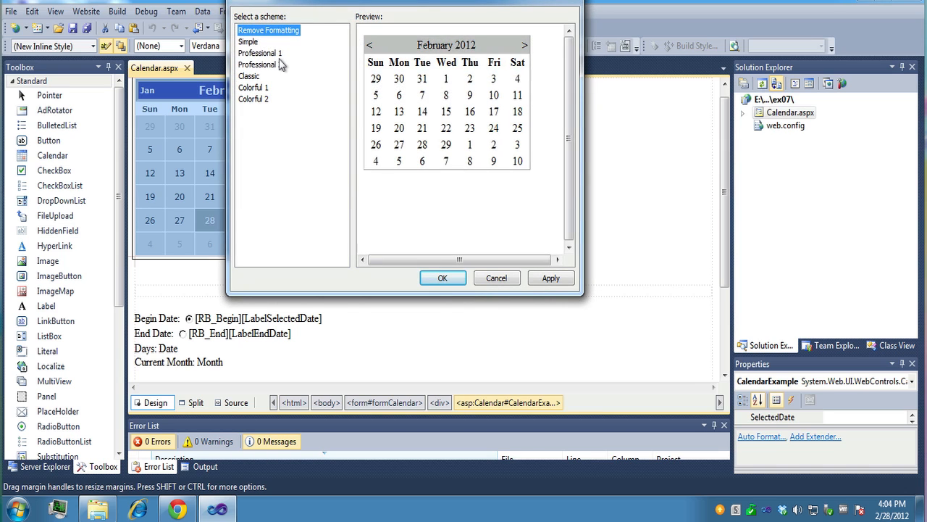
left_click(253, 87)
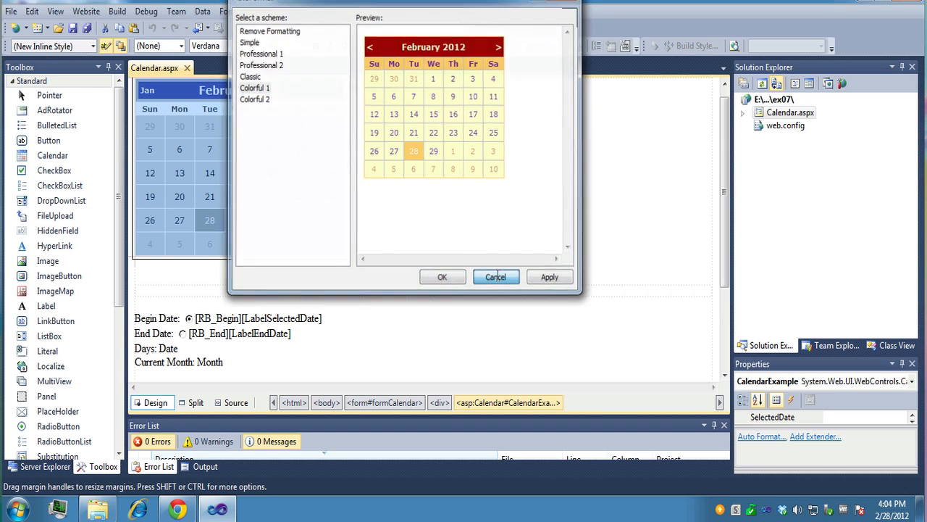
left_click(496, 276)
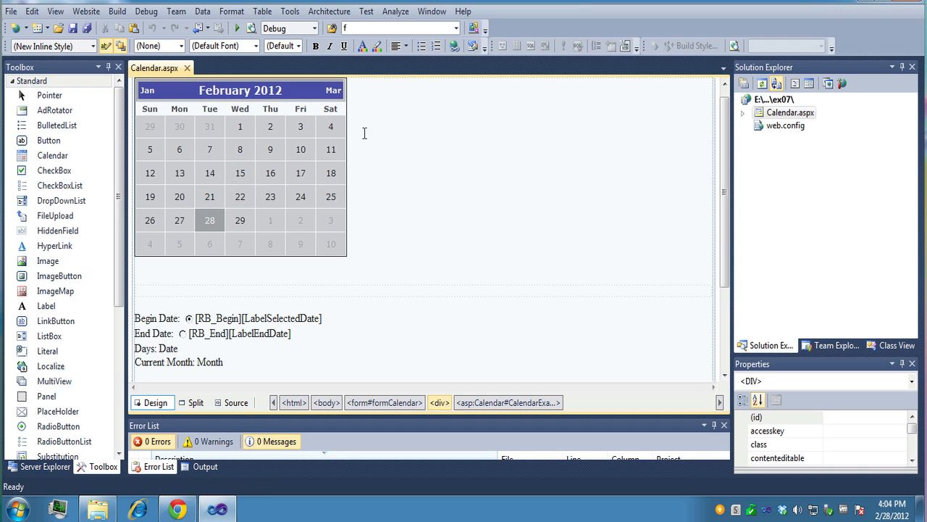
mouse_move(268, 284)
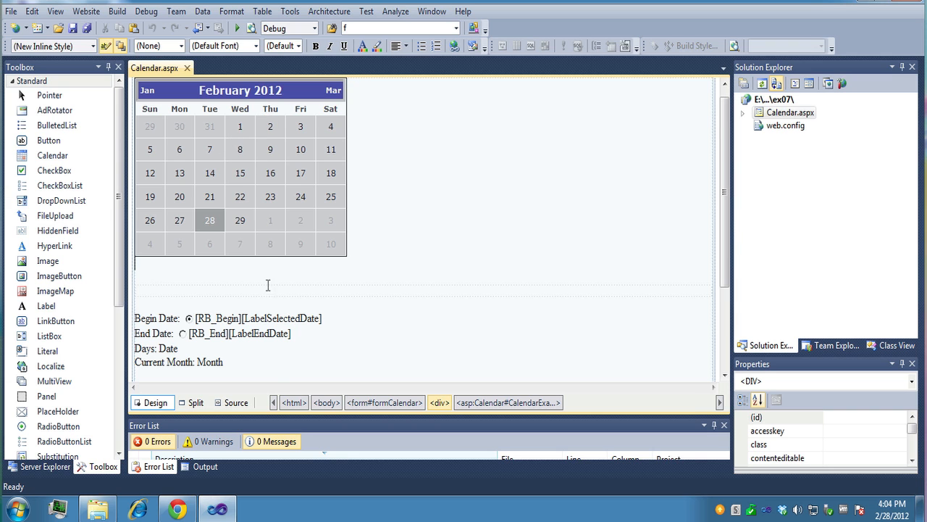
Review the page markup, setting the begin-date radio button to default checked.
left_click(235, 403)
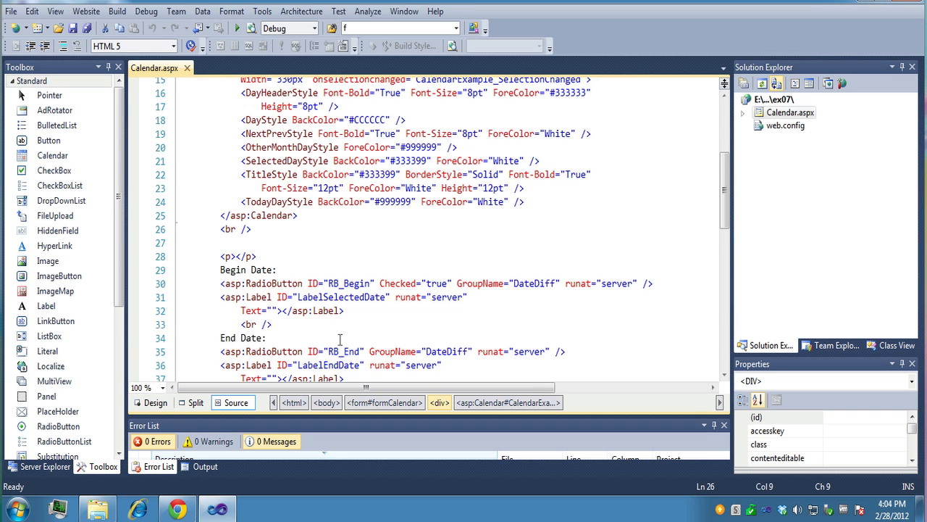
scroll("up", 3)
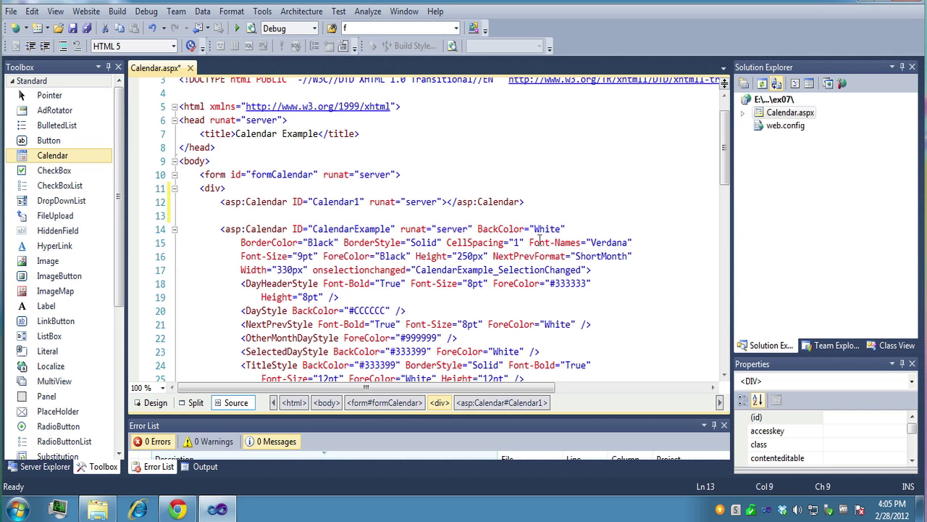
mouse_move(293, 264)
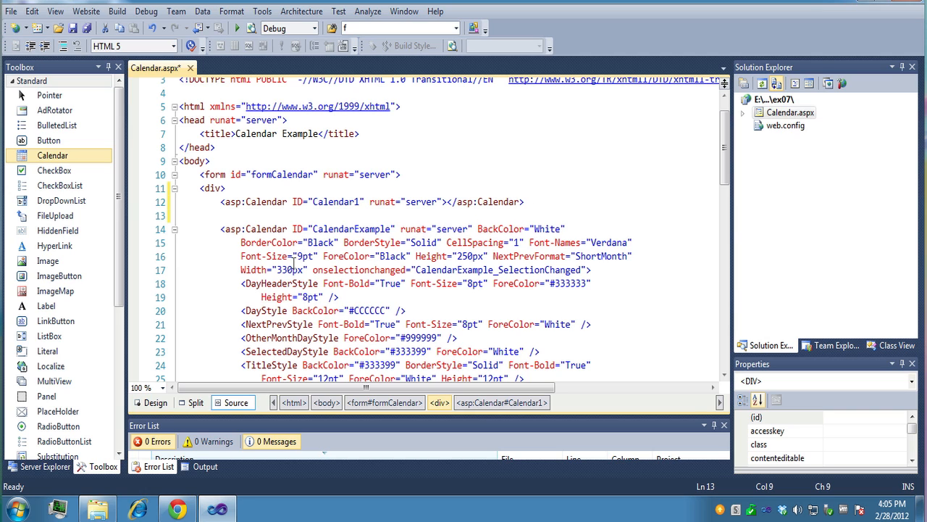
scroll("down", 3)
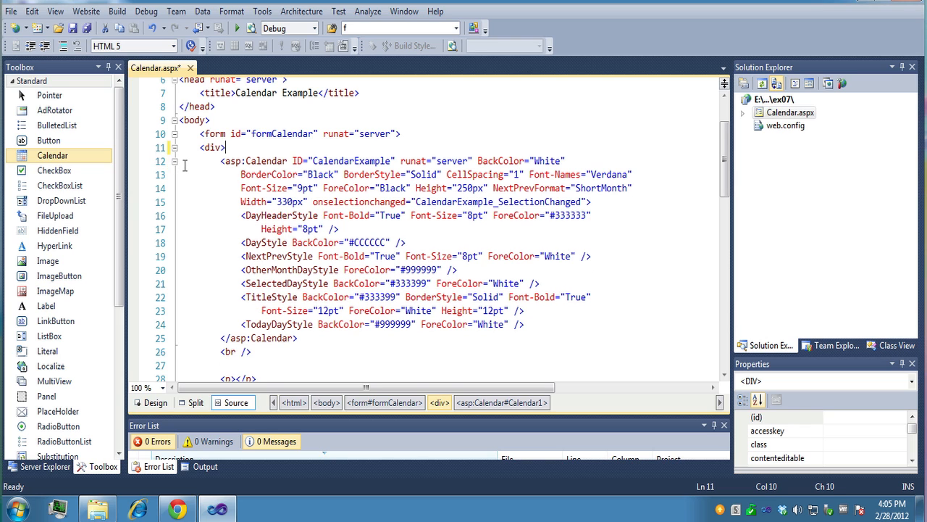
scroll("up", 3)
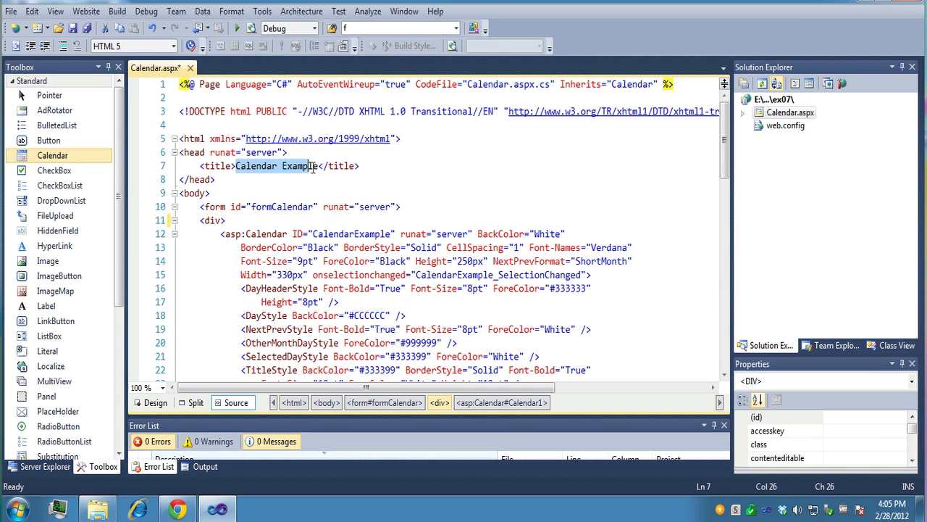
left_click(312, 165)
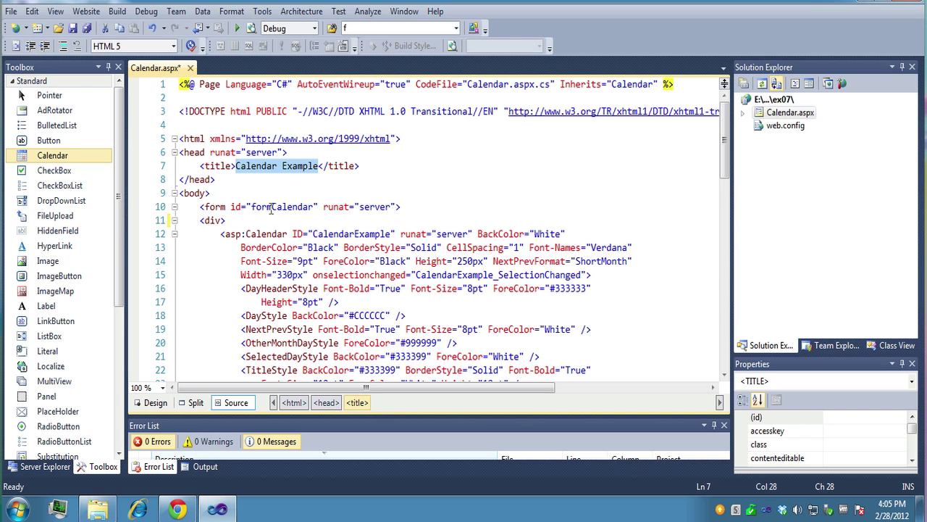
scroll("down", 3)
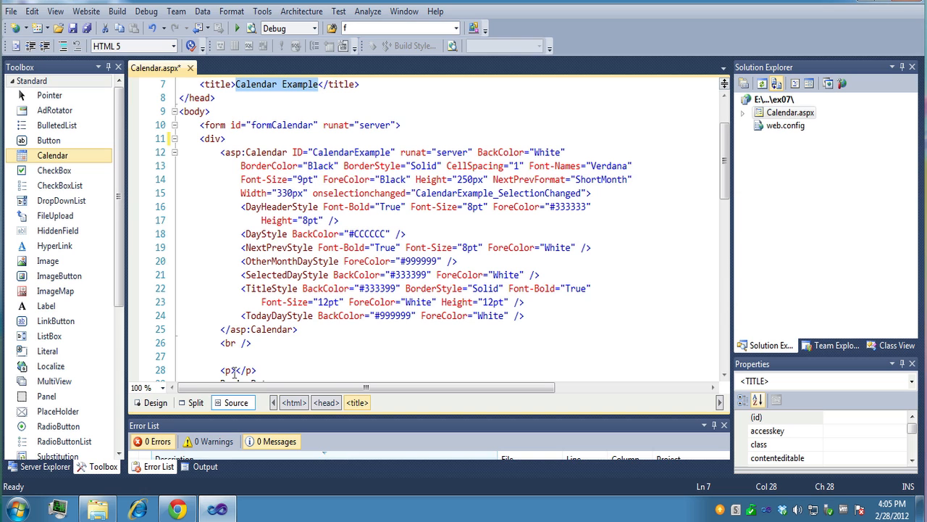
left_click(155, 402)
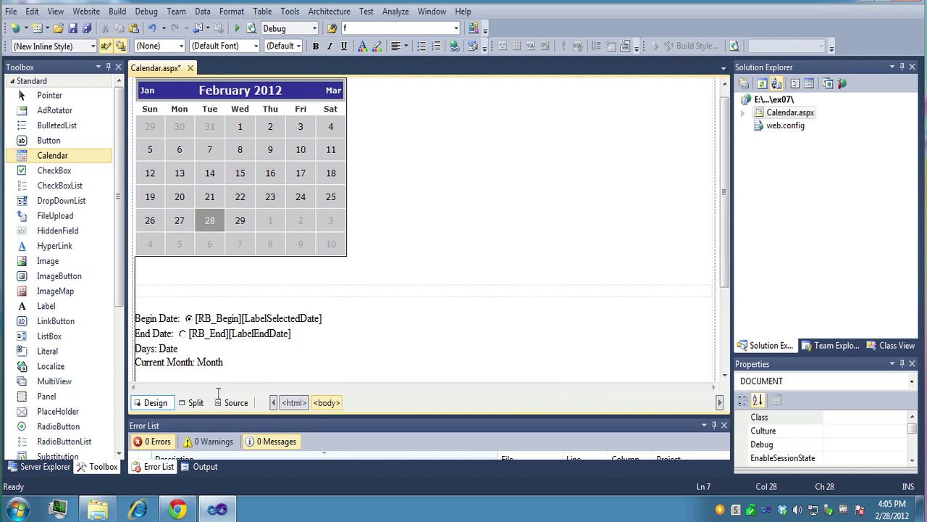
left_click(236, 403)
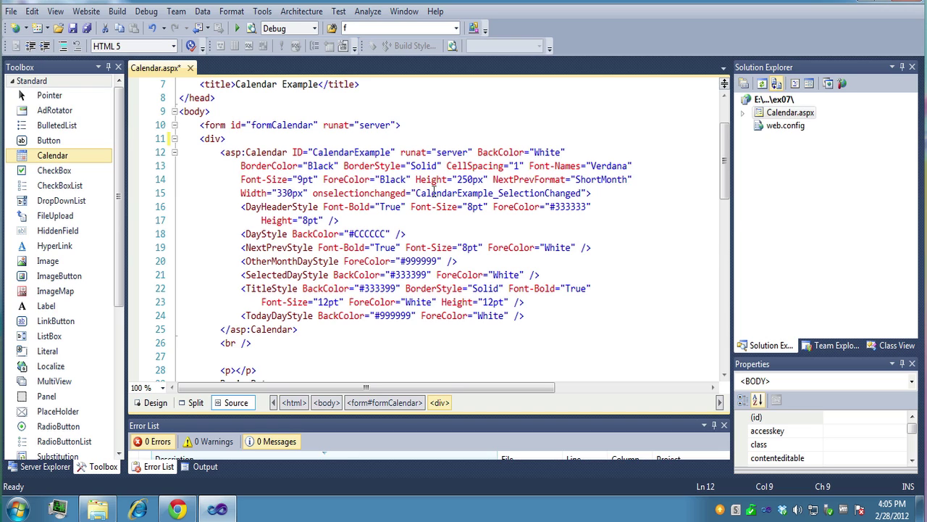
mouse_move(362, 183)
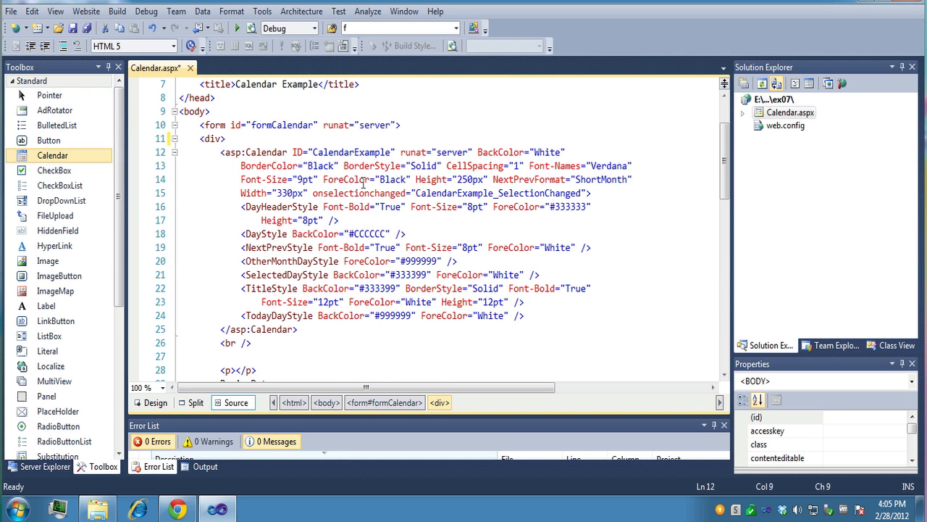
Finish reviewing the markup, save Calendar.aspx and start it on the development server.
scroll("down", 3)
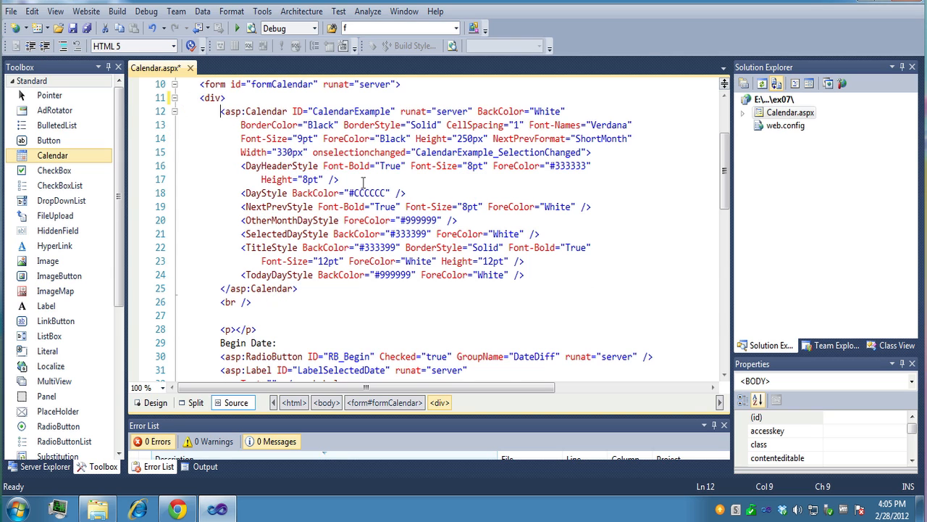
scroll("down", 3)
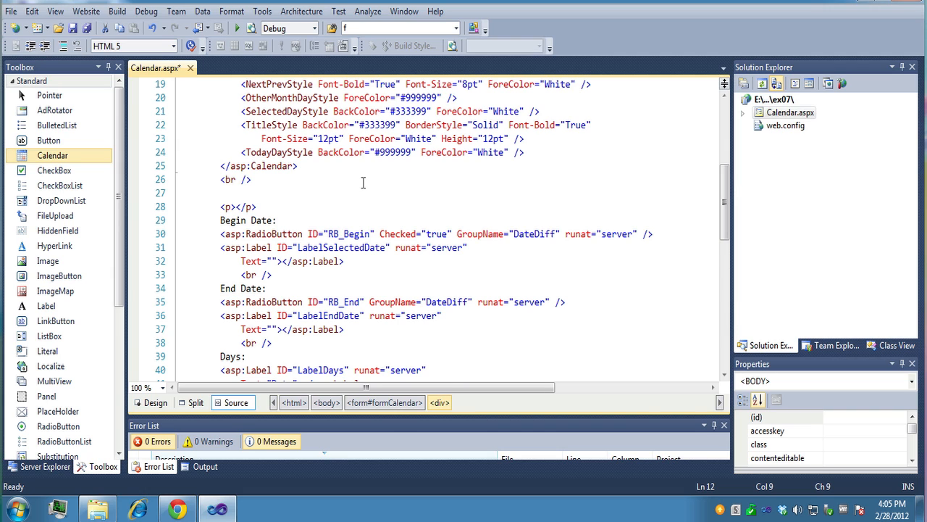
scroll("down", 3)
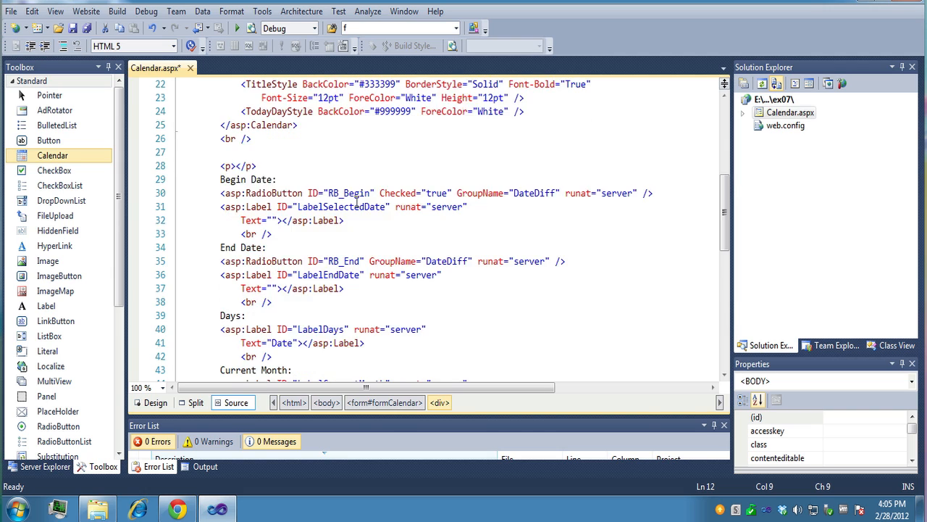
scroll("up", 3)
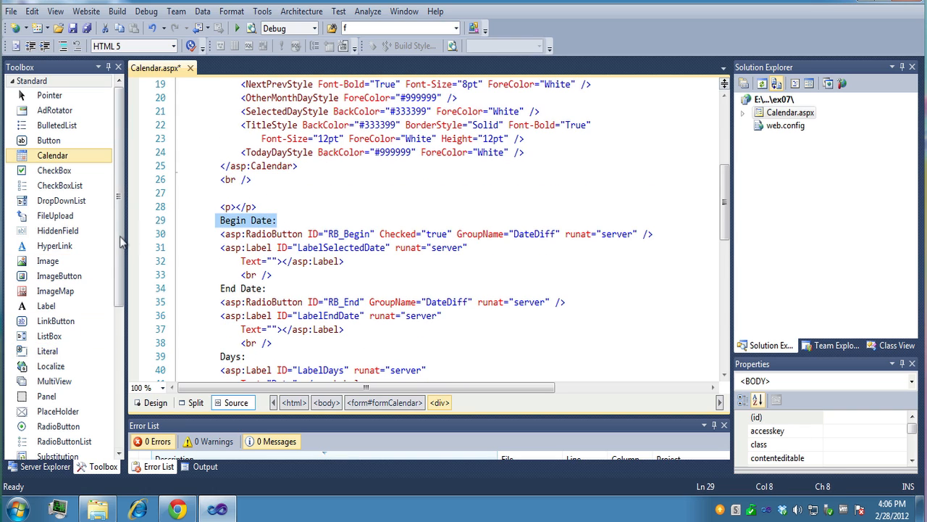
scroll("down", 3)
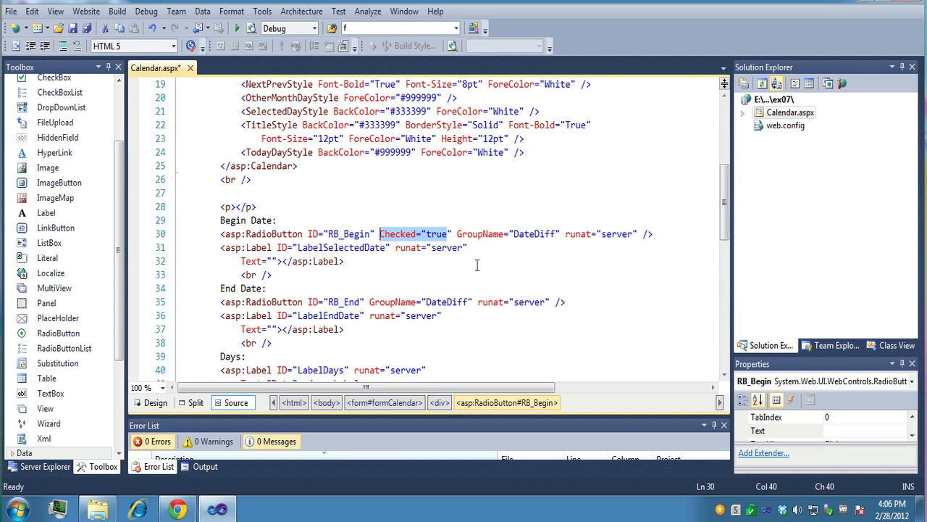
left_click(153, 403)
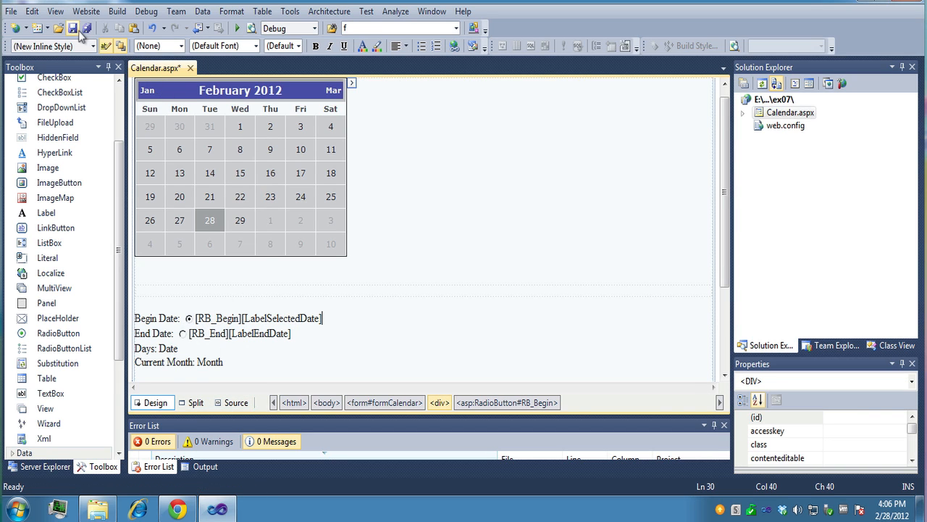
left_click(73, 29)
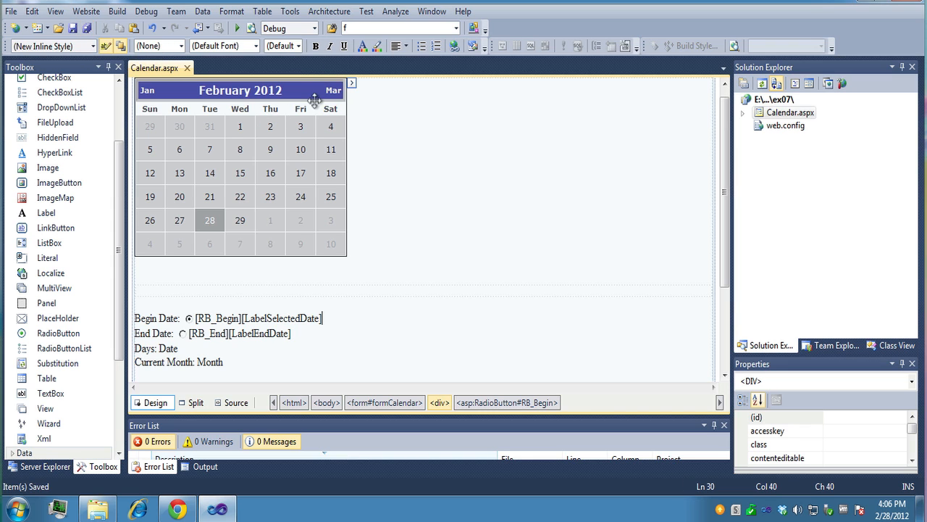
mouse_move(252, 29)
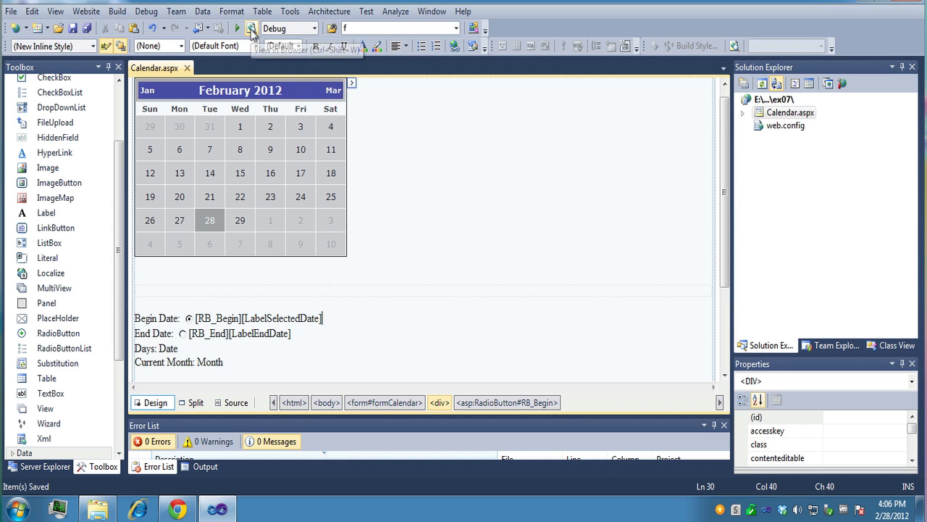
left_click(252, 29)
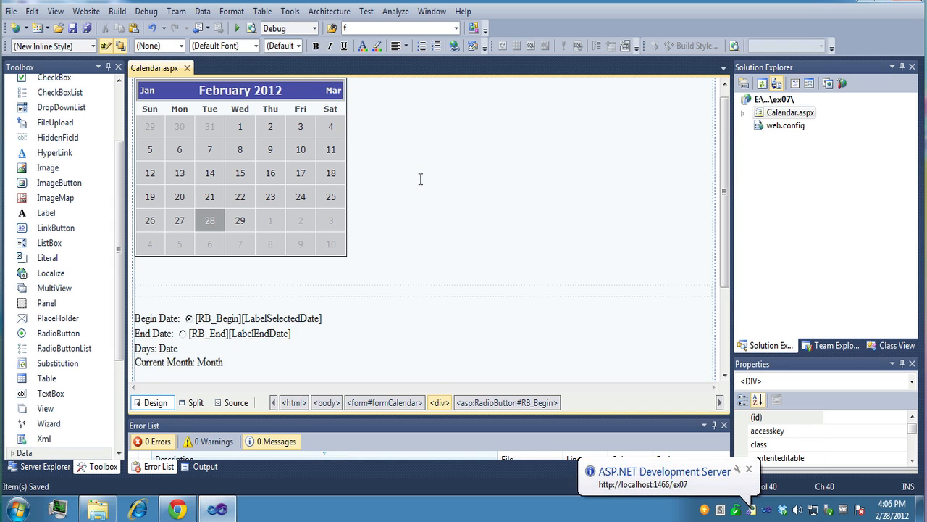
Look over the running Calendar Example page in Chrome and return to Visual Studio.
left_click(236, 29)
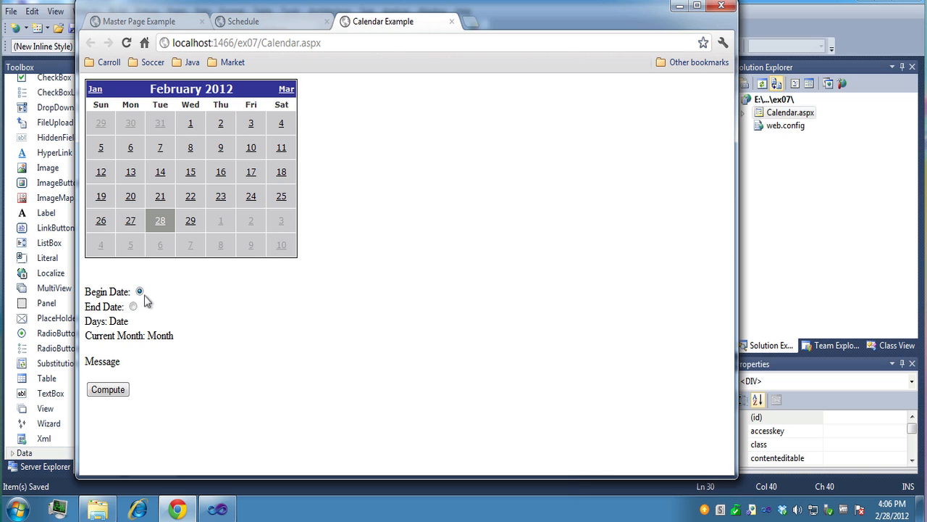
mouse_move(472, 22)
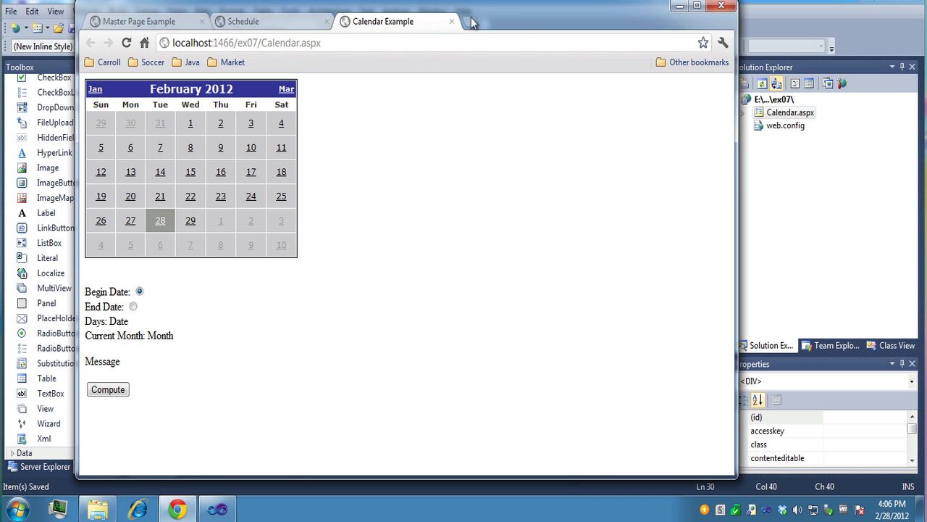
left_click_drag(471, 21, 551, 209)
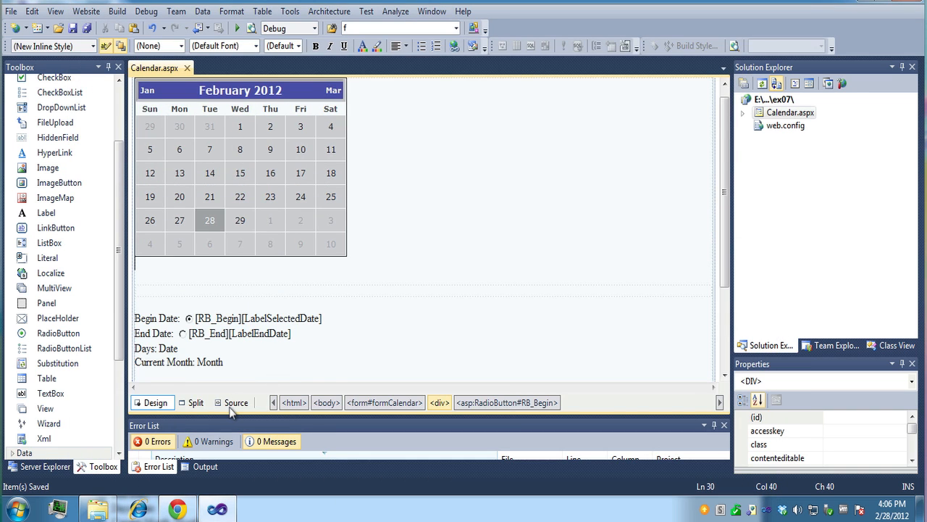
View the page markup, then bring the Chrome Calendar.aspx window back to the front.
left_click(237, 403)
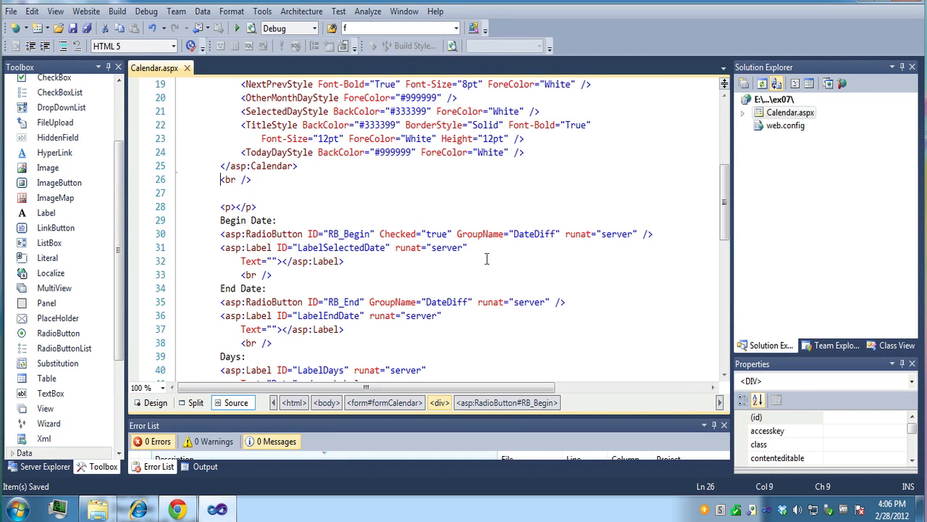
double_click(481, 233)
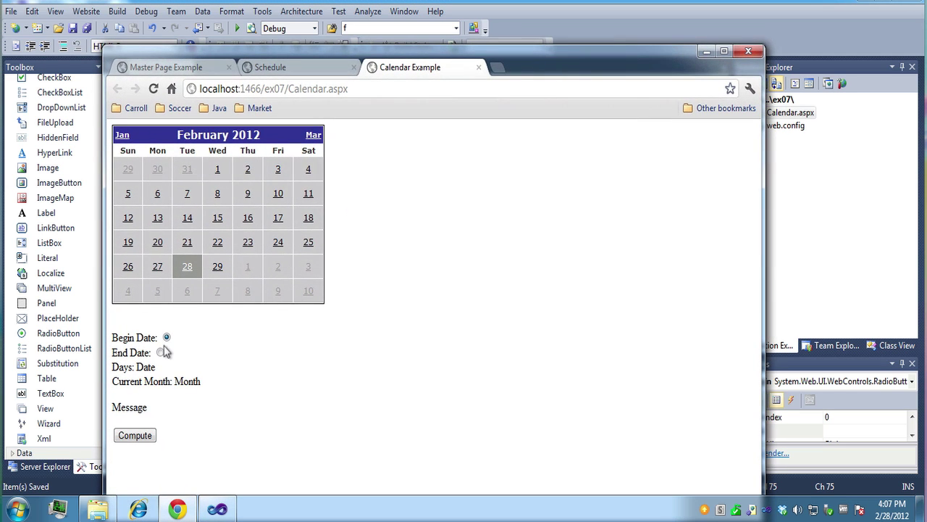
Pick February 15, 2012 as the begin date, switch to End Date and compute.
left_click(160, 352)
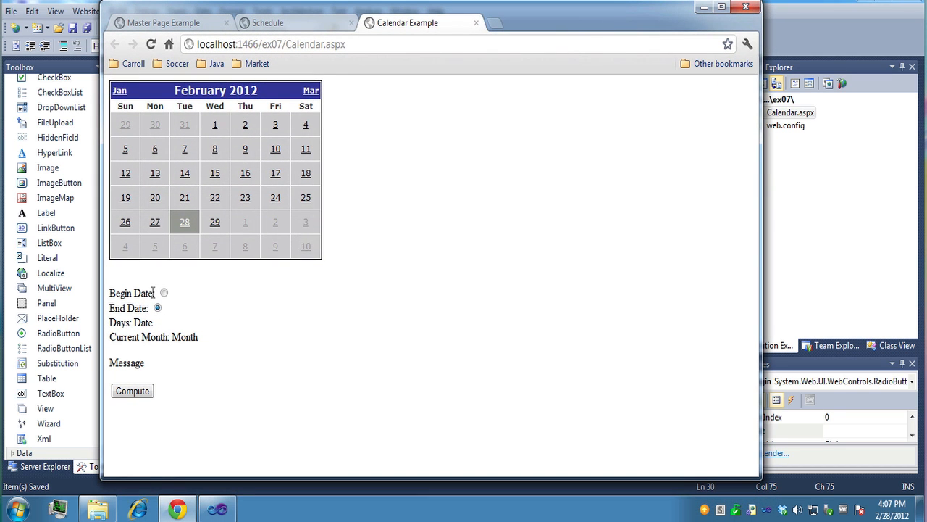
left_click(164, 293)
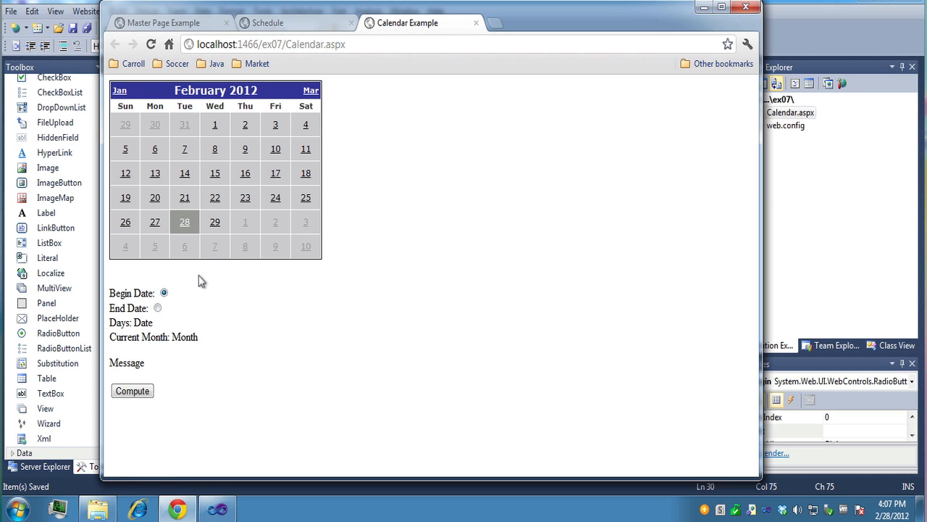
mouse_move(215, 181)
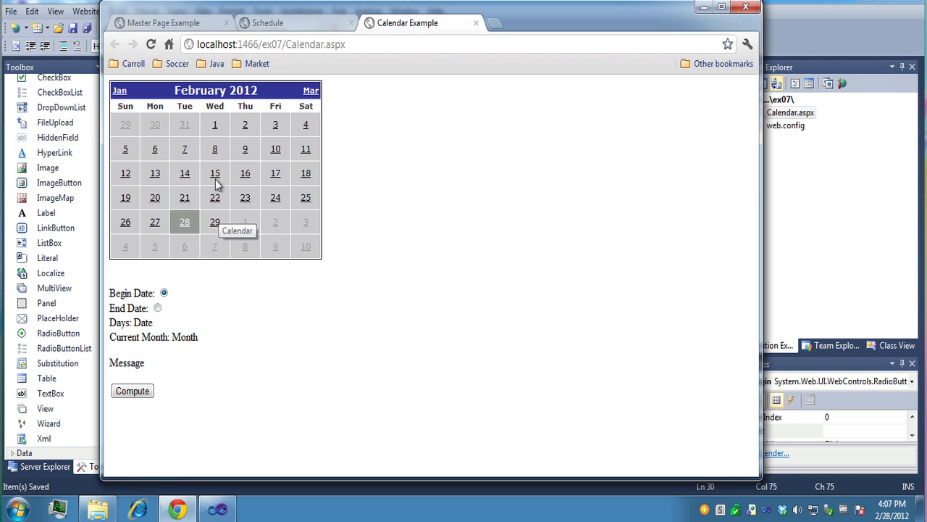
left_click(214, 174)
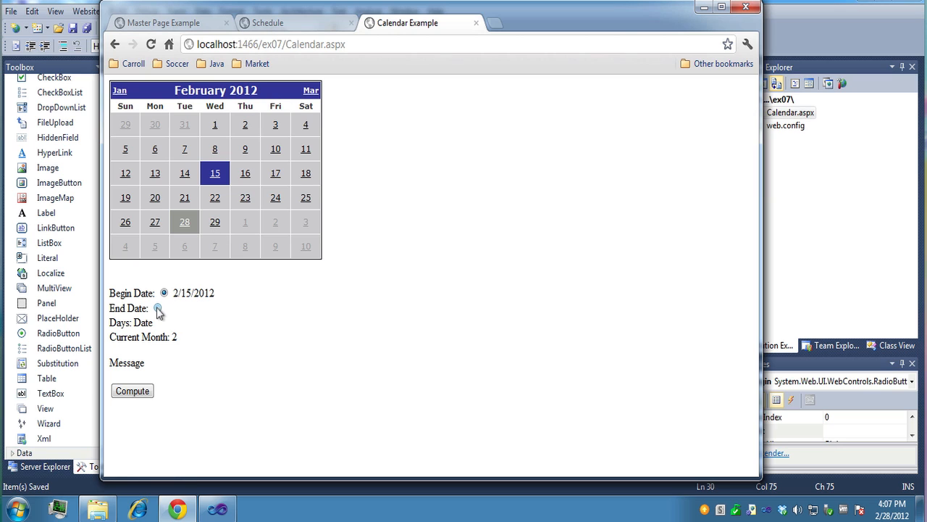
left_click(214, 222)
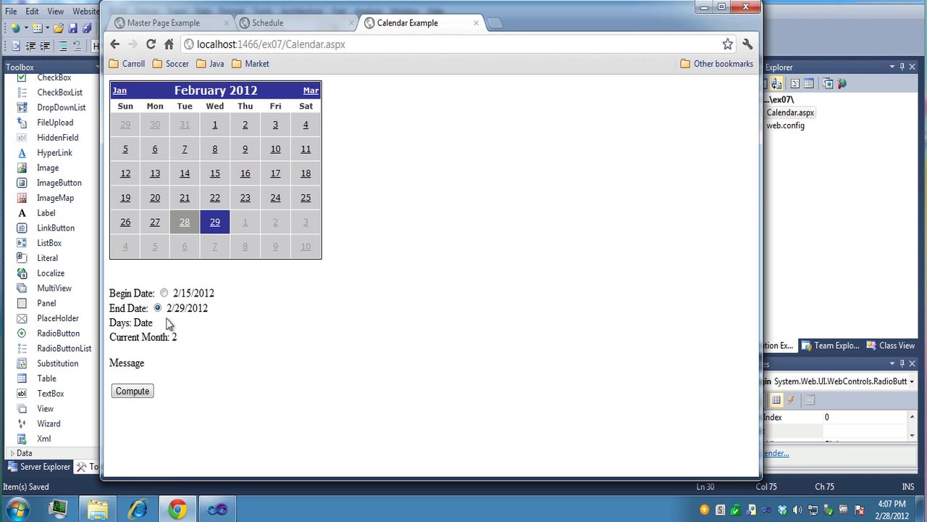
mouse_move(296, 104)
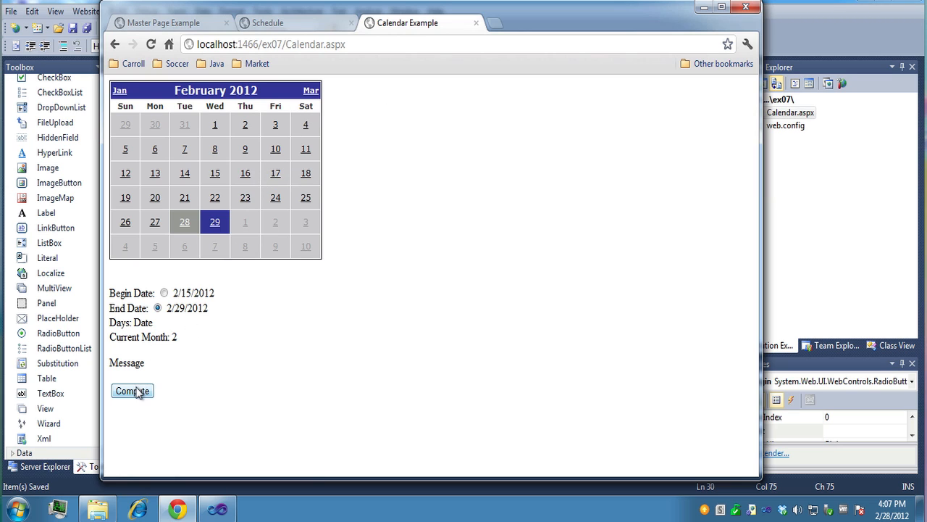
left_click(132, 391)
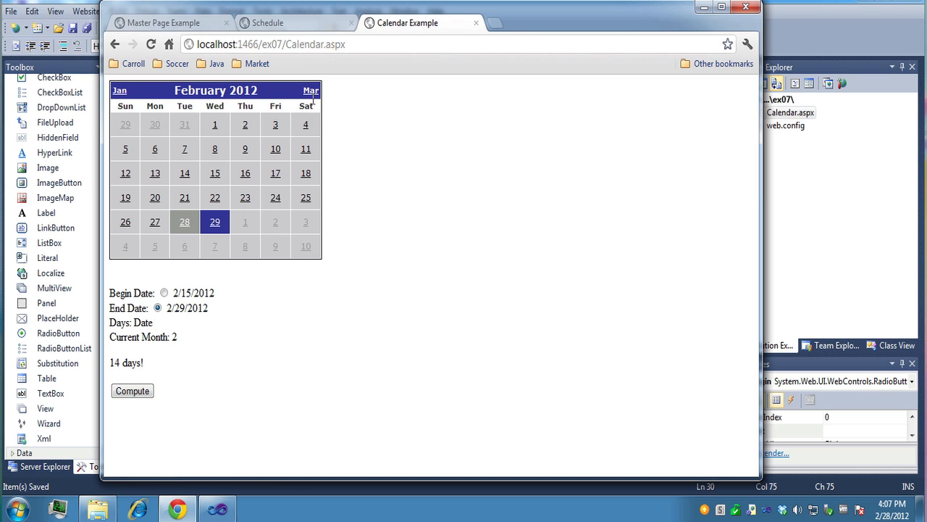
Pick March 16, 2012 as the end date and compute the 30-day difference.
left_click(310, 90)
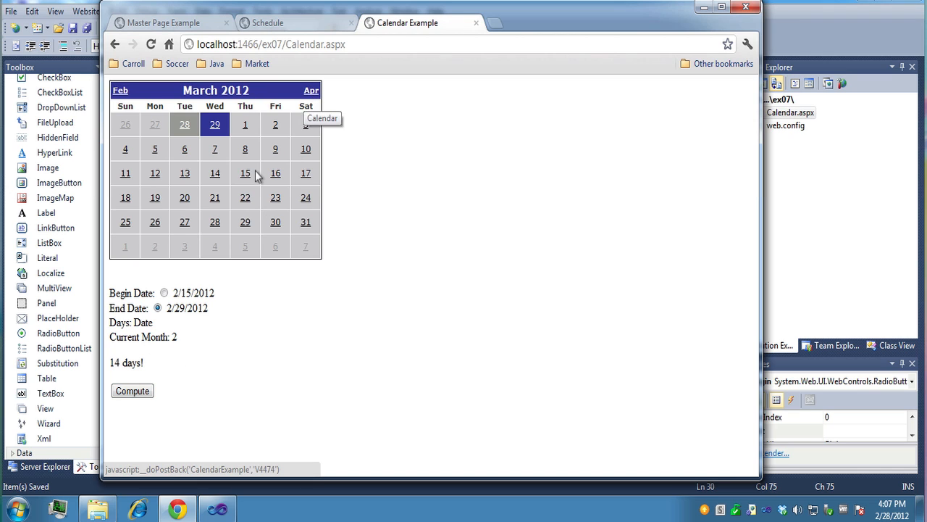
left_click(276, 173)
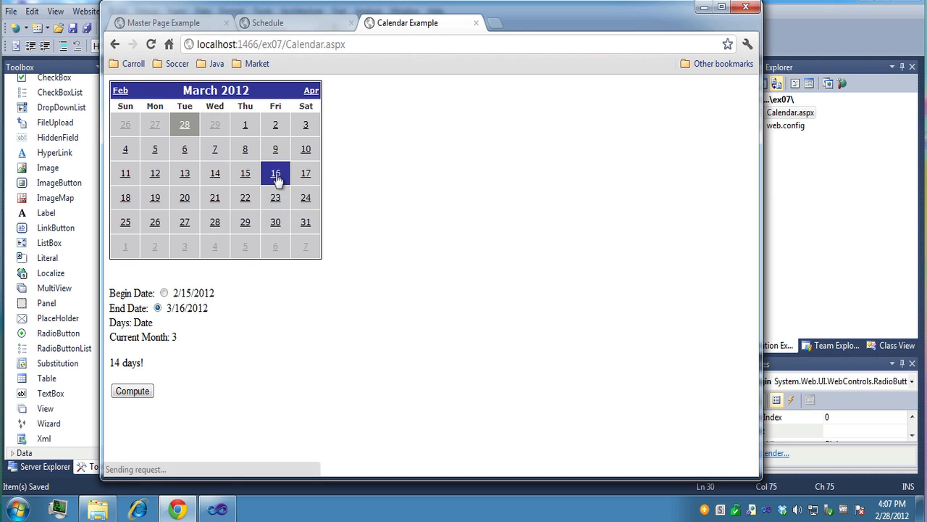
left_click(133, 392)
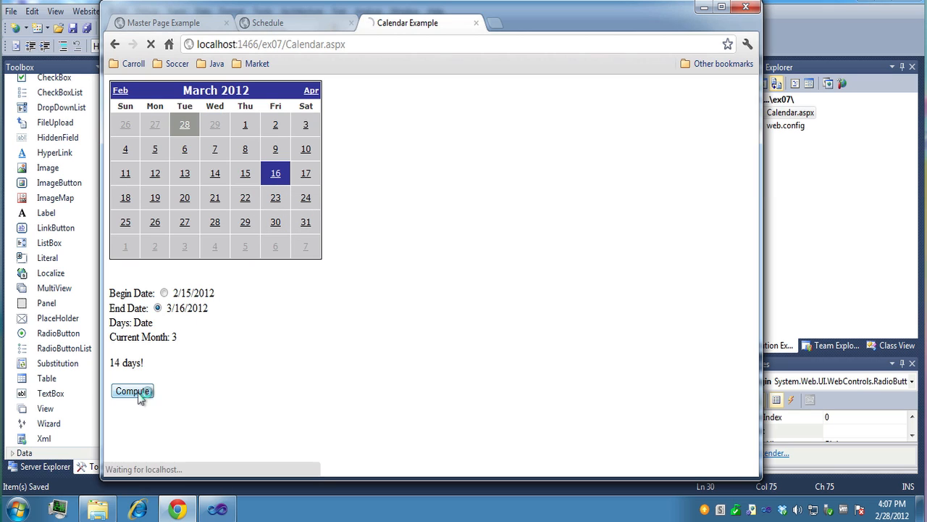
left_click(133, 391)
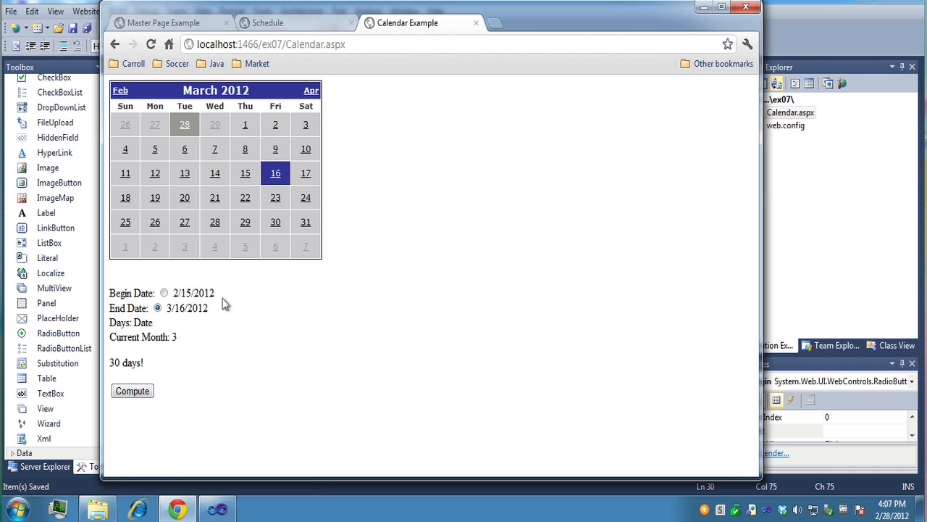
mouse_move(316, 113)
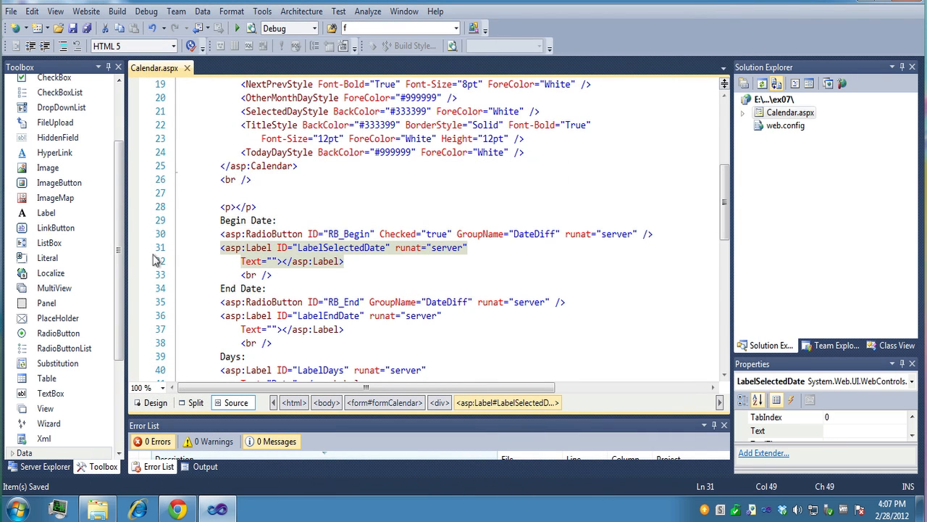
mouse_move(348, 278)
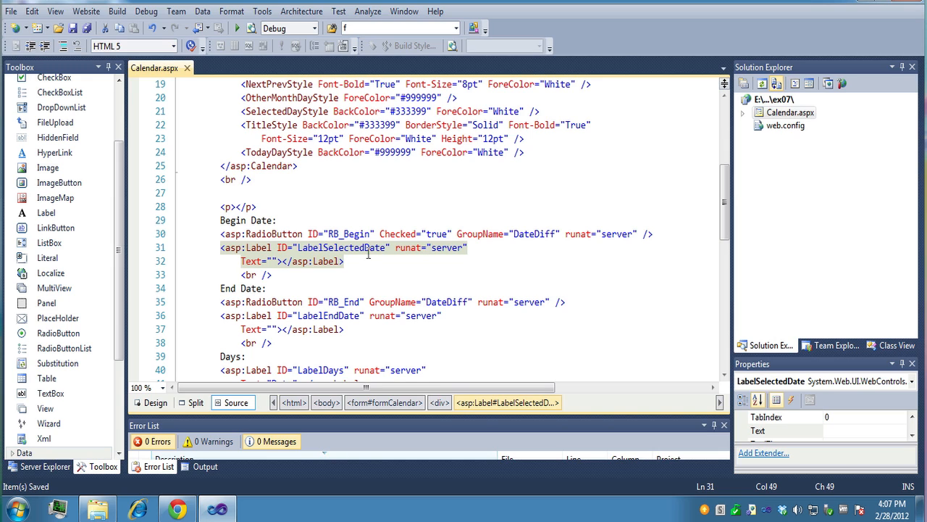
Walk through the begin- and end-date label markup, typing 'Data' after the end-date label tag.
left_click(268, 275)
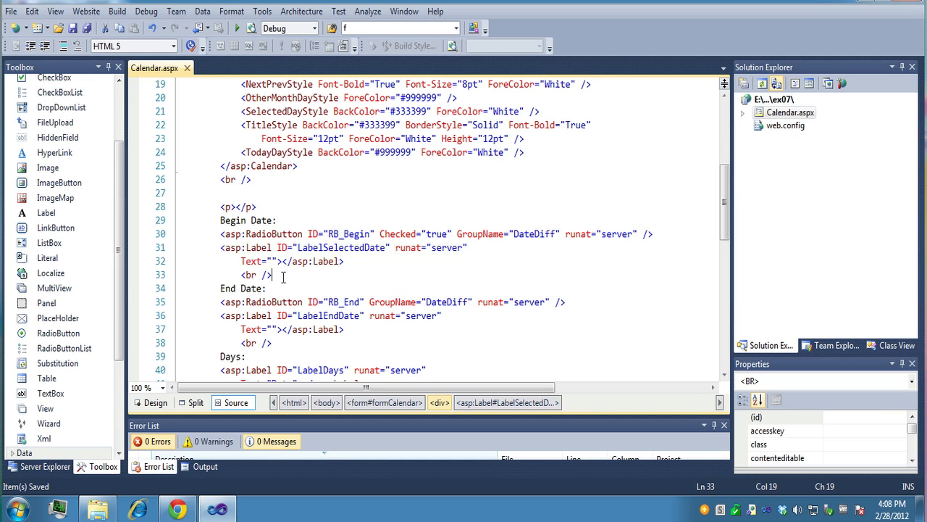
left_click(235, 275)
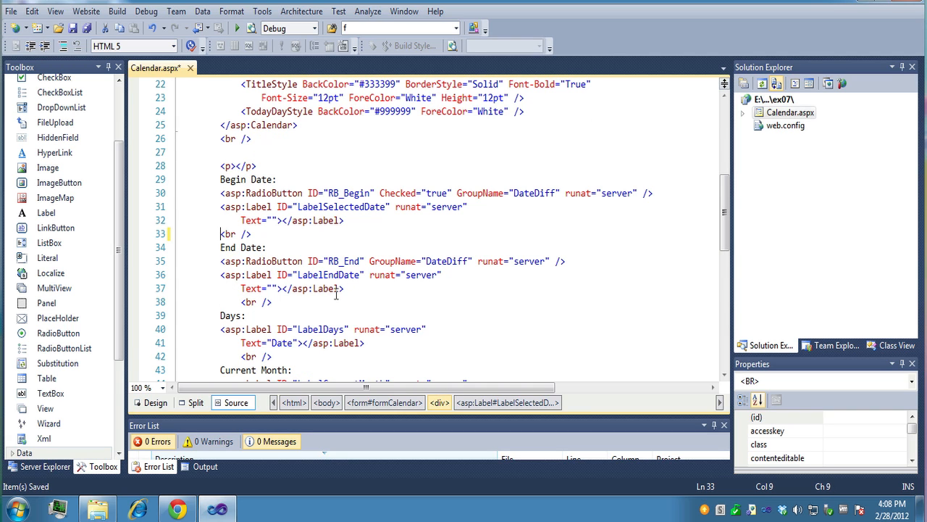
scroll("down", 3)
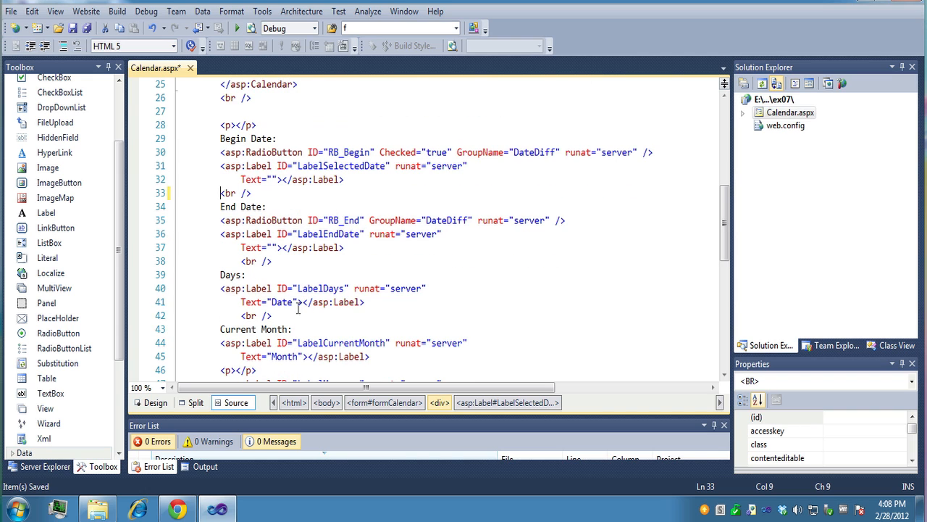
left_click(244, 275)
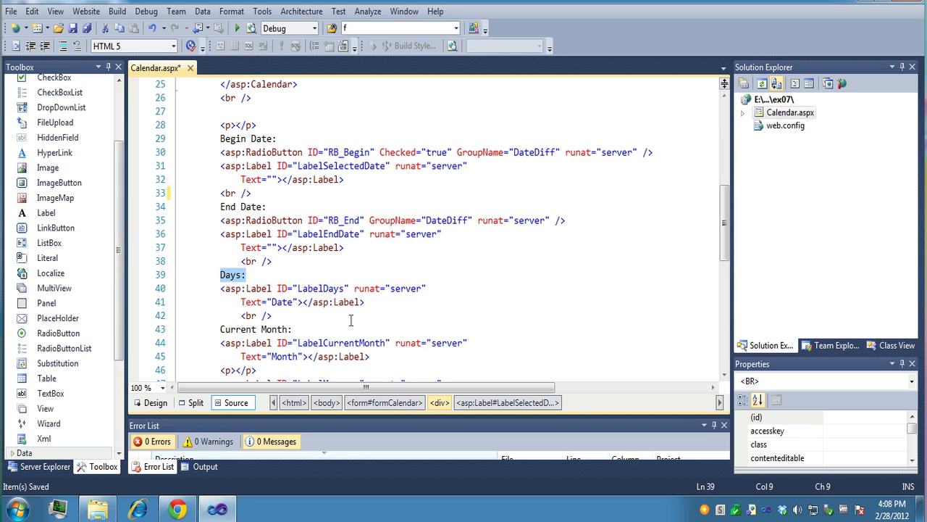
left_click(385, 299)
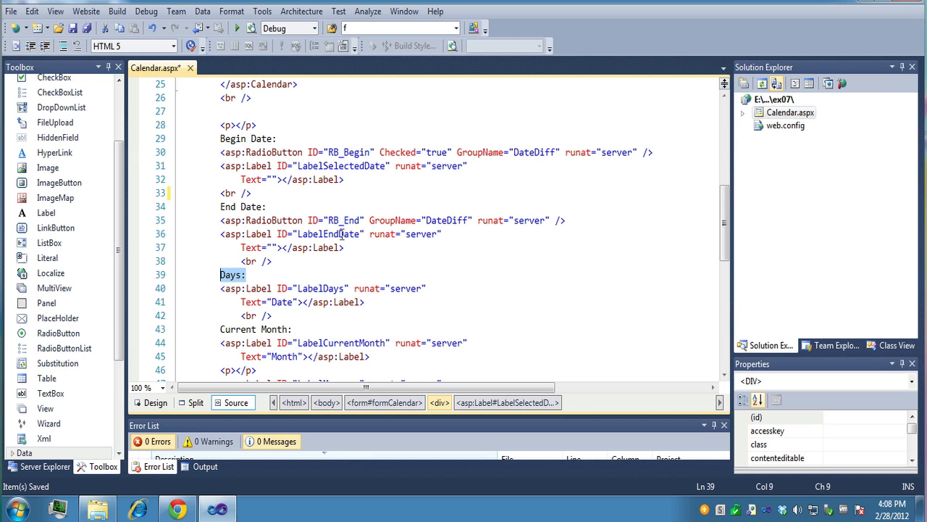
mouse_move(449, 231)
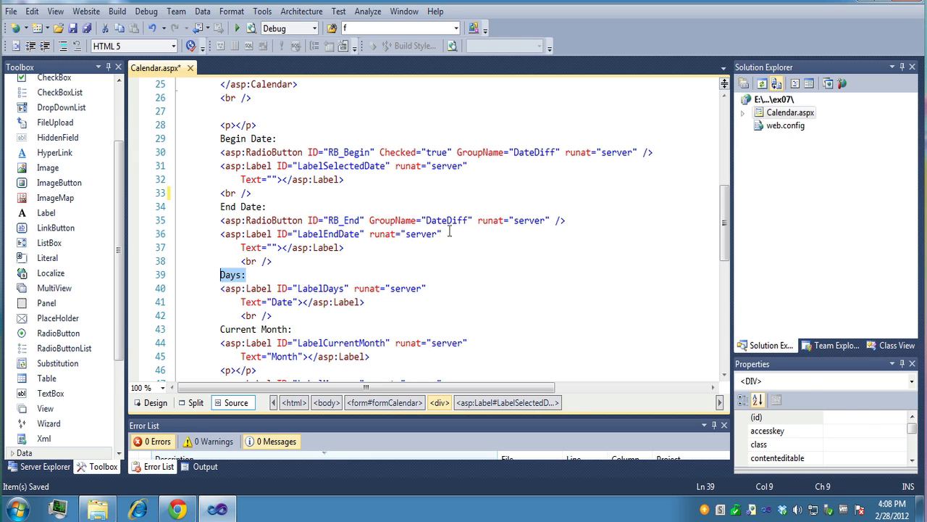
left_click(443, 233)
type(" Text=")
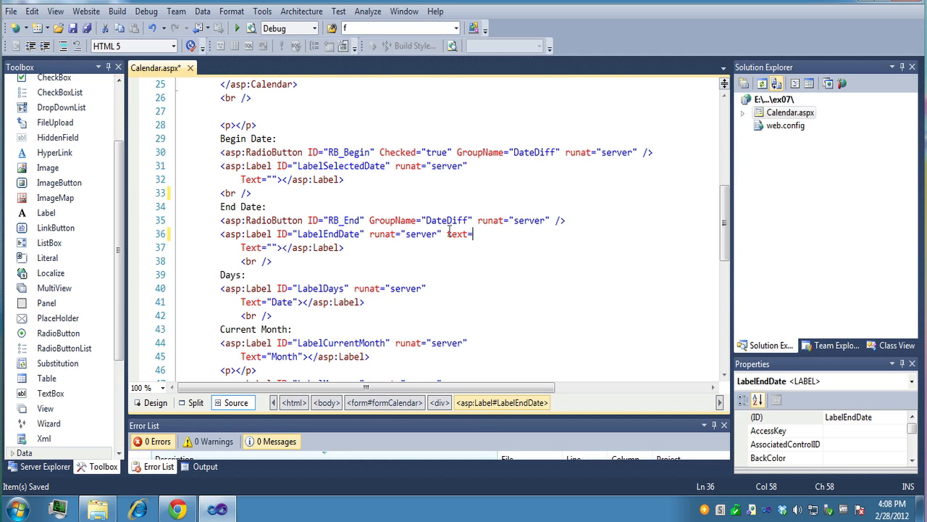
type("Data")
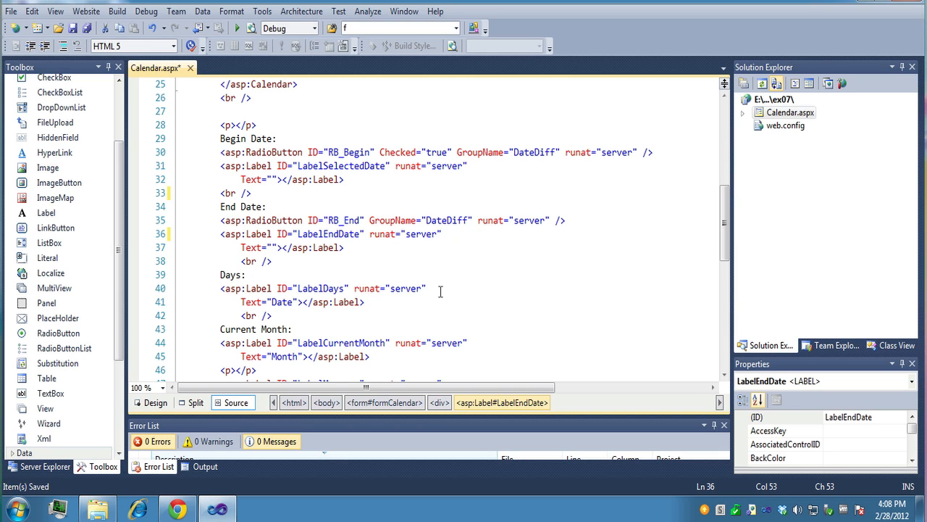
Scroll through the remaining markup and view the page in Design before the code-behind.
scroll("down", 3)
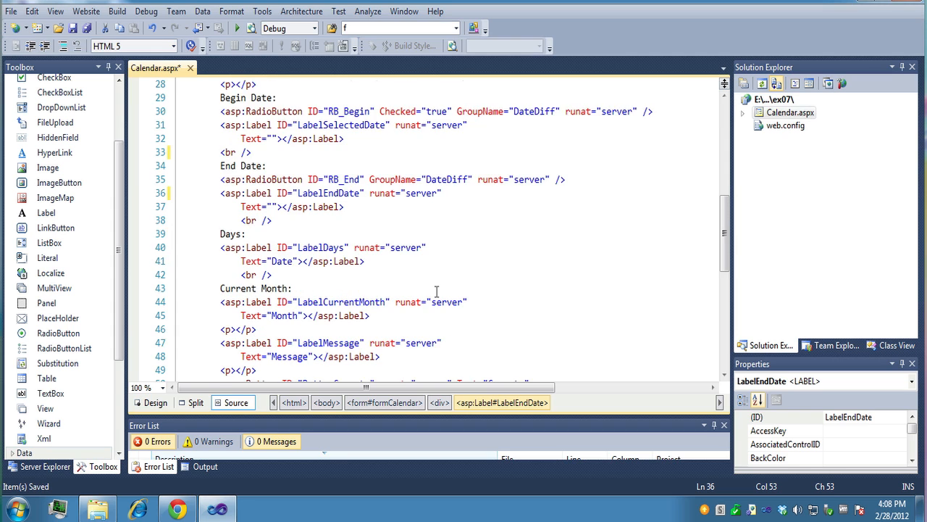
scroll("down", 3)
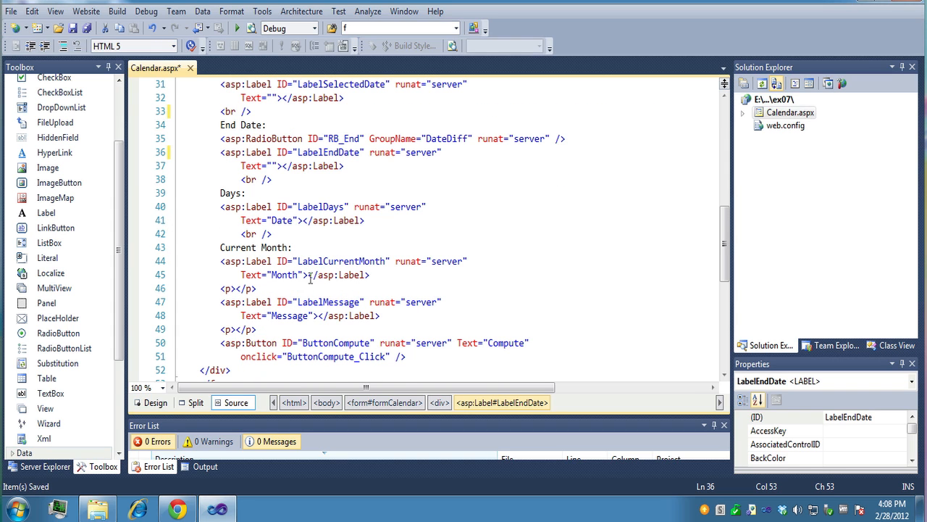
scroll("down", 3)
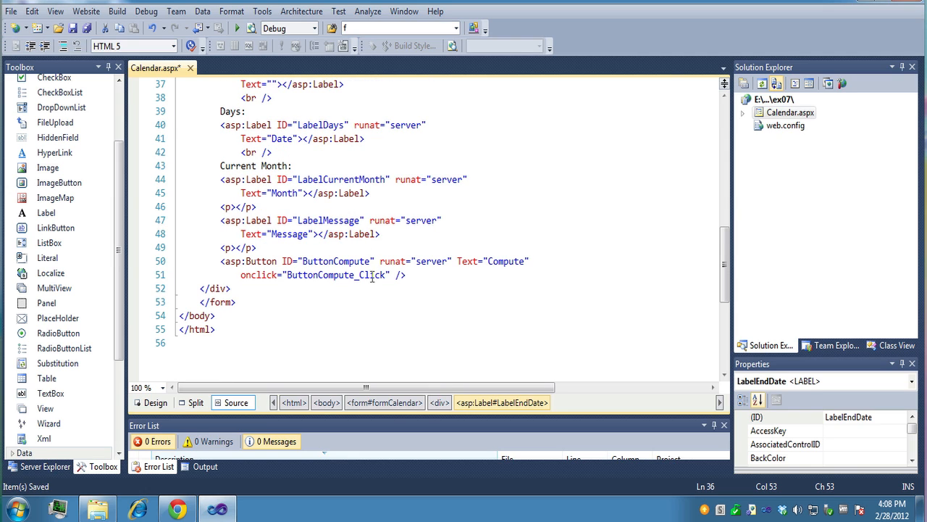
mouse_move(281, 257)
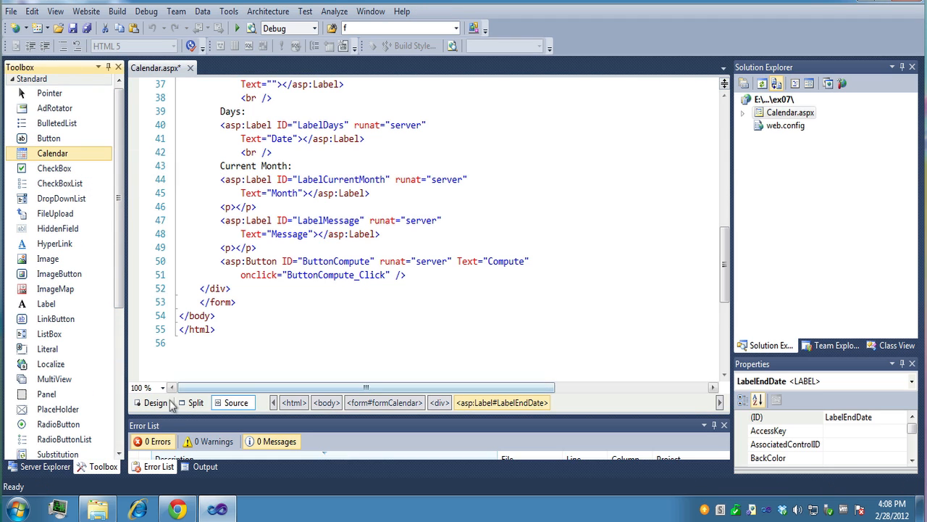
left_click(155, 403)
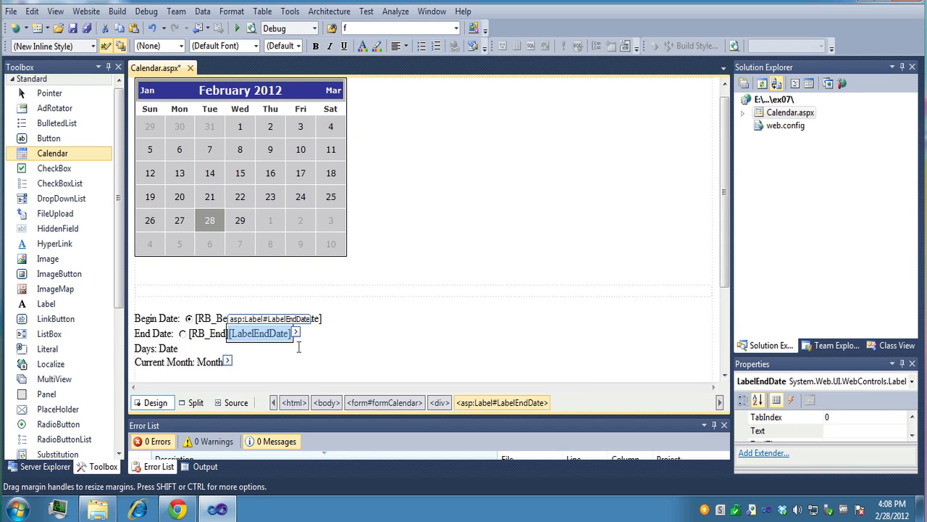
scroll("down", 3)
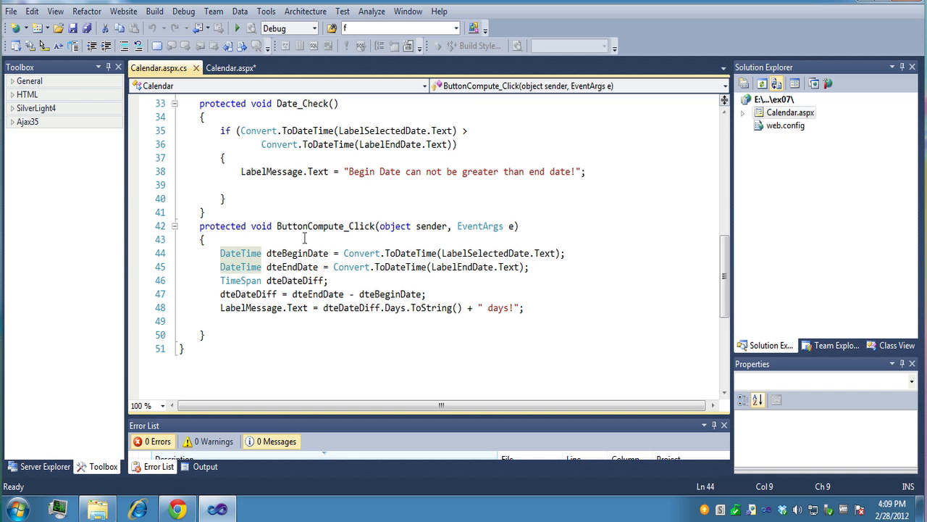
Scroll through the CalendarExample_SelectionChanged handler in Calendar.aspx.cs.
scroll("up", 3)
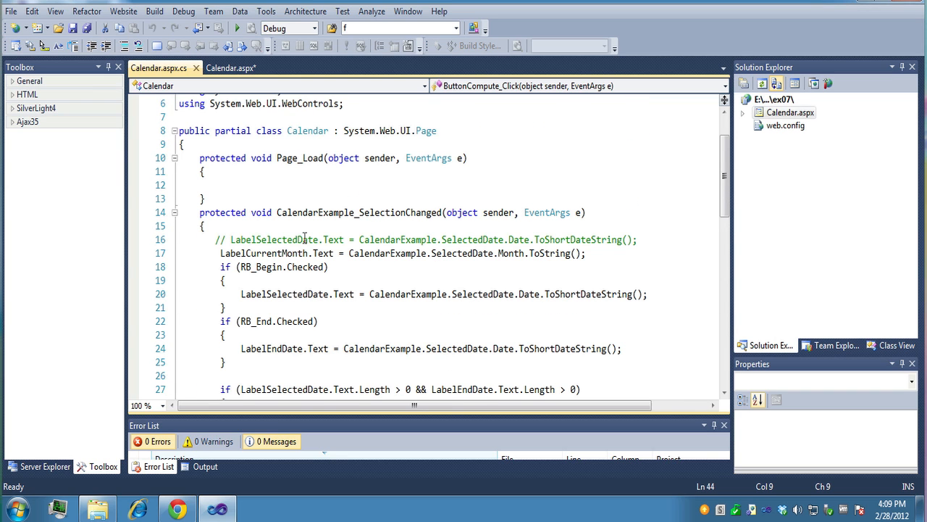
scroll("down", 3)
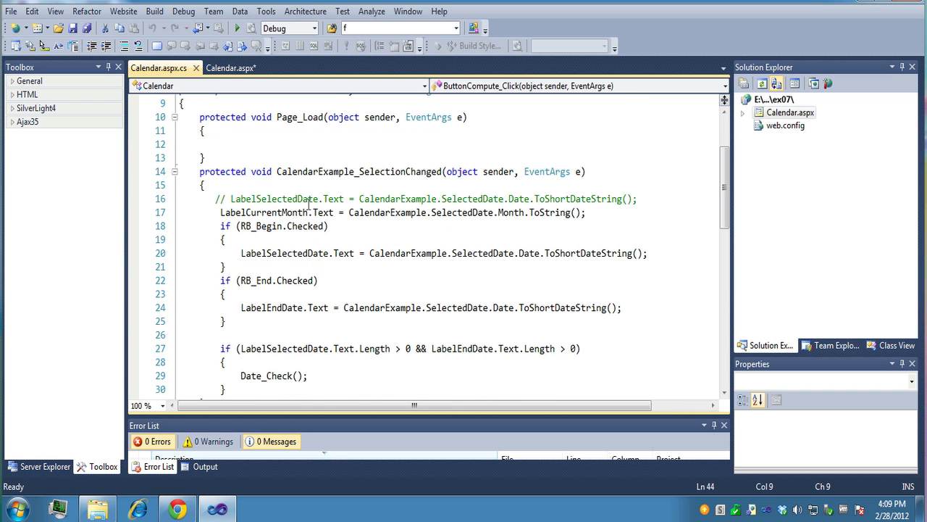
scroll("down", 3)
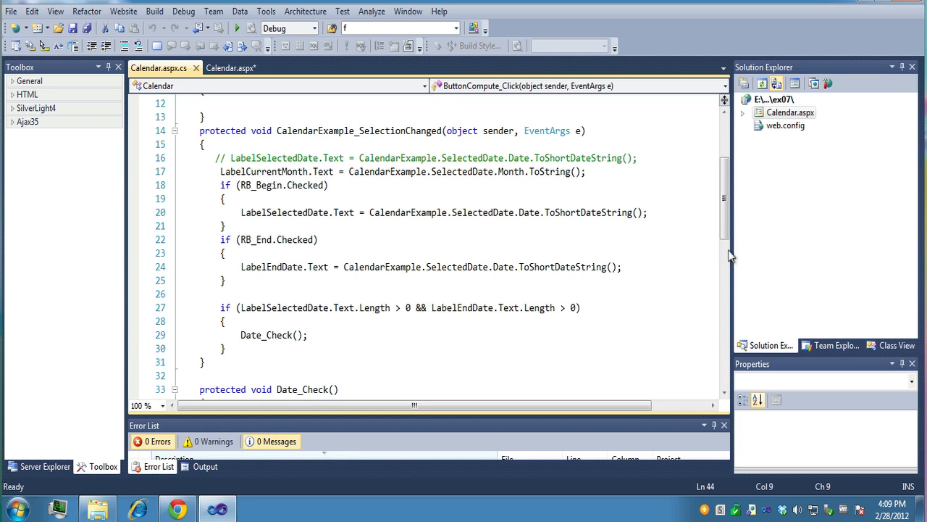
scroll("down", 3)
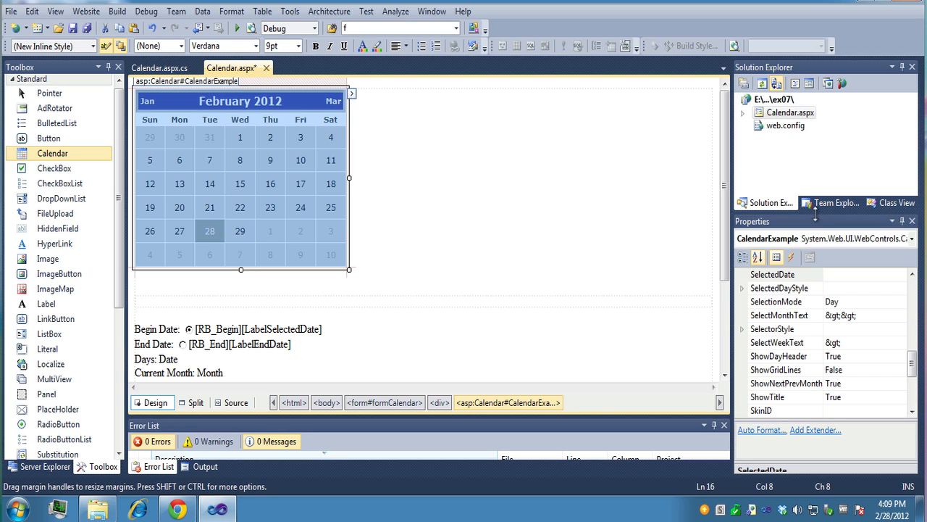
mouse_move(791, 258)
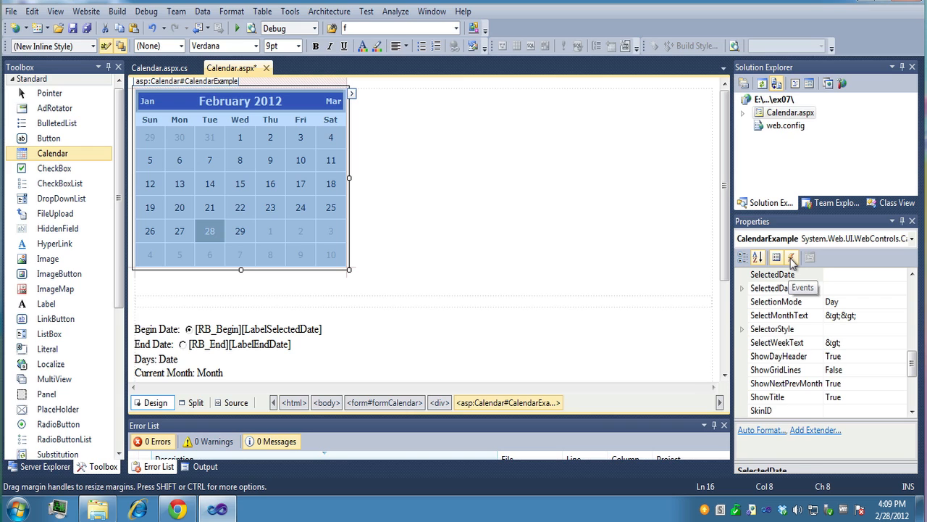
Inspect the calendar's and RB_Begin option's events, then return to the page markup.
left_click(791, 256)
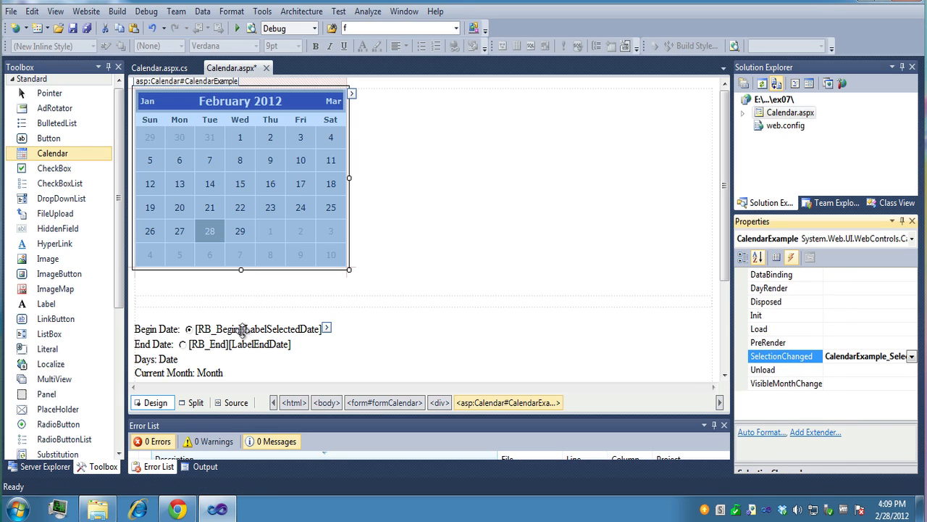
left_click(281, 328)
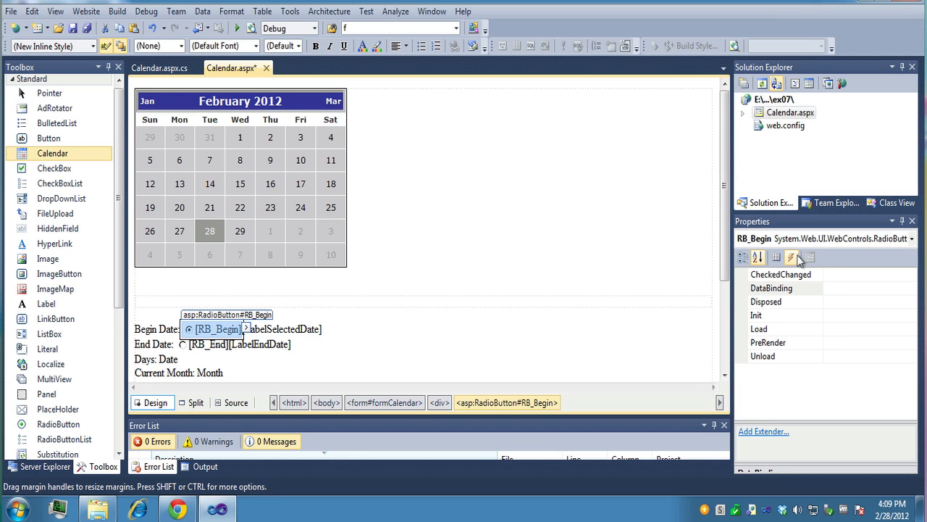
mouse_move(153, 400)
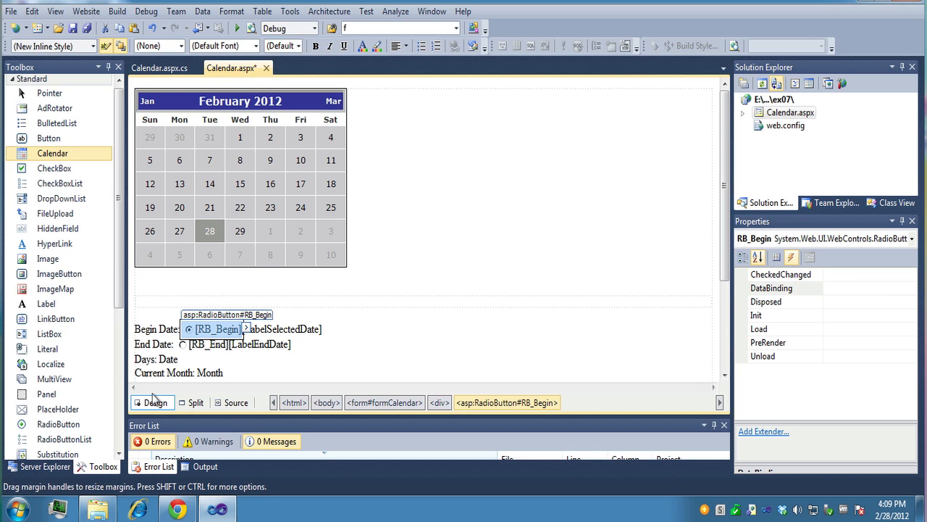
mouse_move(240, 411)
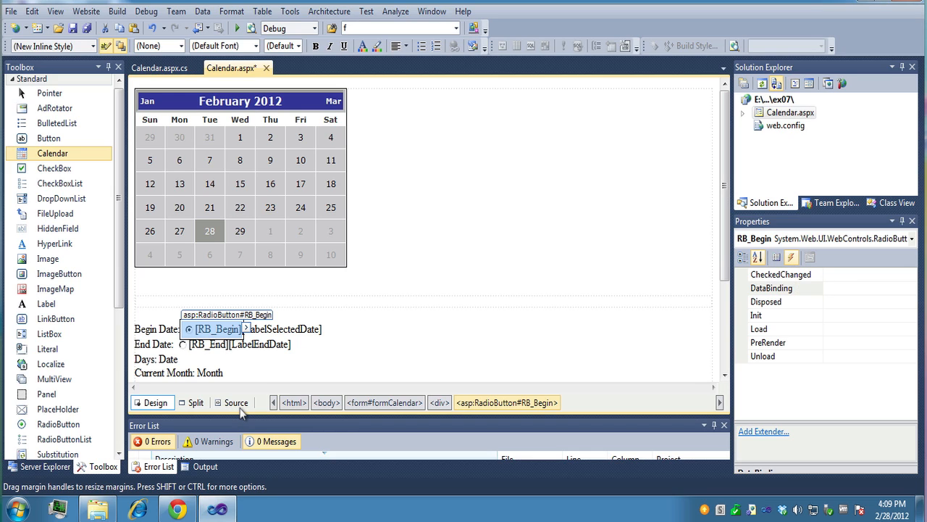
mouse_move(853, 339)
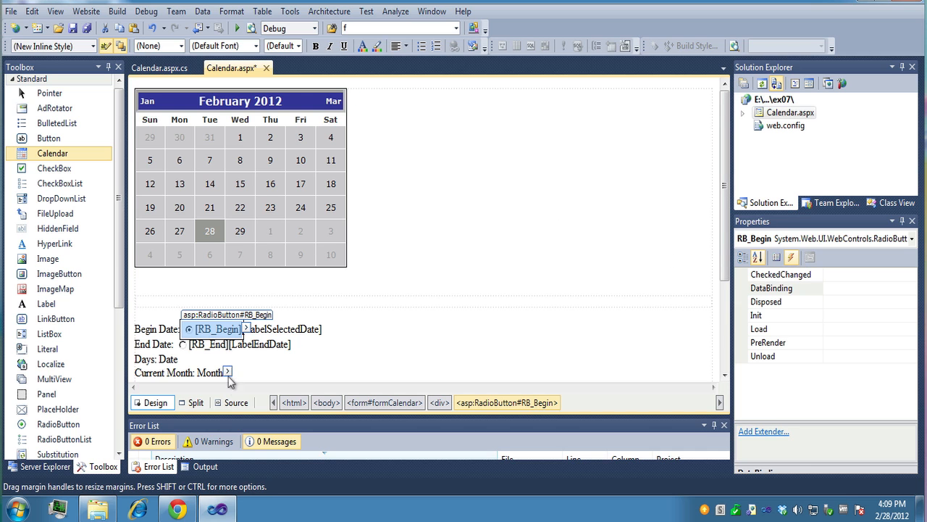
left_click(236, 402)
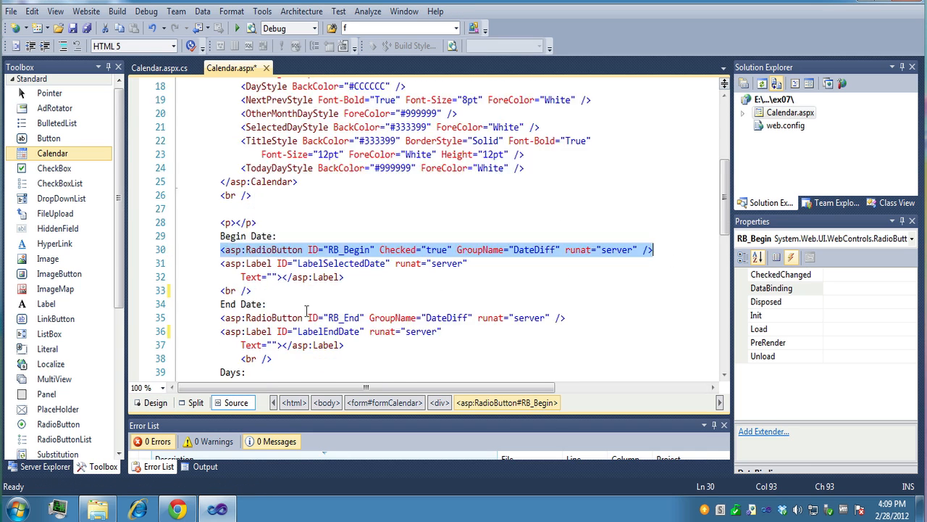
Review the CalendarExample_SelectionChanged handler and highlight LabelSelectedDate and its uses.
scroll("up", 3)
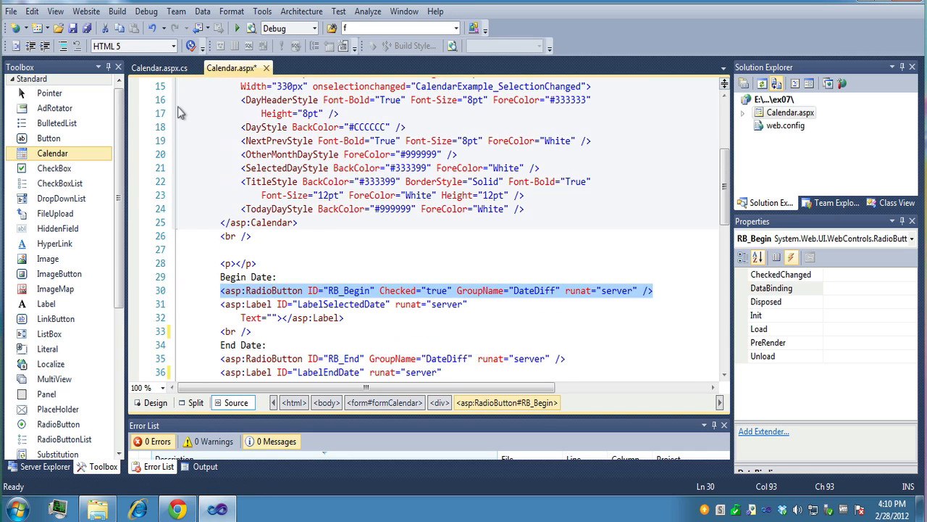
mouse_move(159, 68)
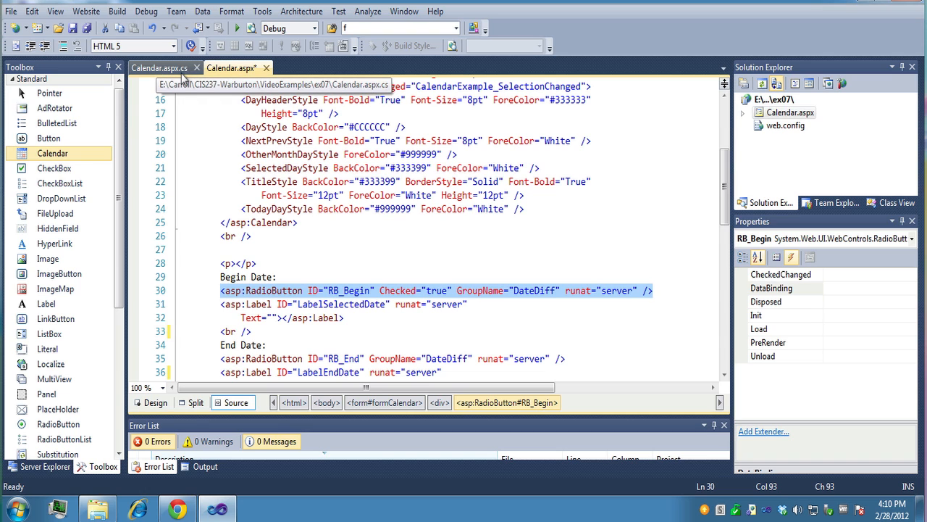
mouse_move(742, 119)
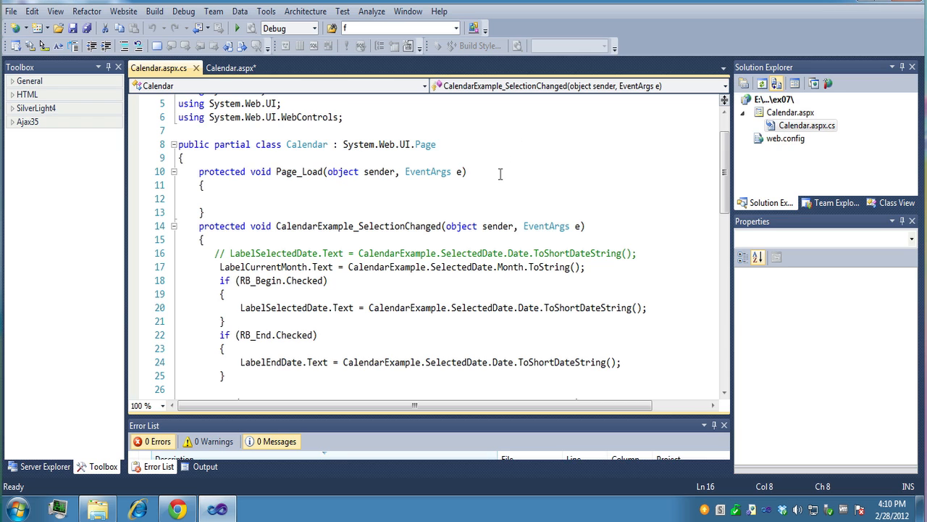
scroll("down", 3)
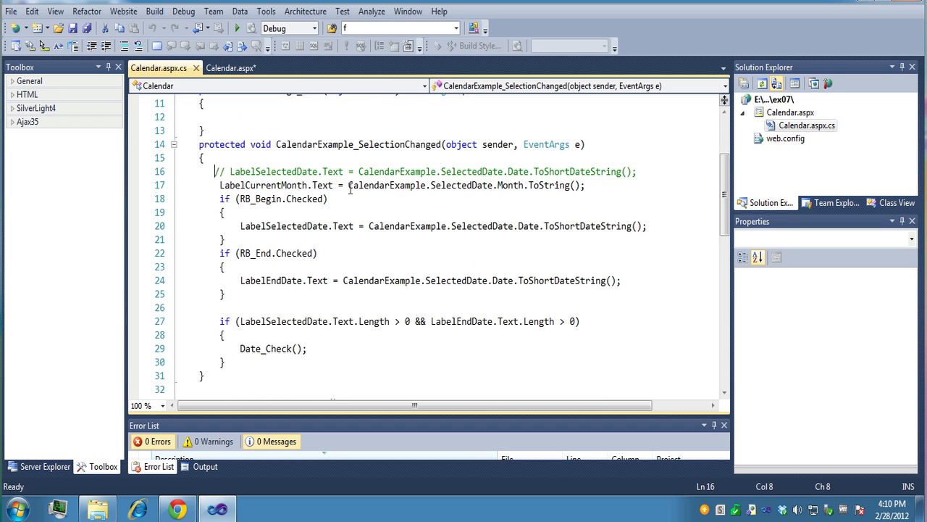
mouse_move(365, 186)
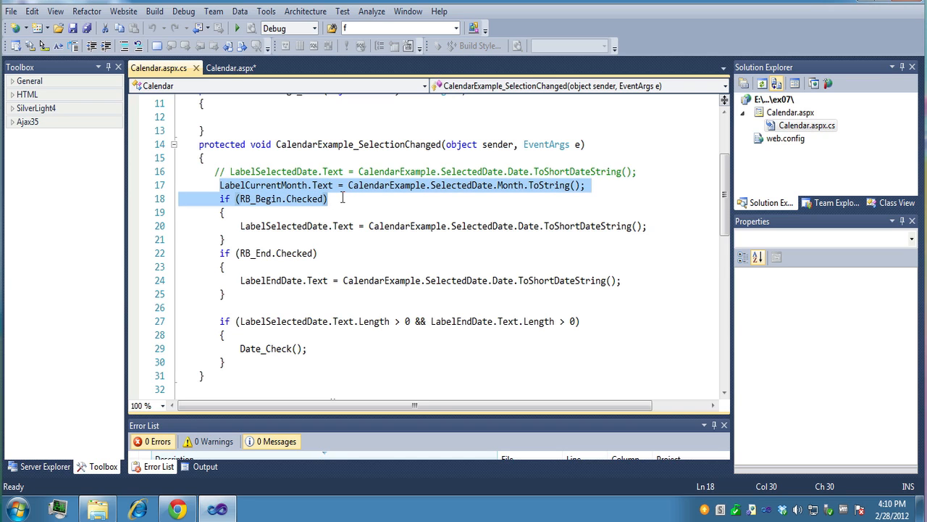
left_click(345, 185)
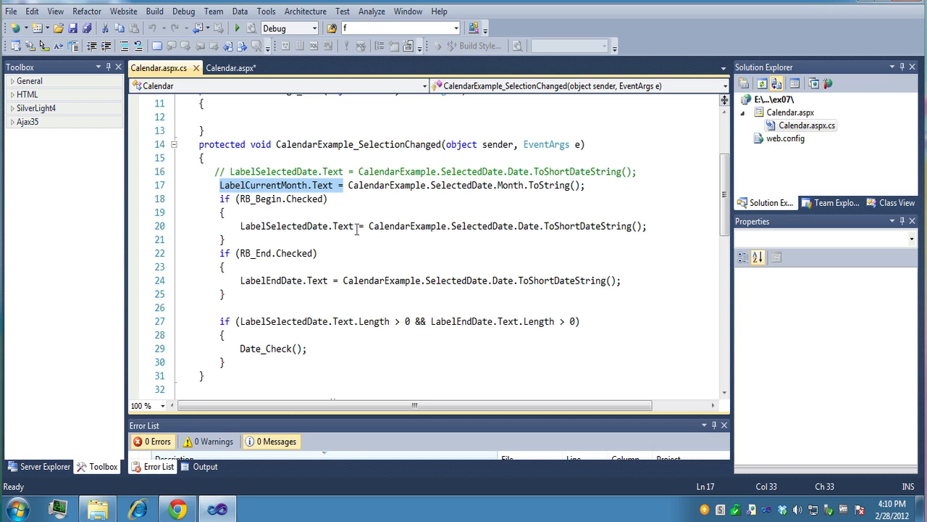
double_click(296, 226)
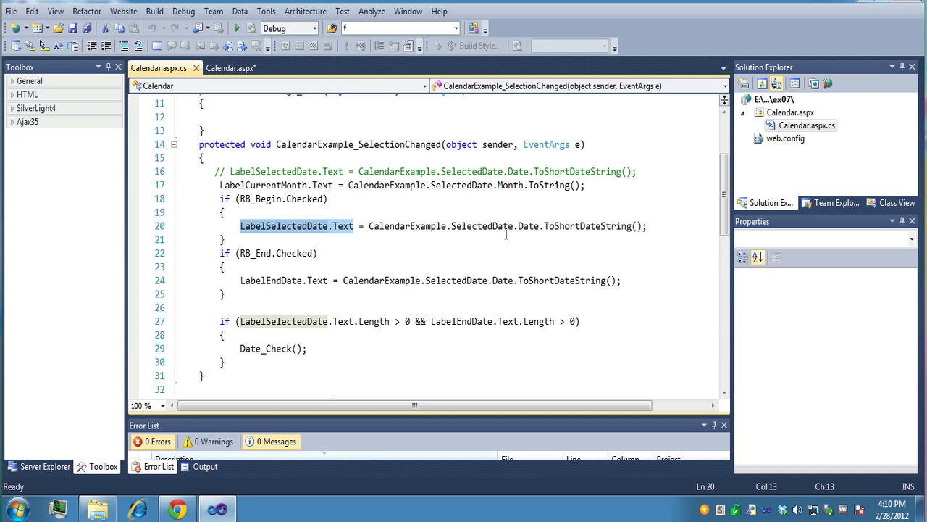
mouse_move(547, 228)
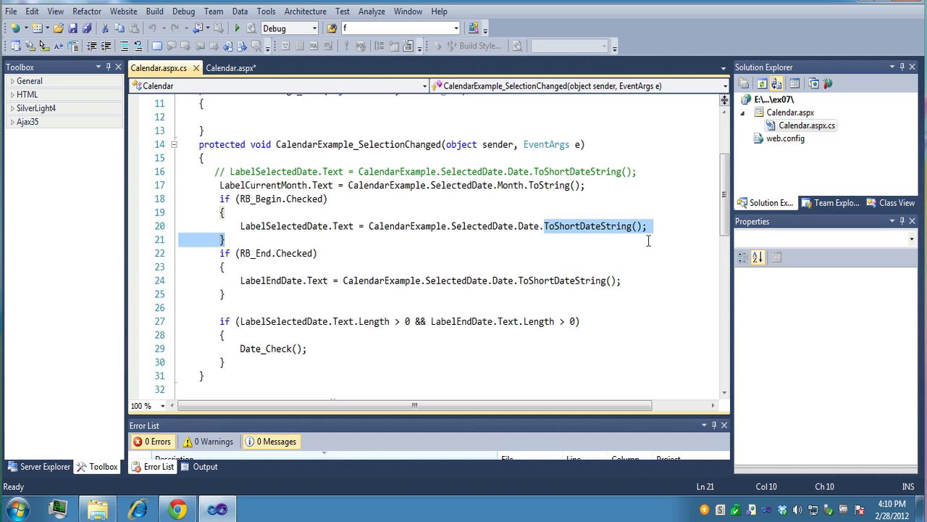
Re-enter the begin-date conversion by picking ToShortDateString from IntelliSense and ending with a semicolon.
left_click(646, 226)
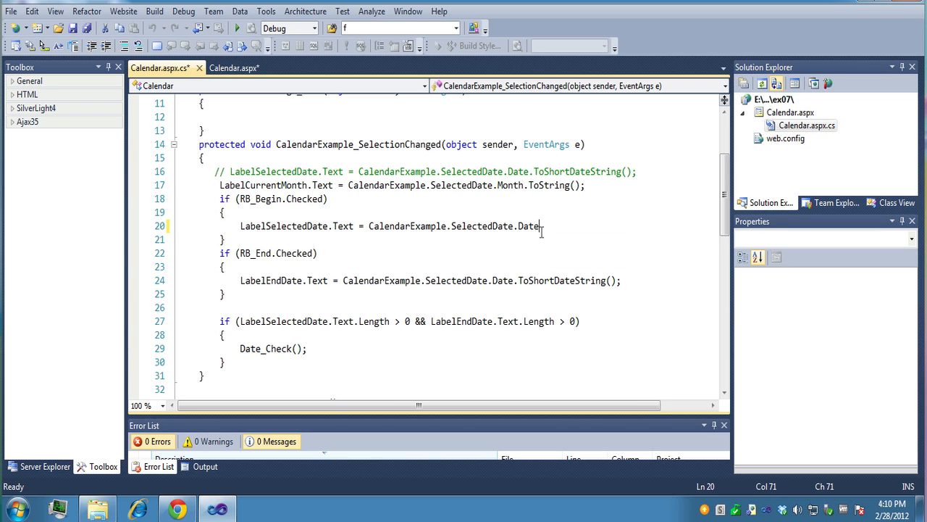
type(".")
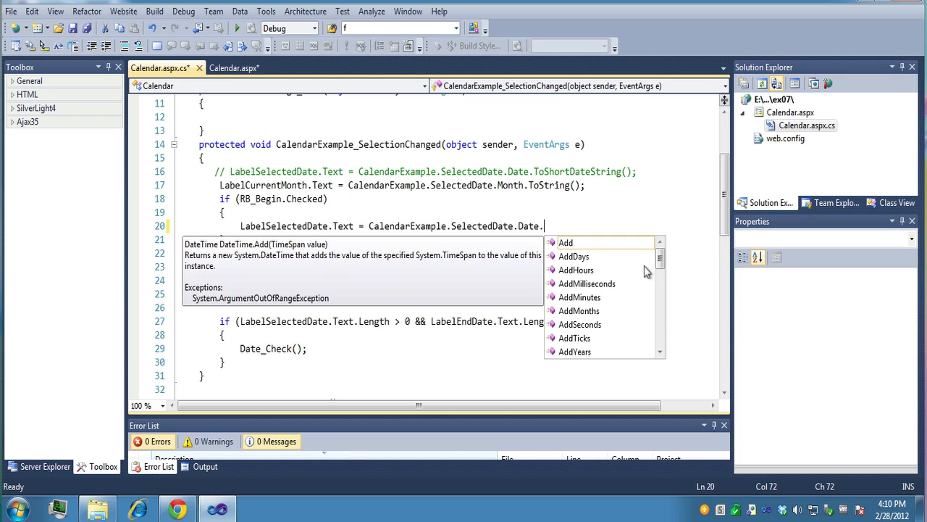
scroll("down", 3)
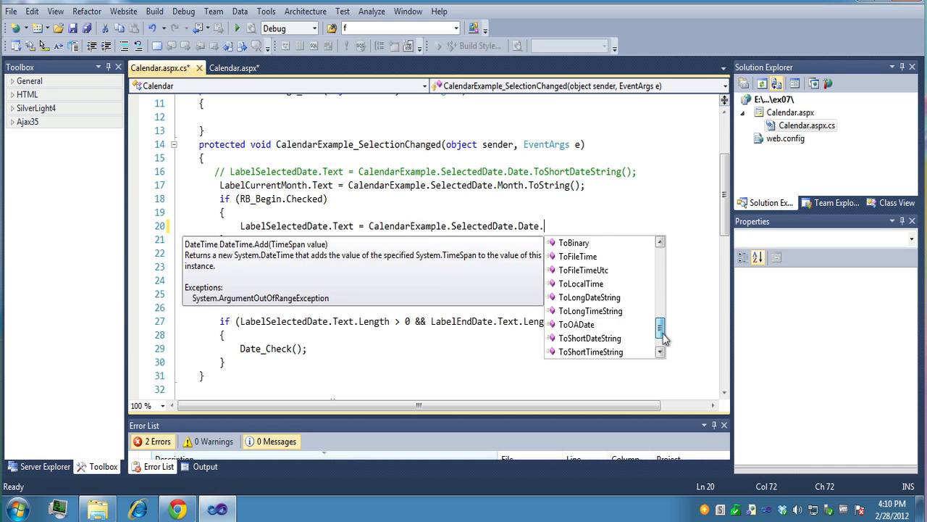
scroll("down", 3)
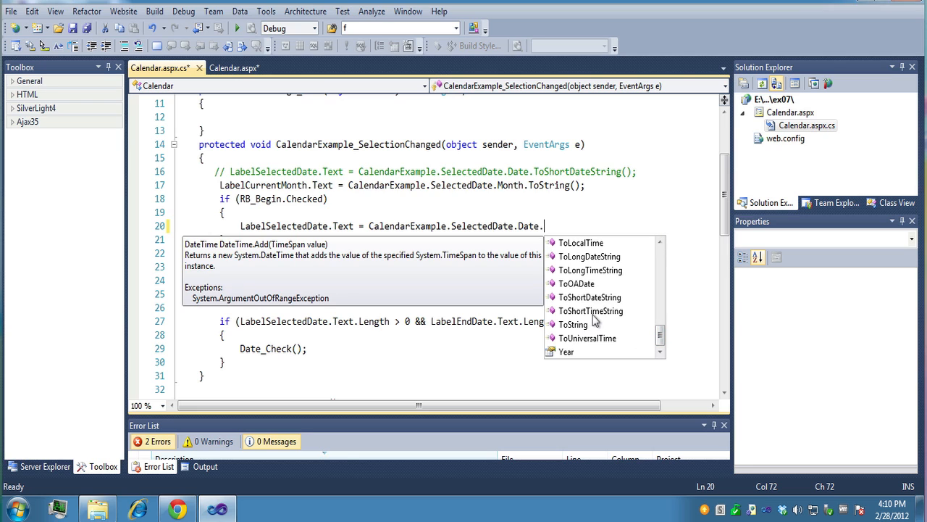
mouse_move(598, 272)
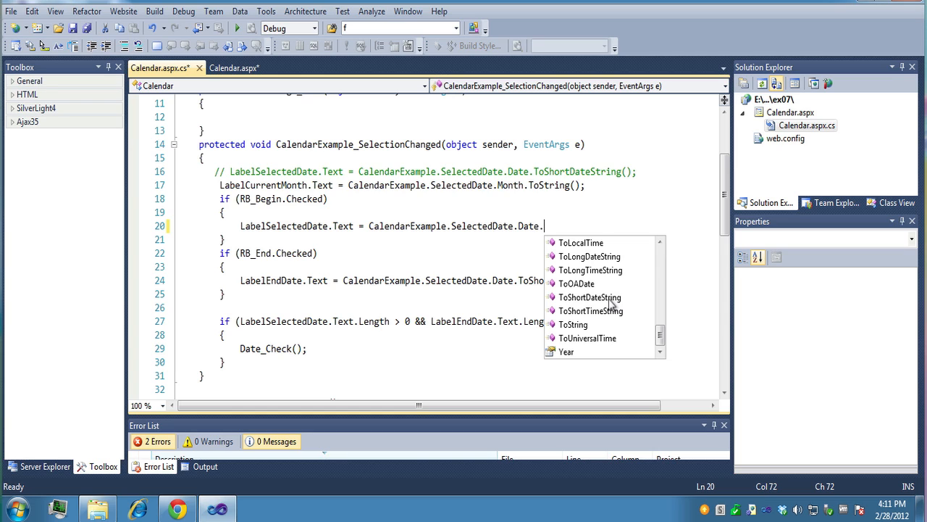
mouse_move(596, 303)
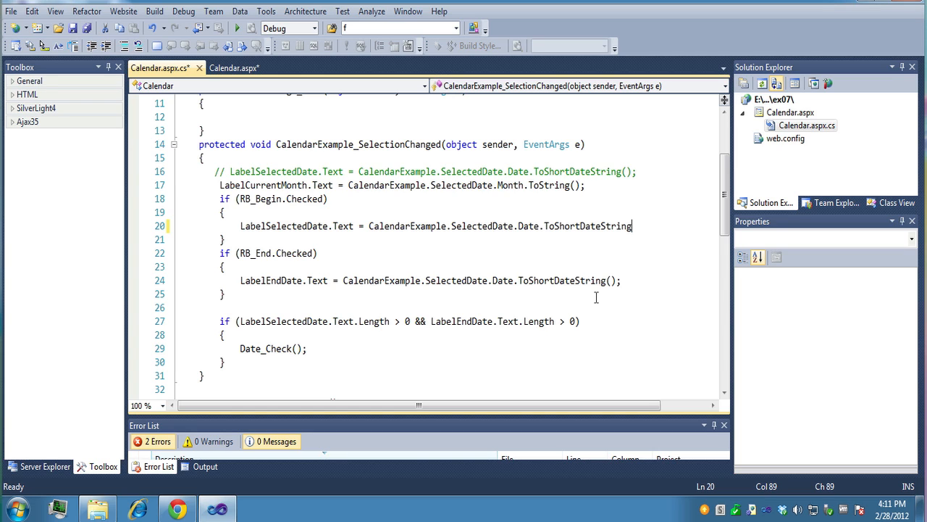
type(";")
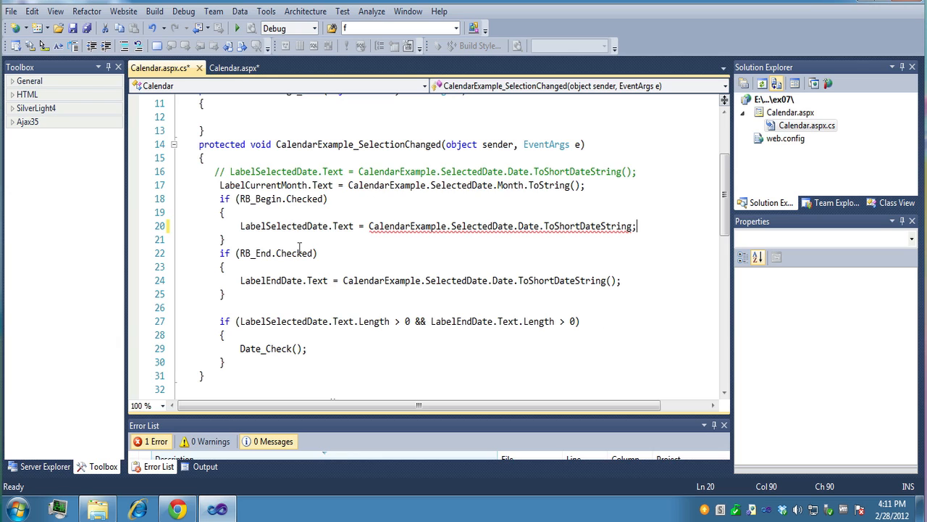
mouse_move(640, 234)
type("()")
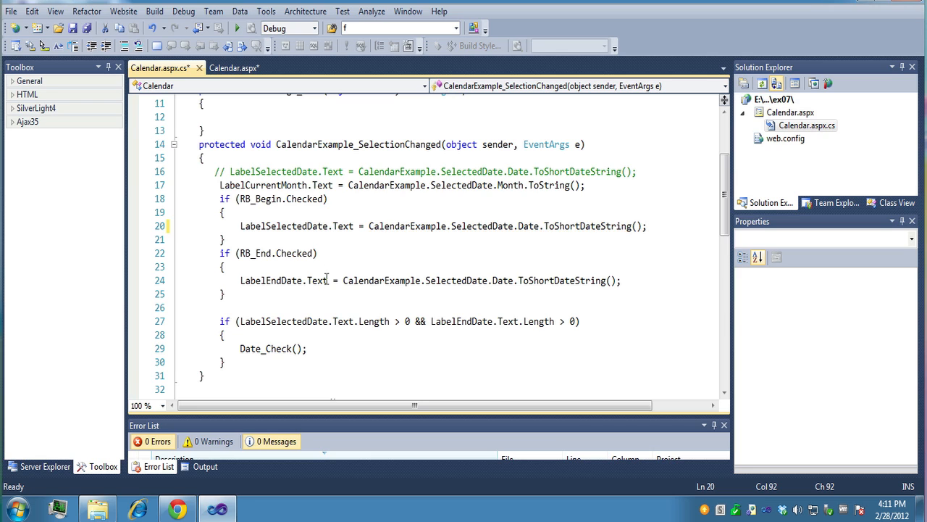
mouse_move(316, 281)
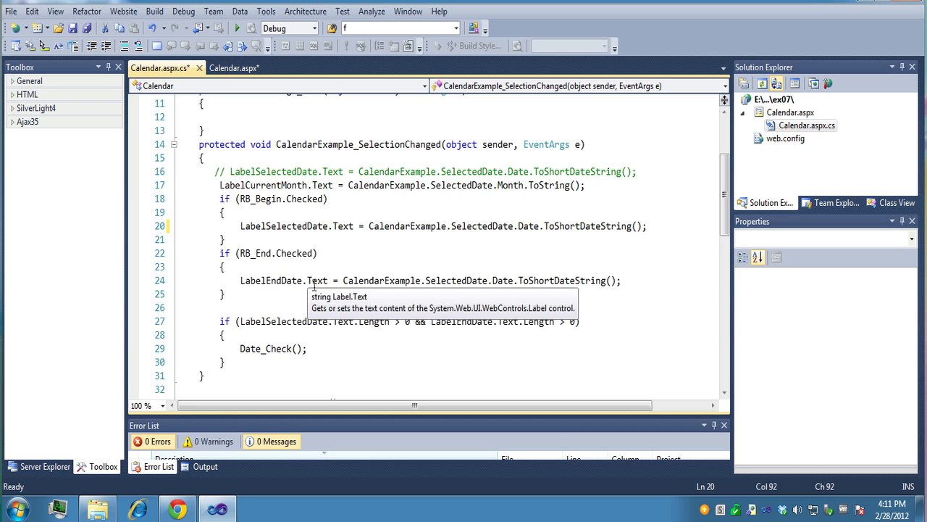
mouse_move(307, 282)
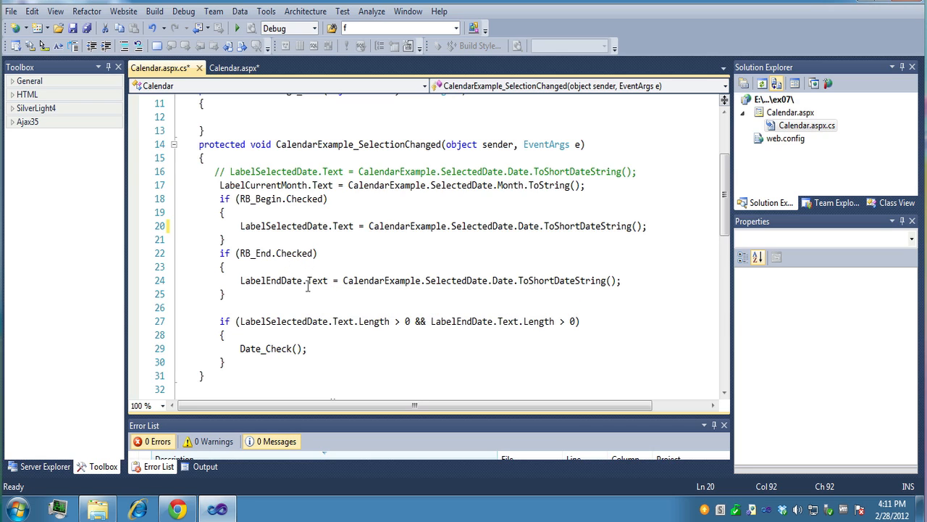
mouse_move(426, 285)
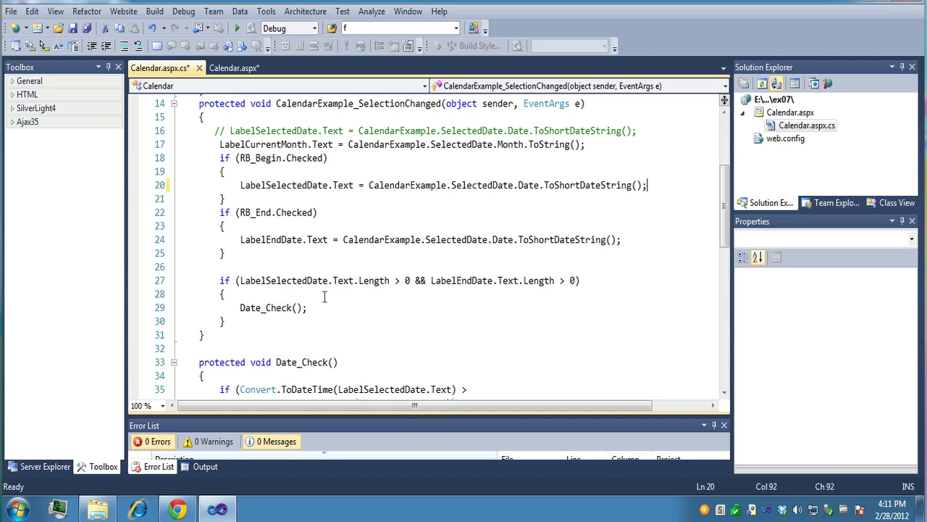
mouse_move(299, 281)
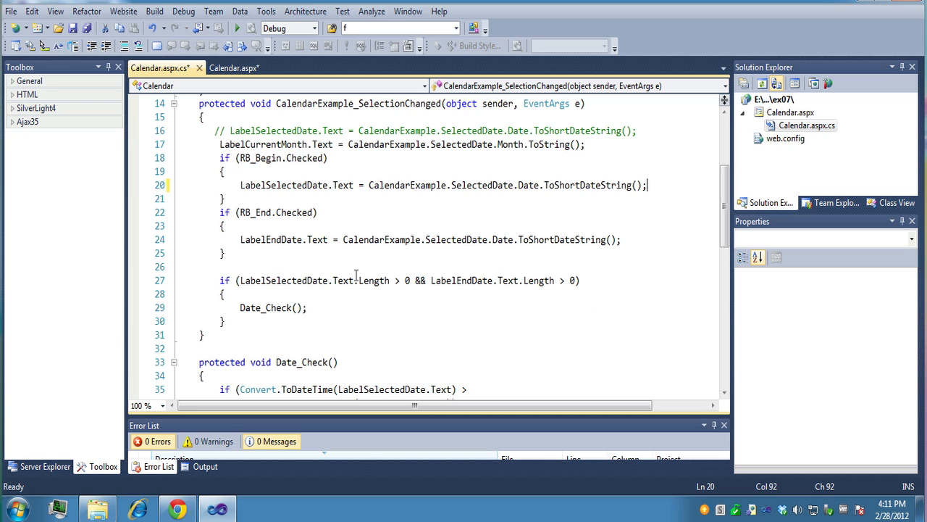
mouse_move(373, 281)
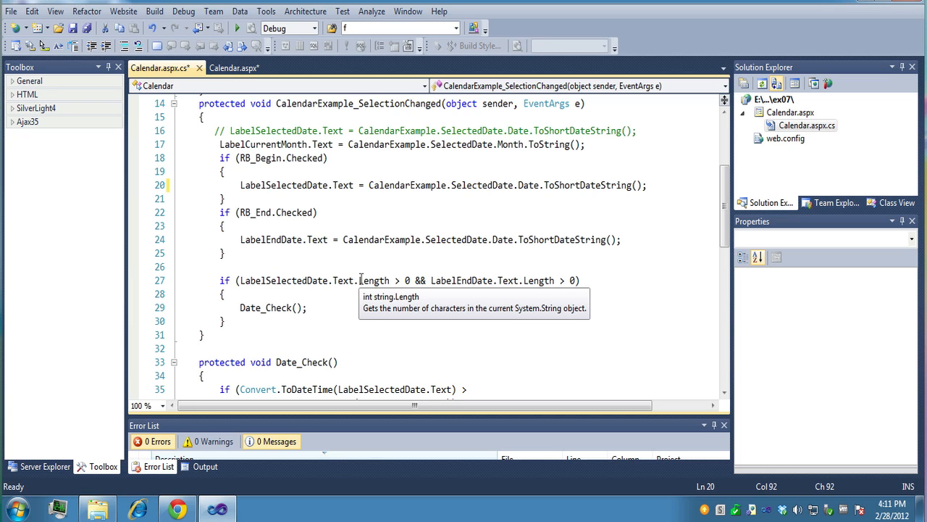
mouse_move(414, 288)
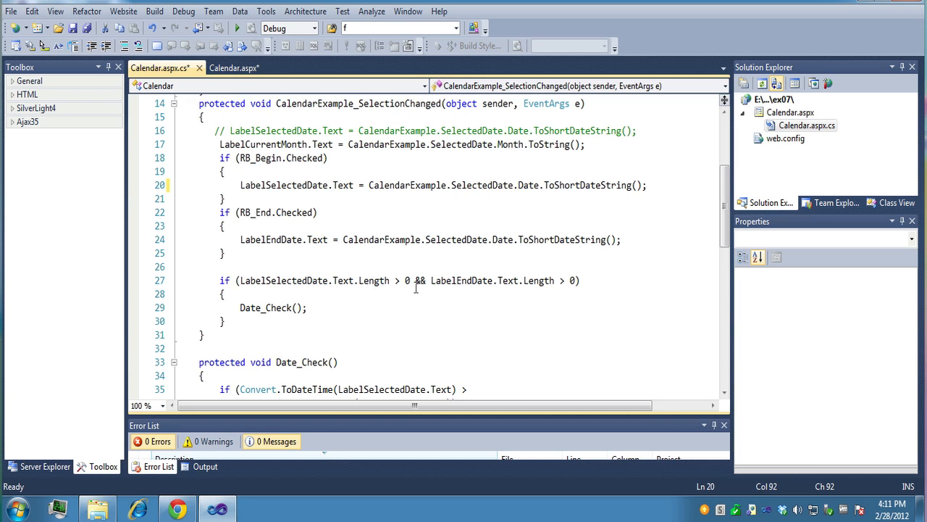
mouse_move(533, 285)
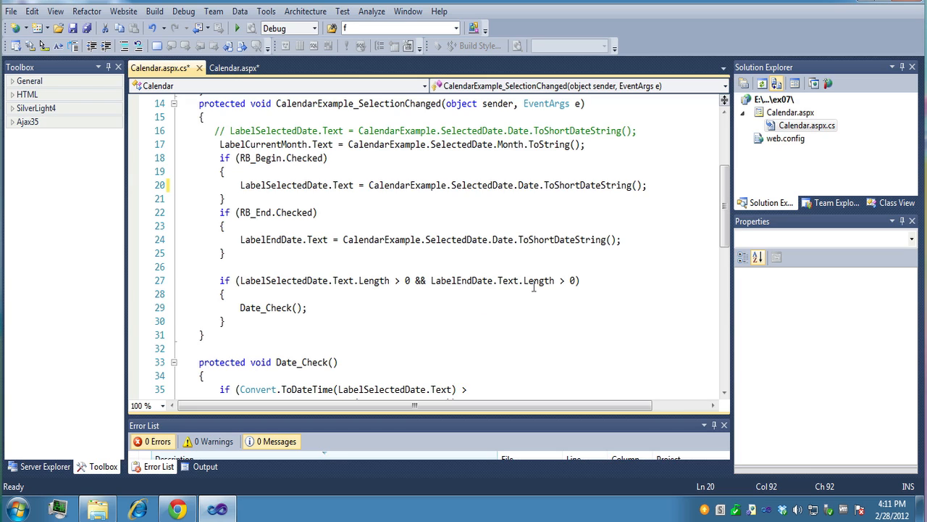
Highlight the Date_Check call and its method definition, then scroll toward ButtonCompute_Click.
double_click(272, 307)
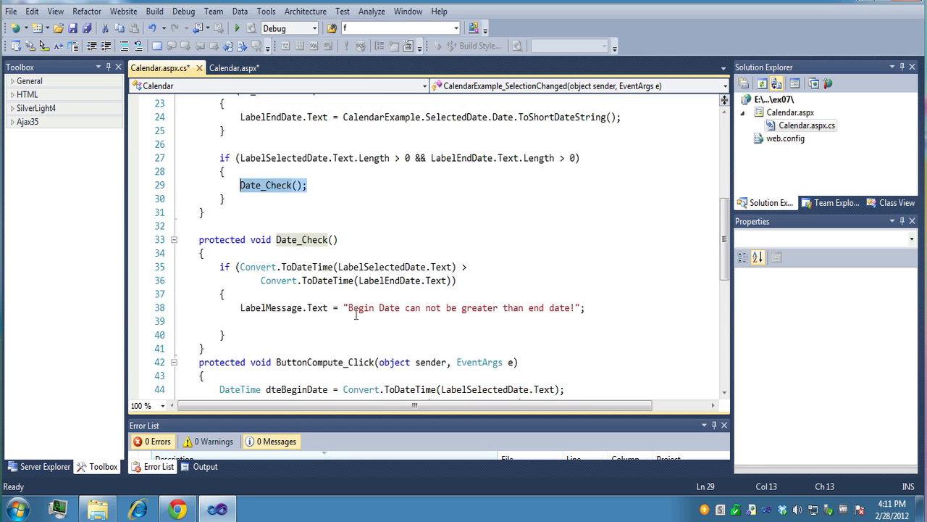
left_click(297, 199)
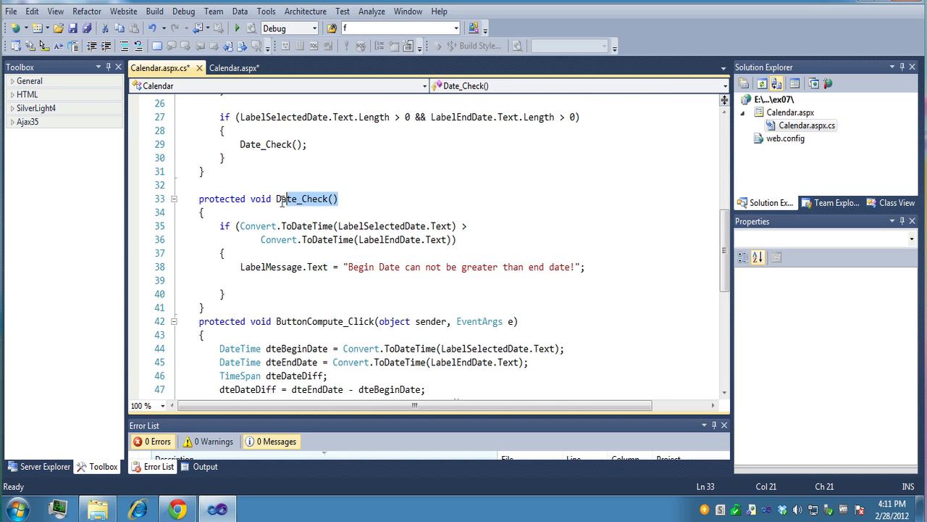
double_click(305, 199)
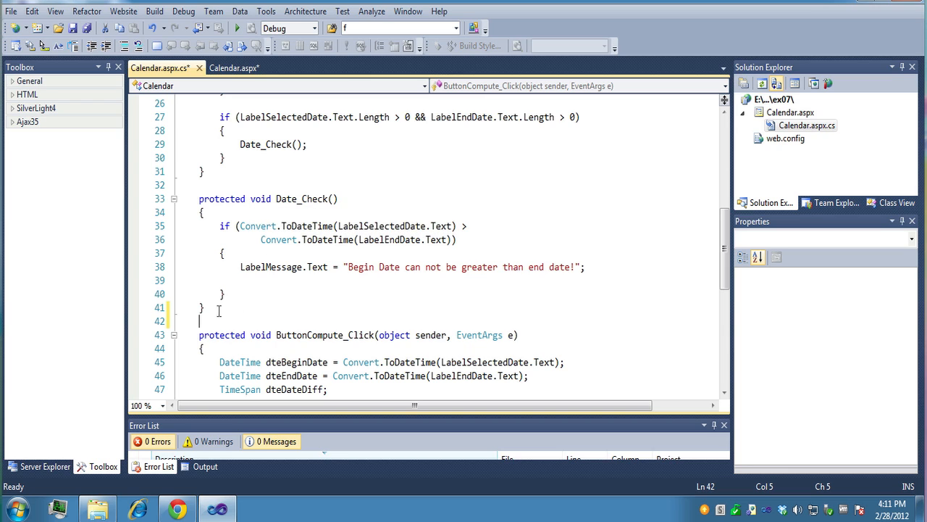
mouse_move(325, 229)
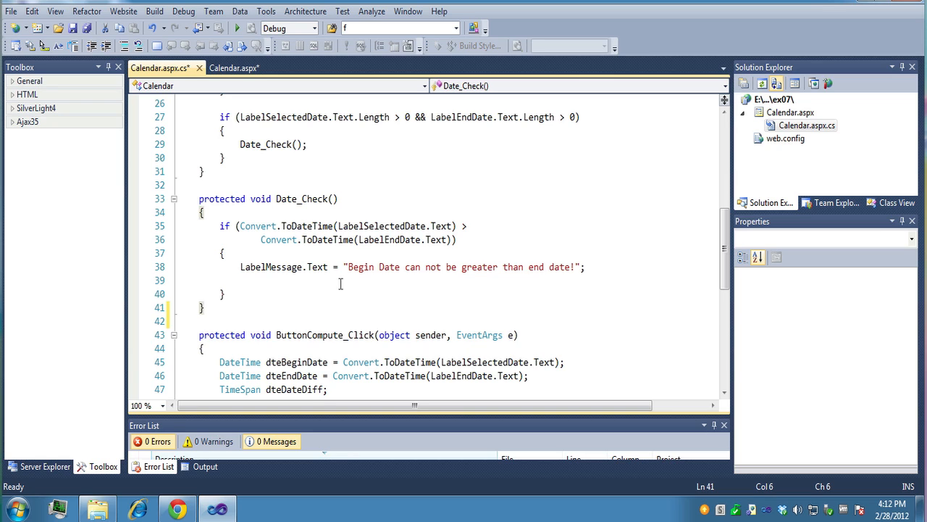
mouse_move(437, 289)
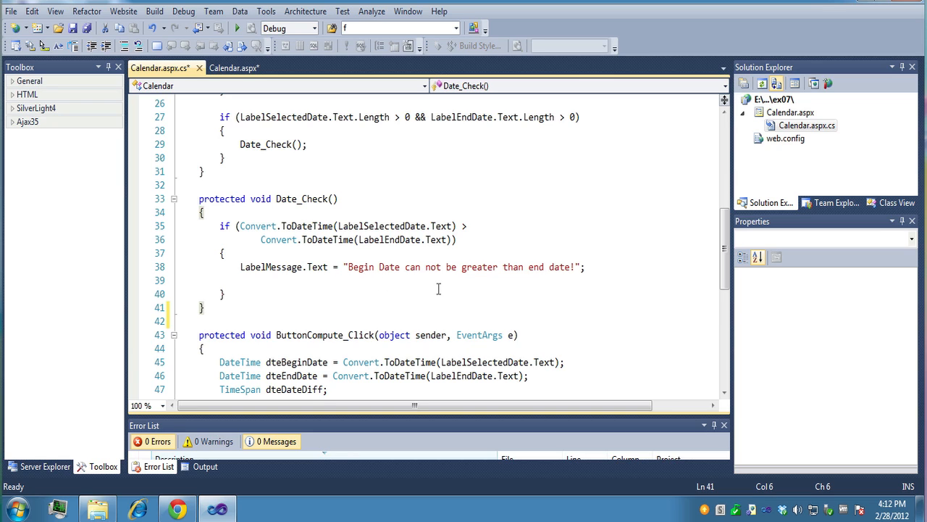
mouse_move(399, 289)
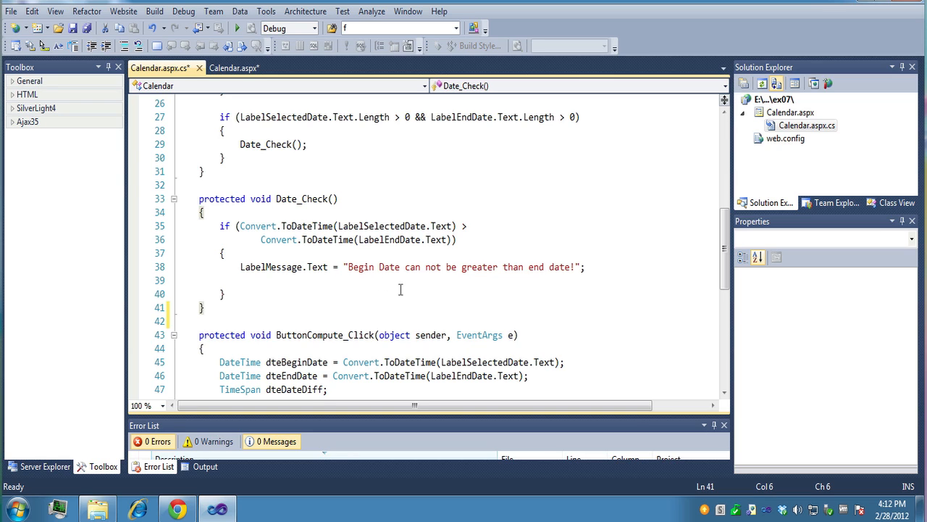
scroll("down", 3)
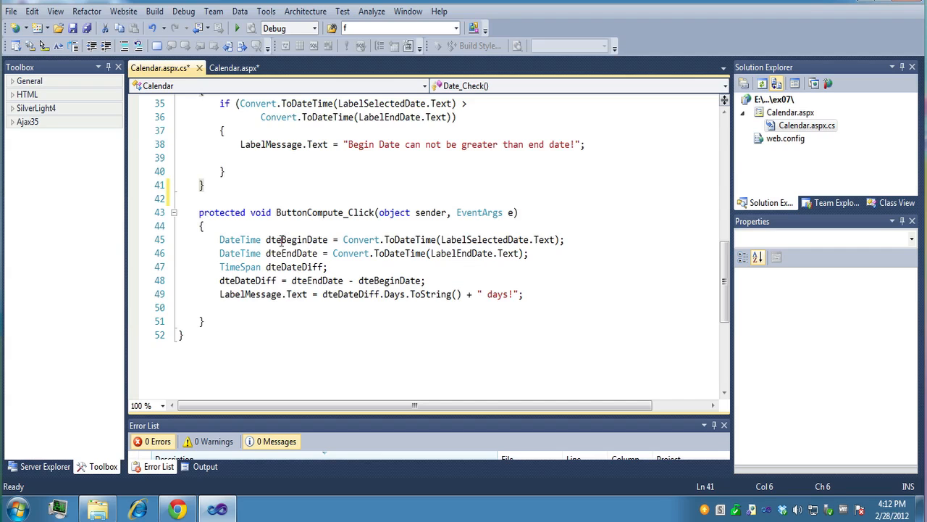
Examine dteBeginDate and the TimeSpan declaration in the ButtonCompute_Click handler.
double_click(272, 239)
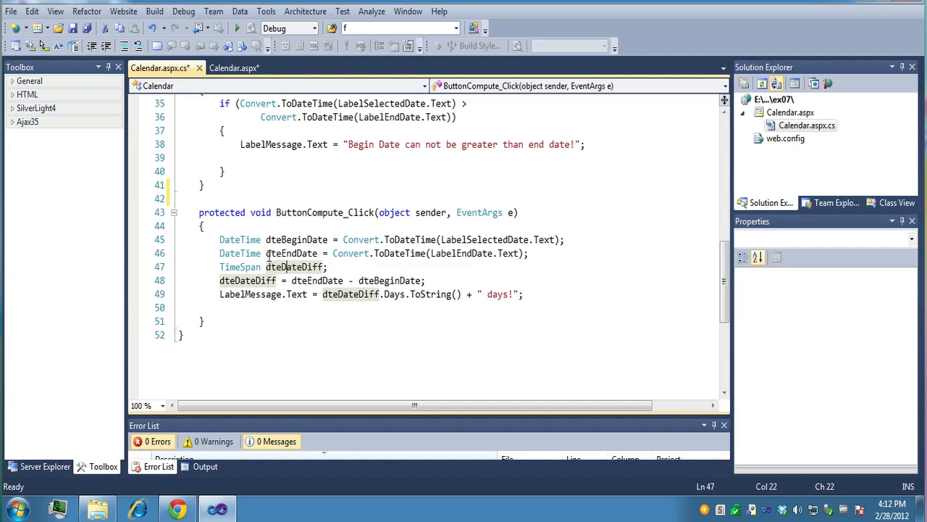
mouse_move(351, 252)
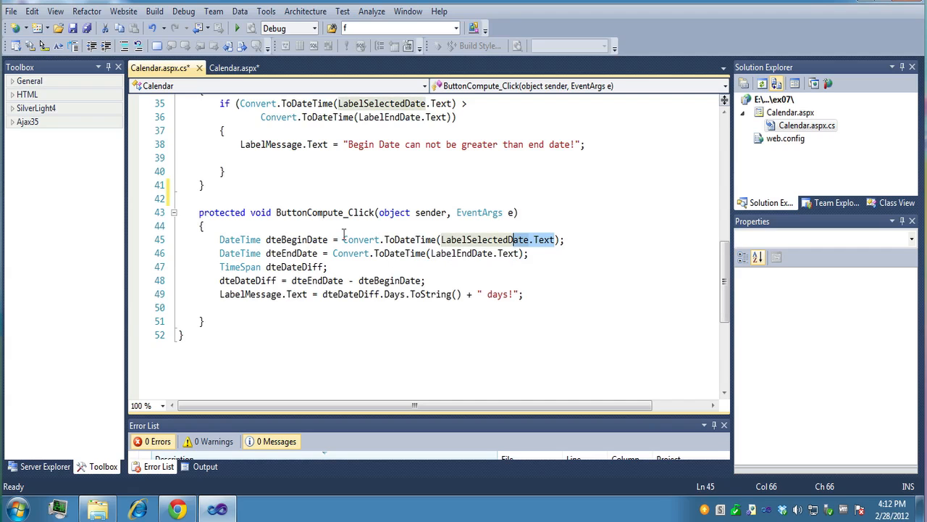
mouse_move(351, 252)
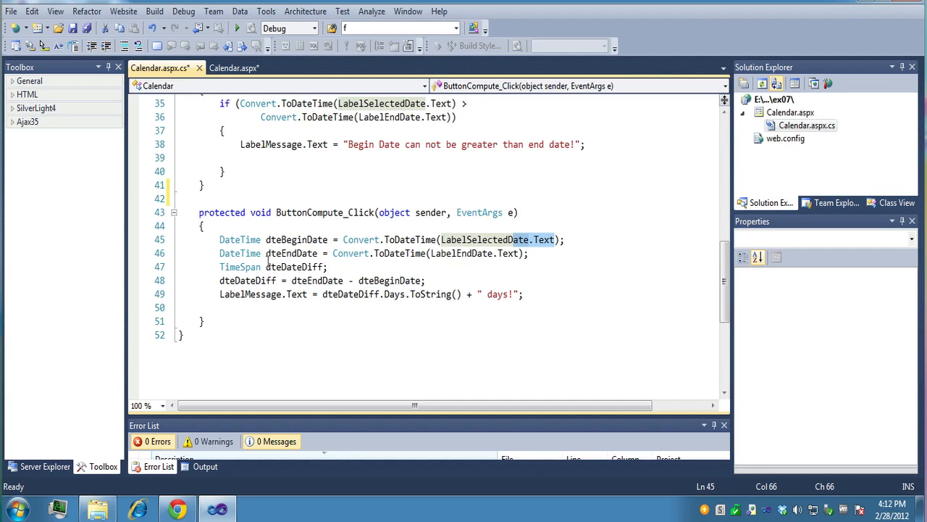
double_click(239, 267)
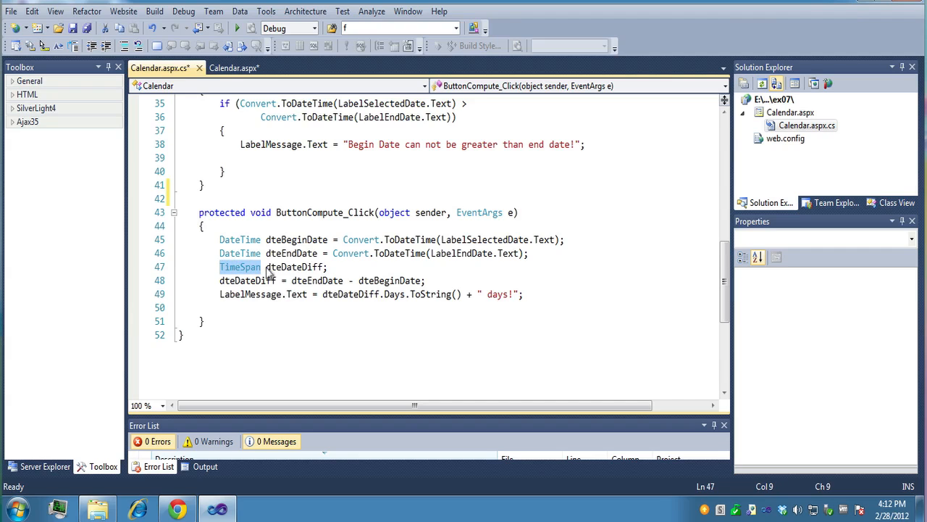
mouse_move(312, 272)
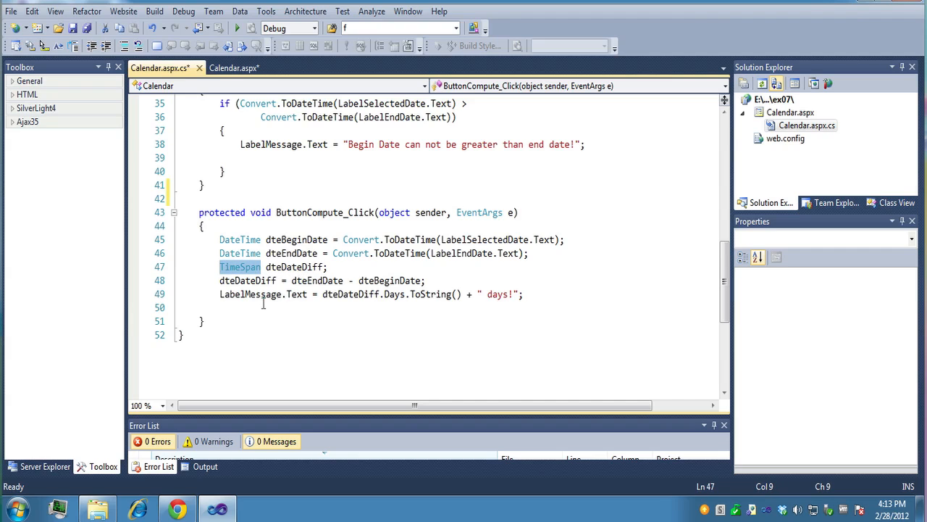
mouse_move(319, 292)
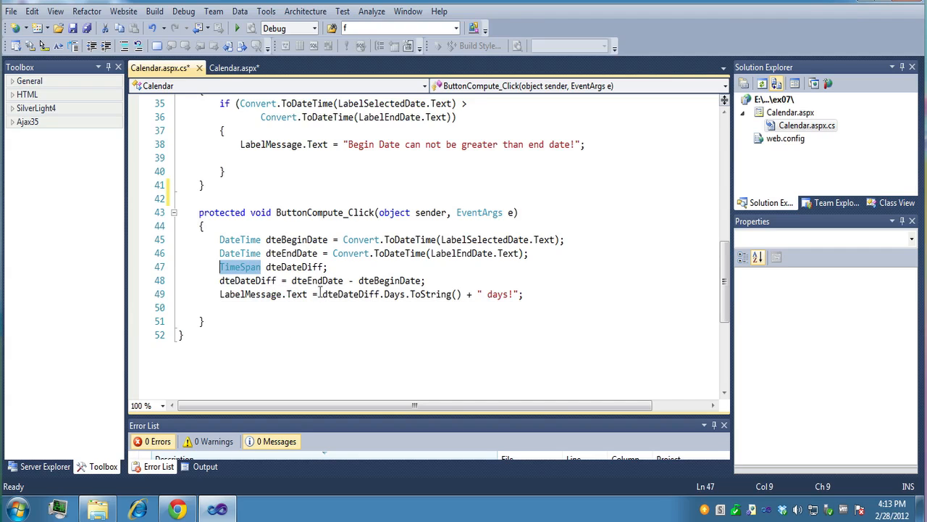
mouse_move(382, 310)
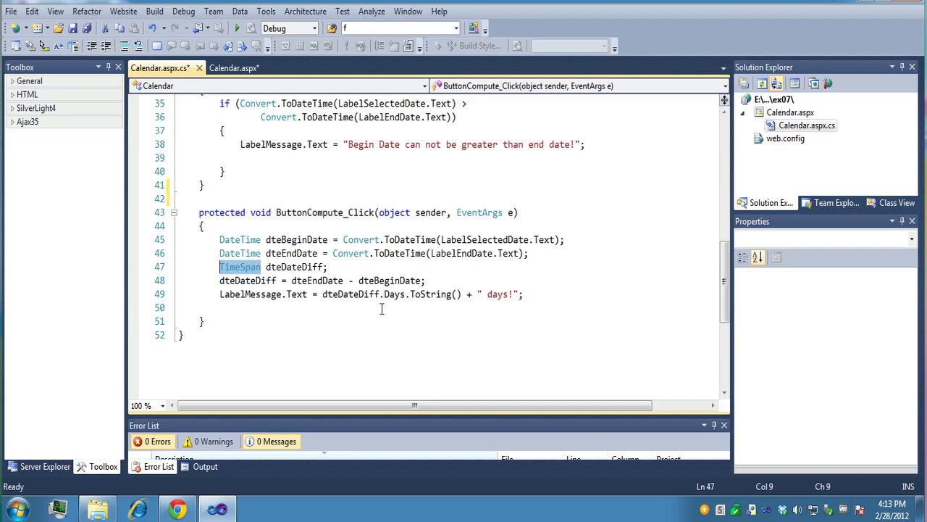
mouse_move(411, 316)
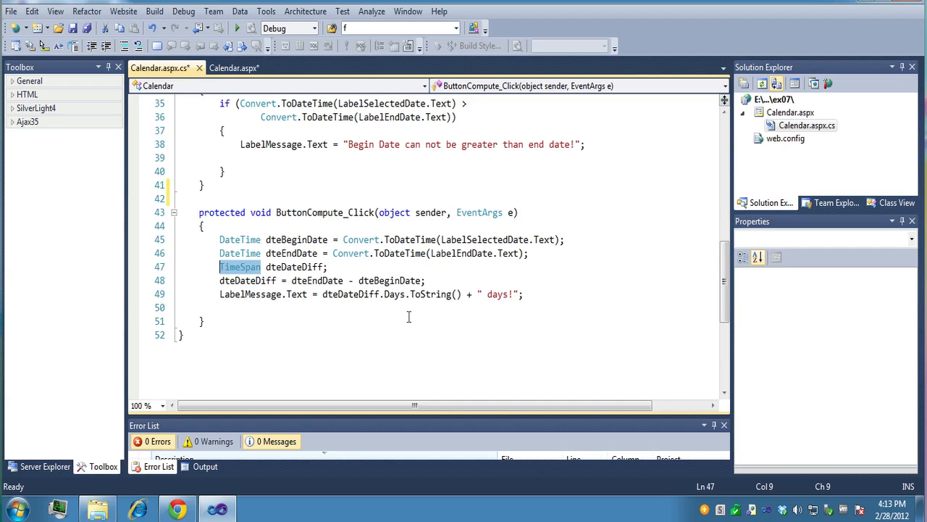
mouse_move(430, 321)
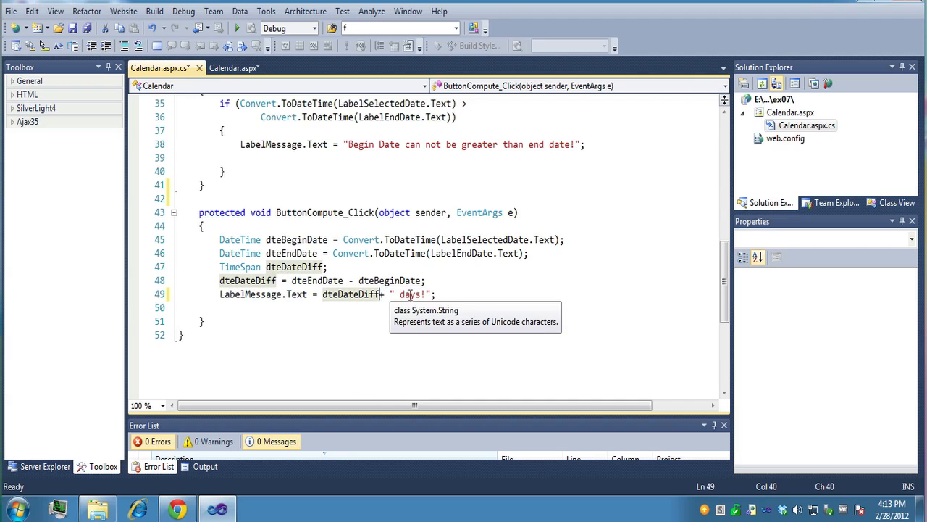
Append .Days to dteDateDiff in the message line and bring the browser calendar page forward.
type(".")
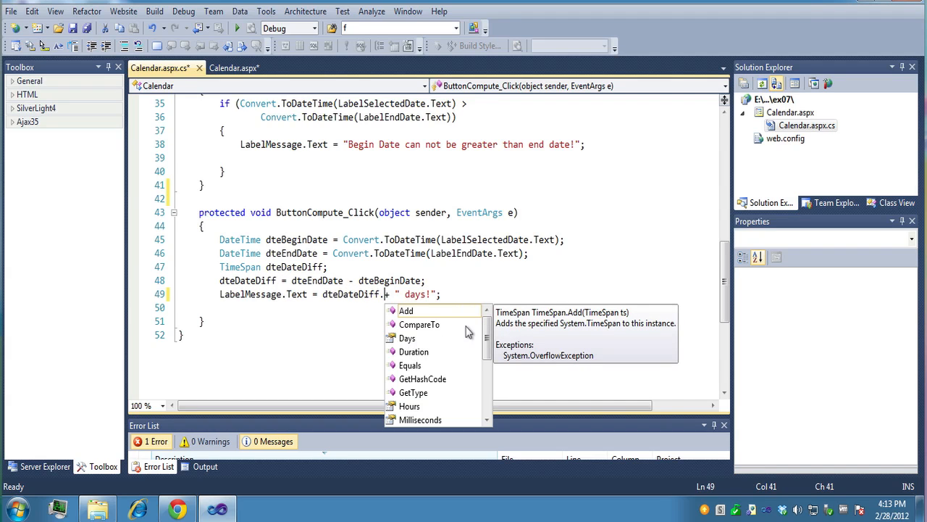
scroll("down", 3)
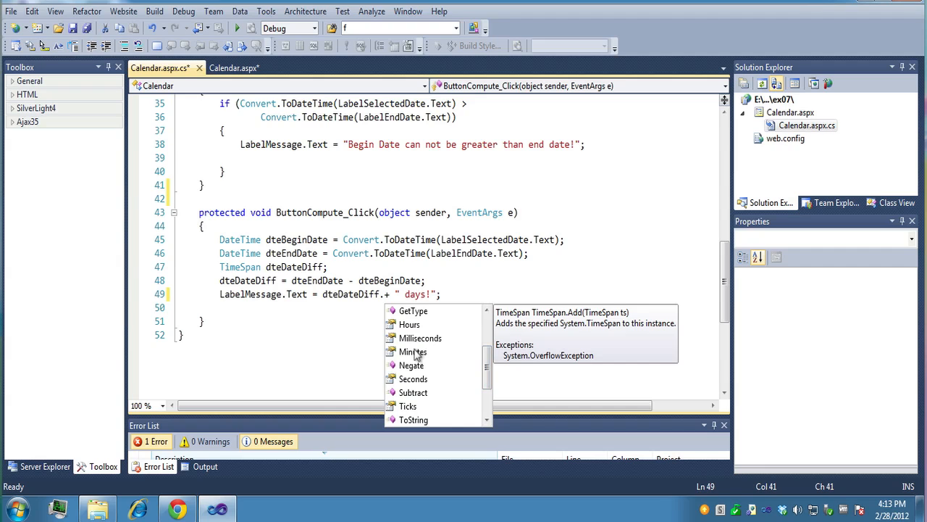
mouse_move(426, 347)
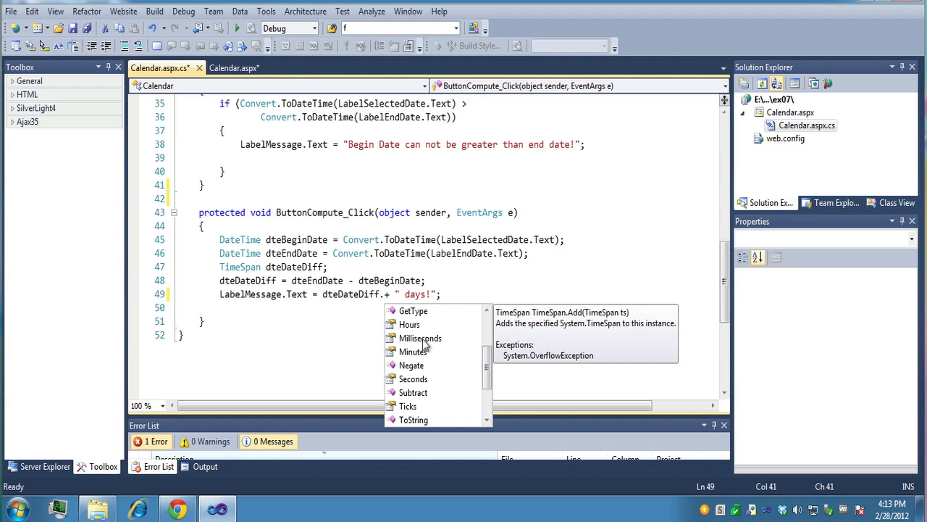
mouse_move(486, 377)
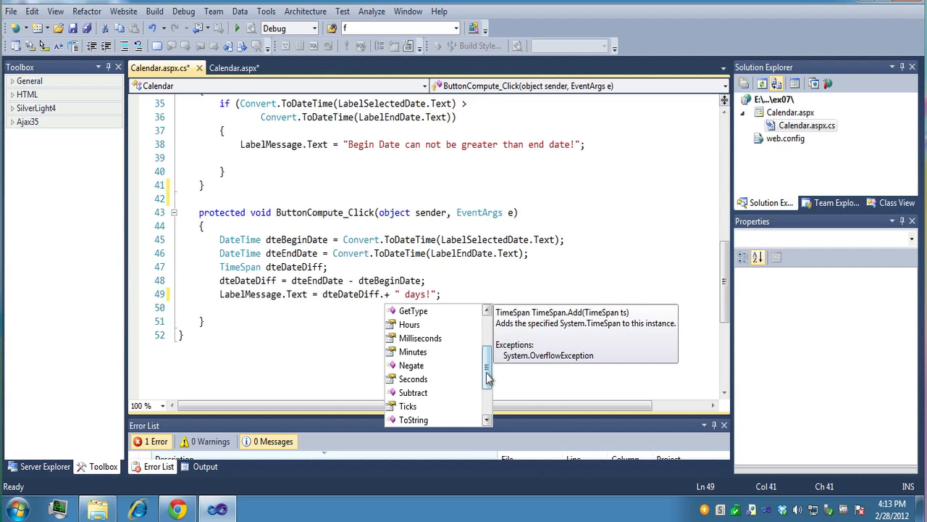
scroll("down", 3)
type("Days ")
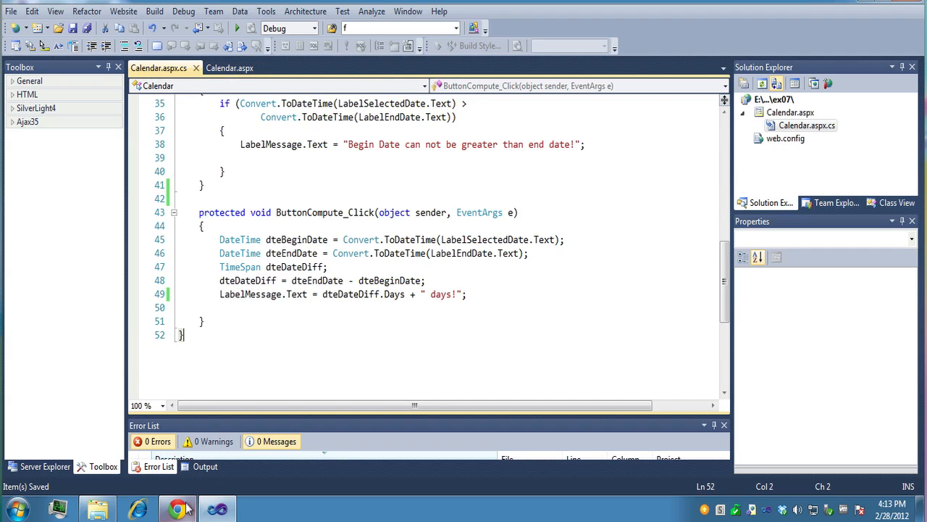
left_click(177, 507)
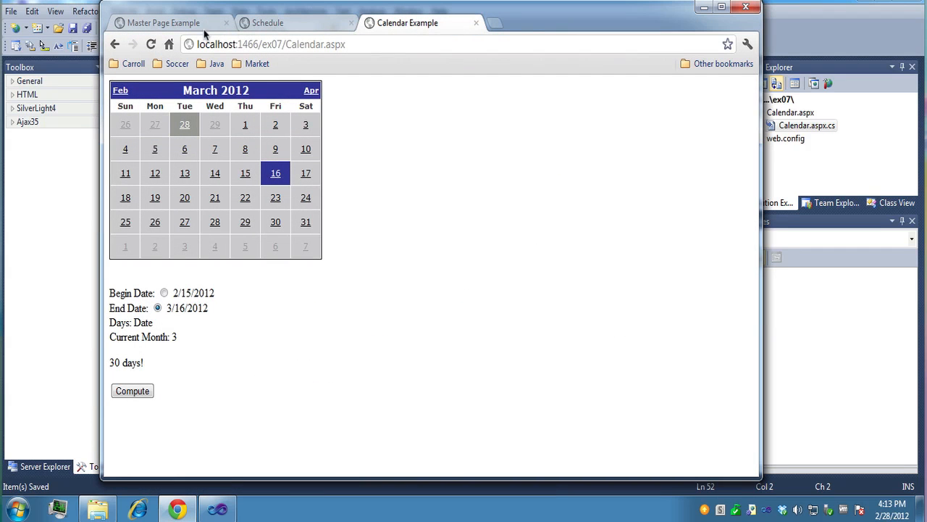
mouse_move(334, 249)
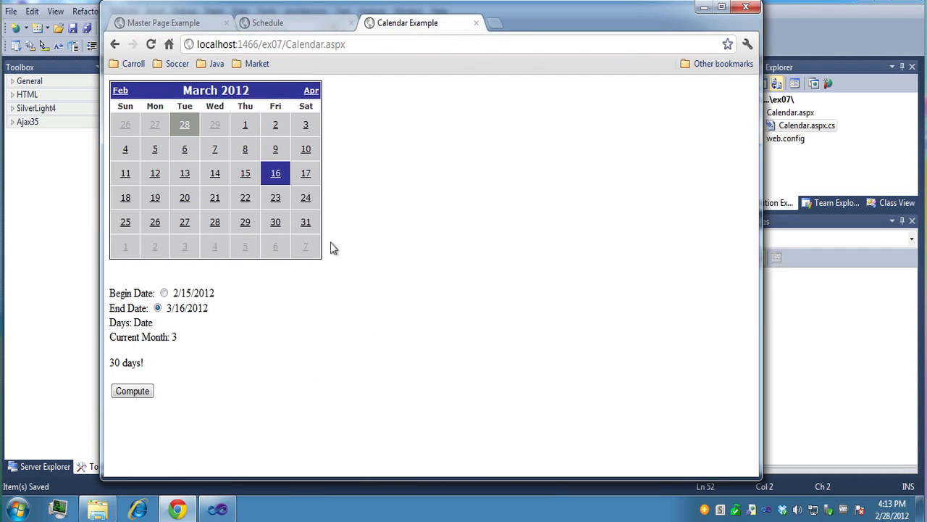
mouse_move(455, 3)
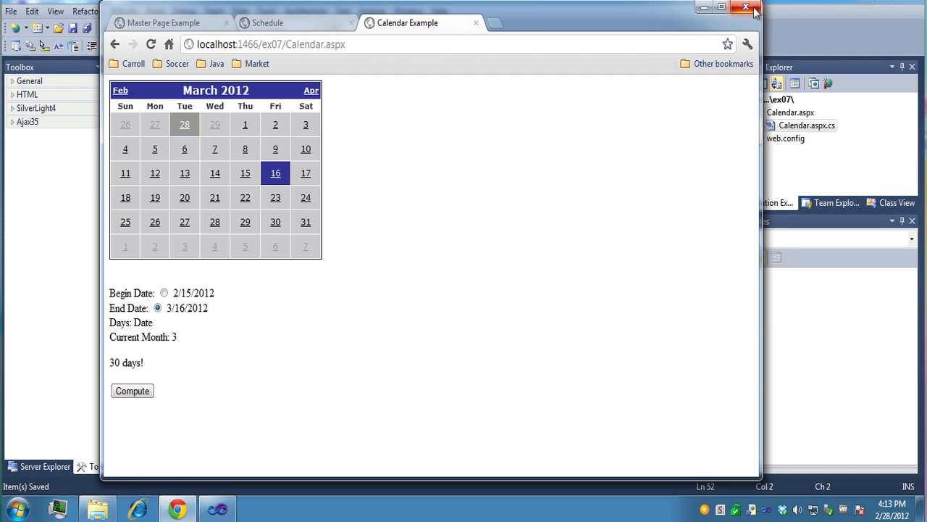
Close the old calendar browser page showing 30 days!
left_click(745, 7)
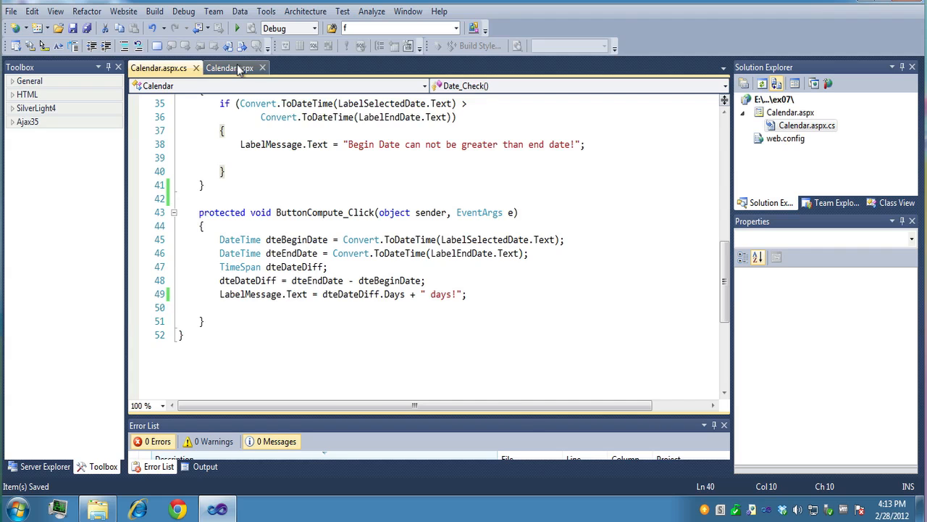
Relaunch Calendar.aspx and pick begin date February 23 with end date February 9, triggering the validation warning.
left_click(229, 68)
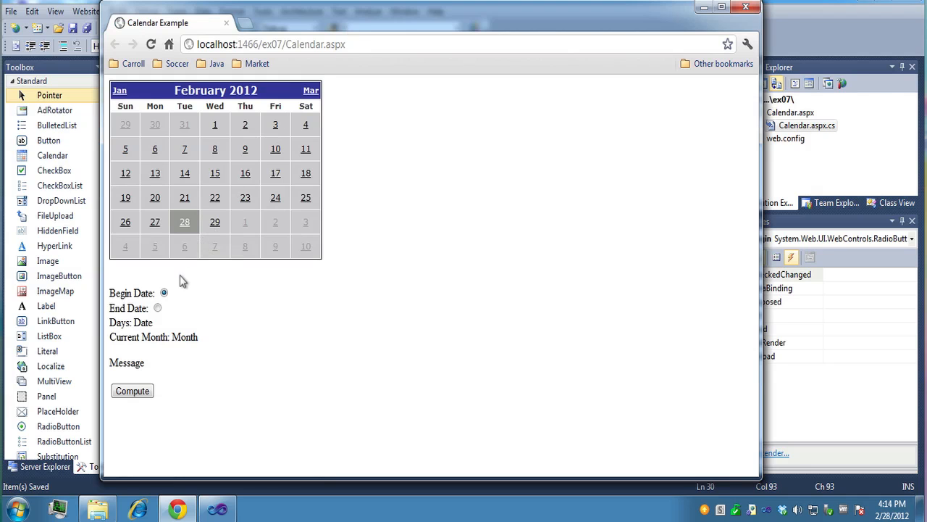
mouse_move(245, 198)
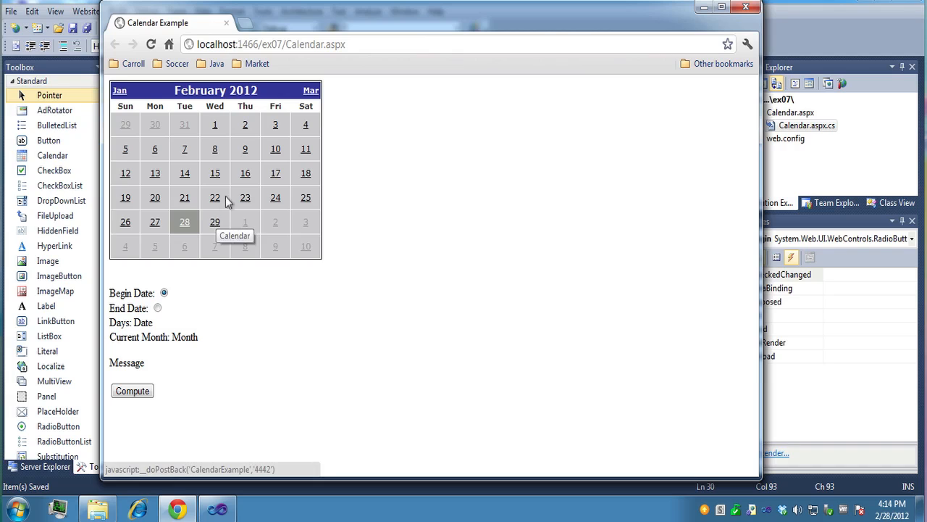
left_click(245, 197)
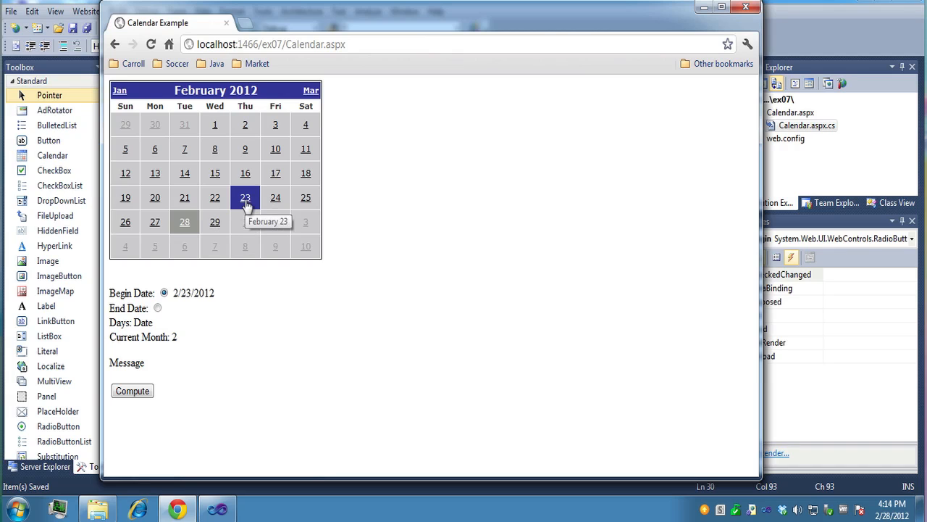
left_click(156, 307)
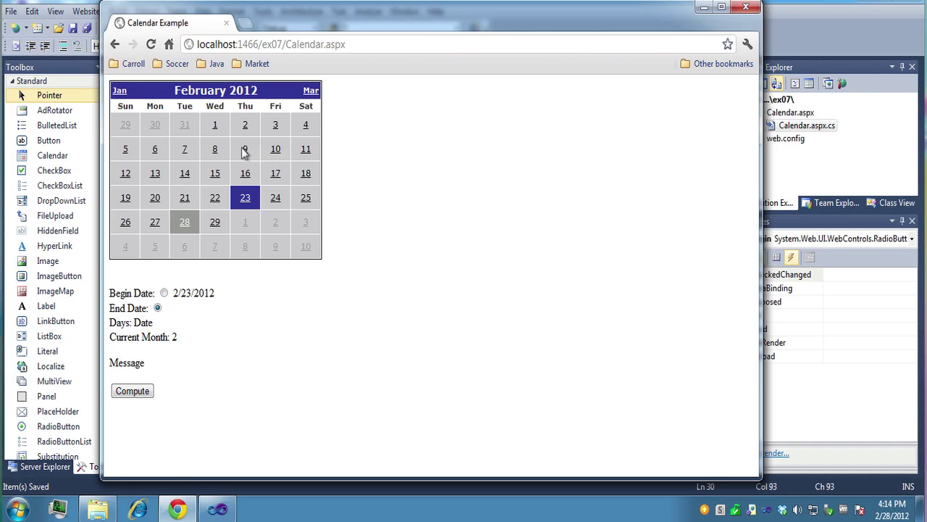
mouse_move(249, 152)
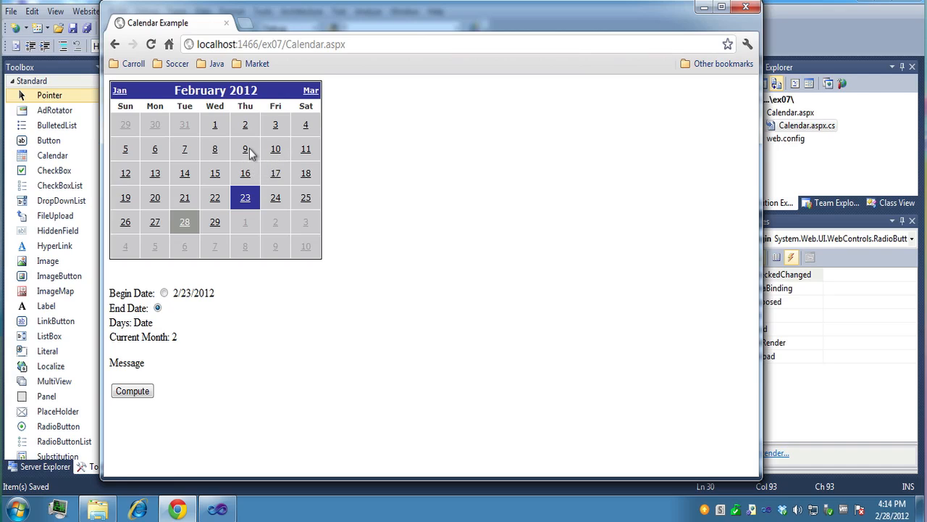
left_click(245, 147)
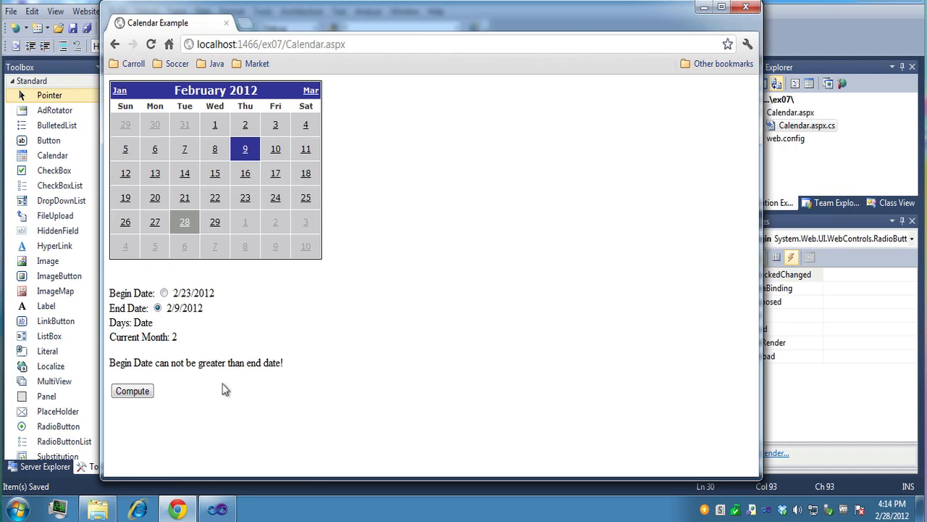
mouse_move(244, 223)
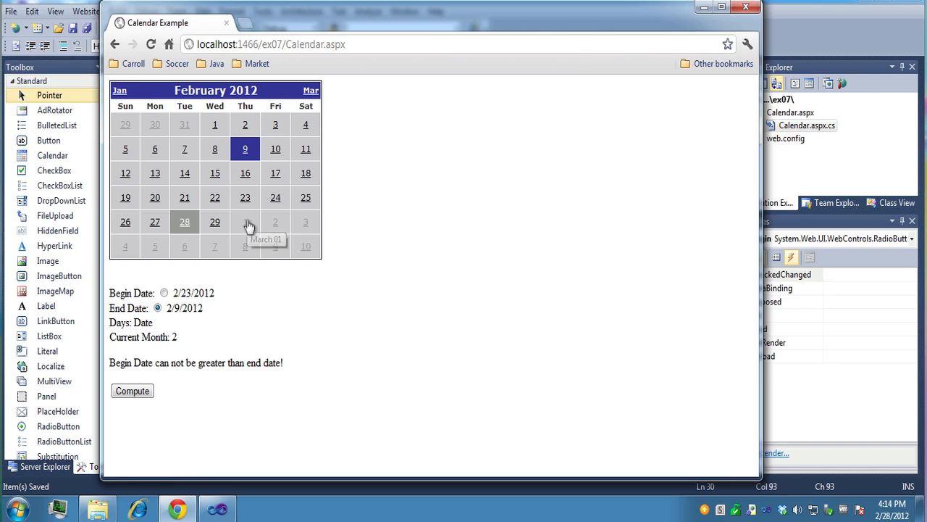
Change the end date to March 24, 2012 and compute the result of 30 days!
left_click(310, 90)
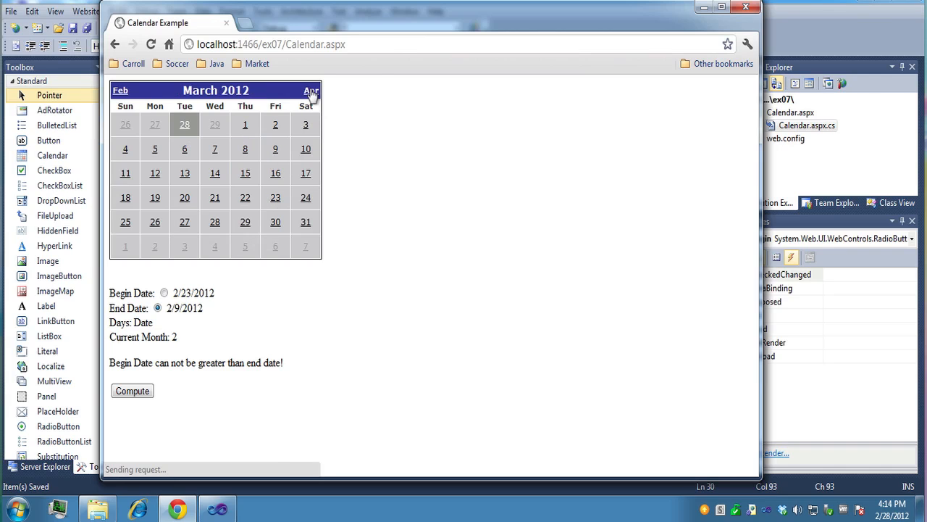
left_click(305, 197)
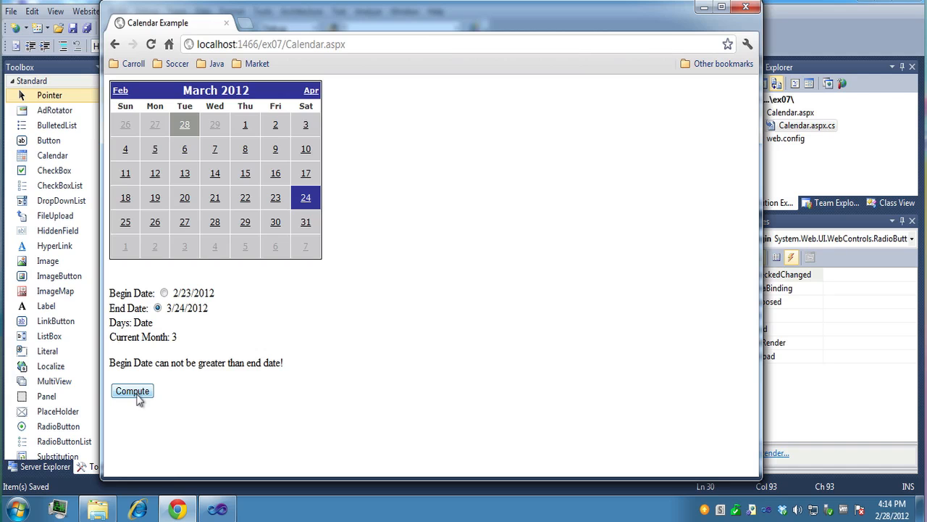
left_click(131, 391)
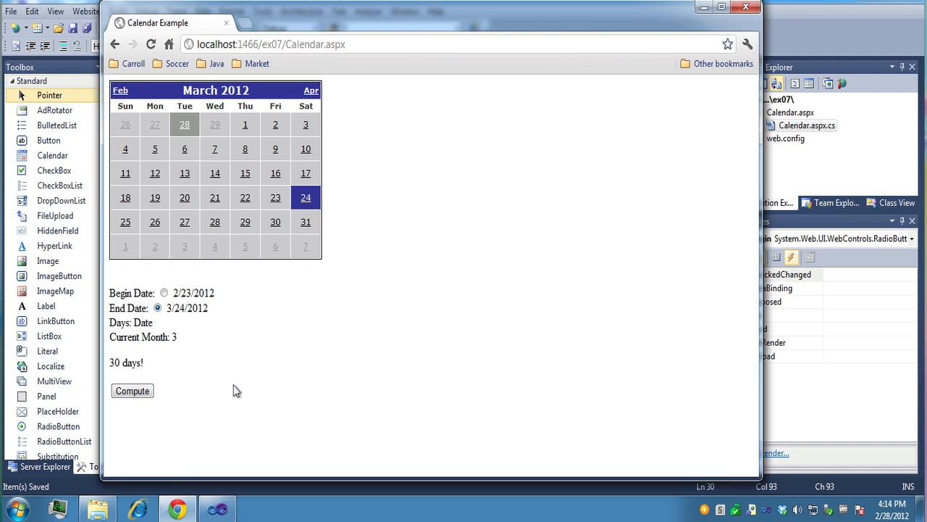
mouse_move(597, 142)
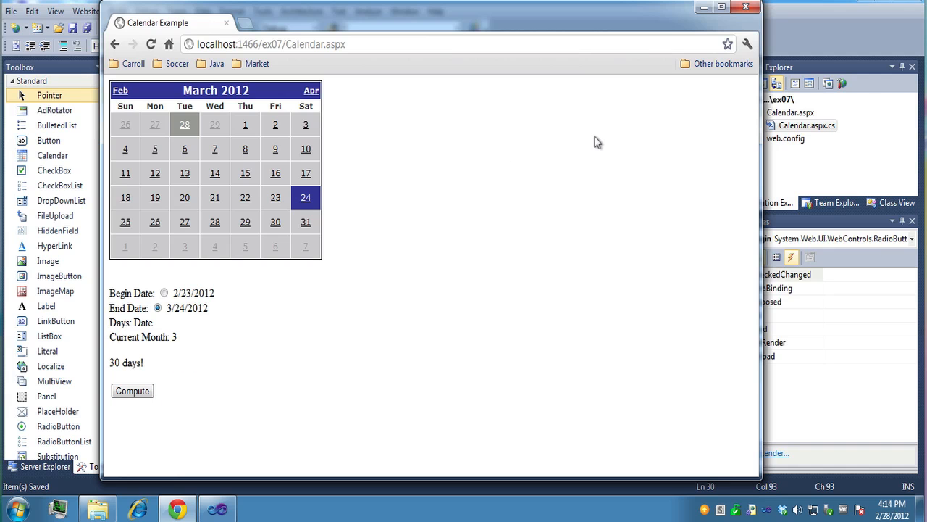